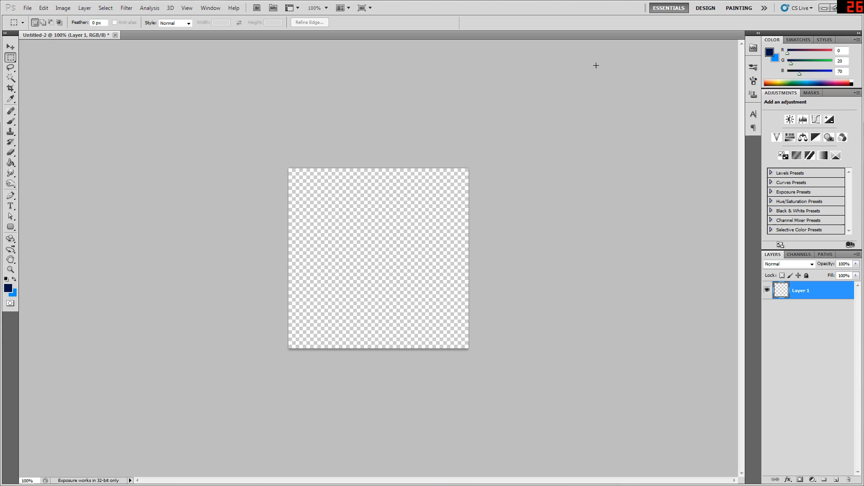
{"action": "mouse_move", "coordinate": [446, 147]}
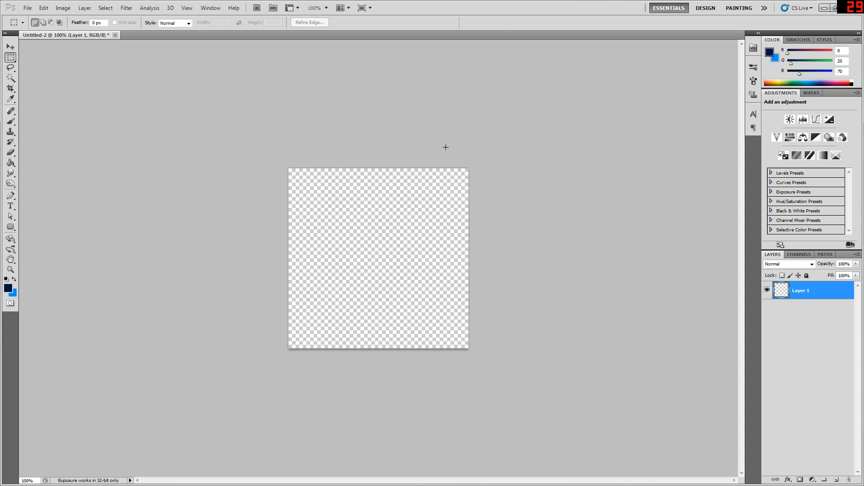
{"action": "mouse_move", "coordinate": [293, 147]}
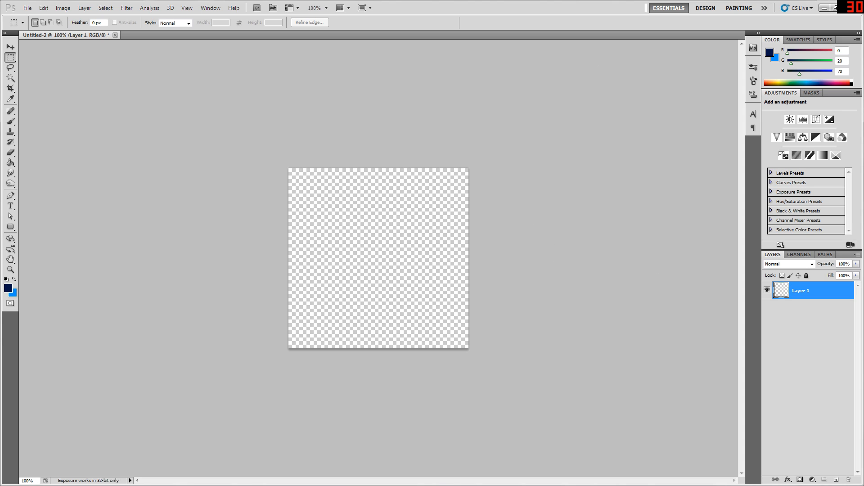
{"action": "mouse_move", "coordinate": [482, 107]}
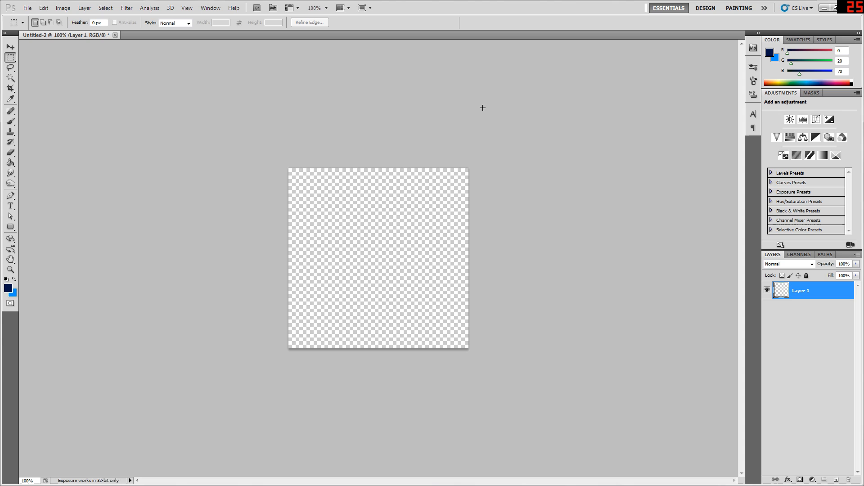
{"action": "mouse_move", "coordinate": [509, 101]}
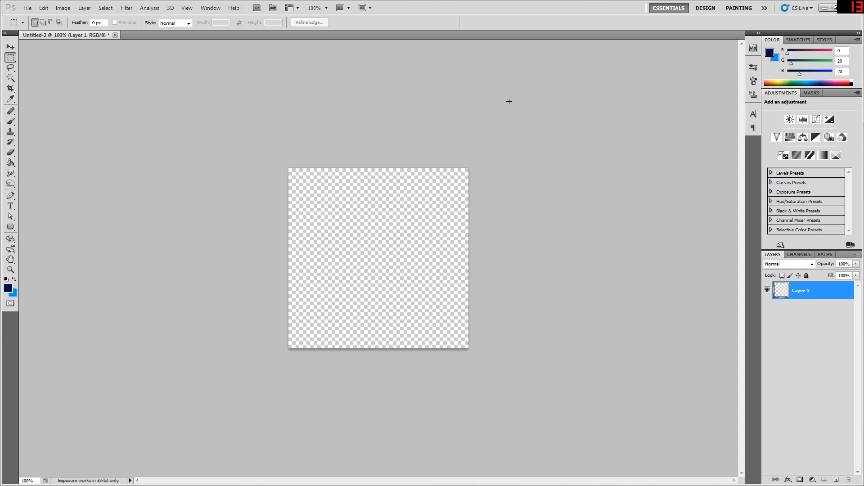
{"action": "mouse_move", "coordinate": [440, 154]}
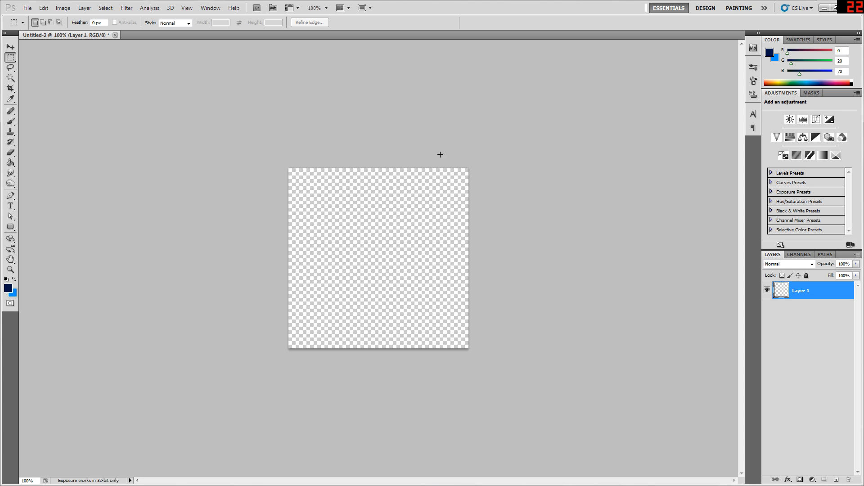
{"action": "mouse_move", "coordinate": [261, 162]}
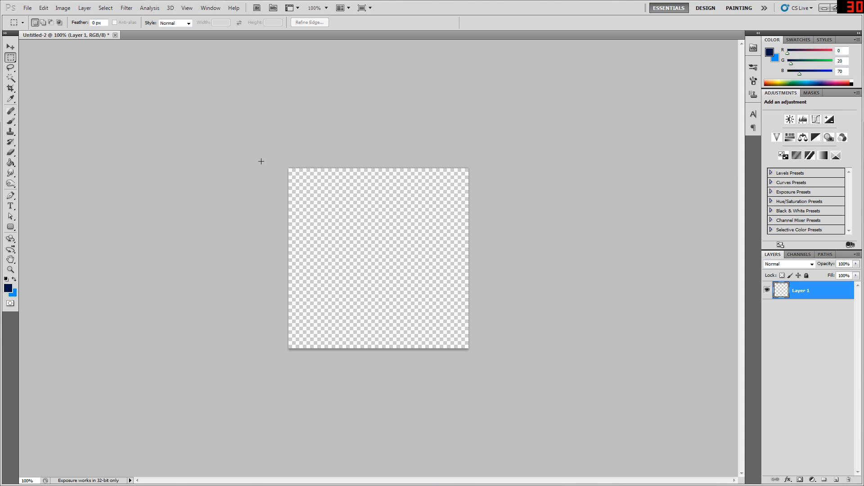
{"action": "mouse_move", "coordinate": [670, 193]}
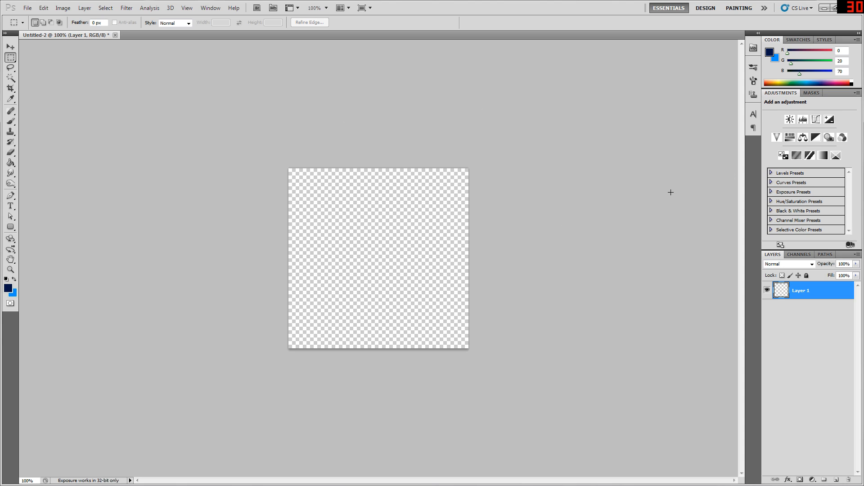
{"action": "mouse_move", "coordinate": [431, 205]}
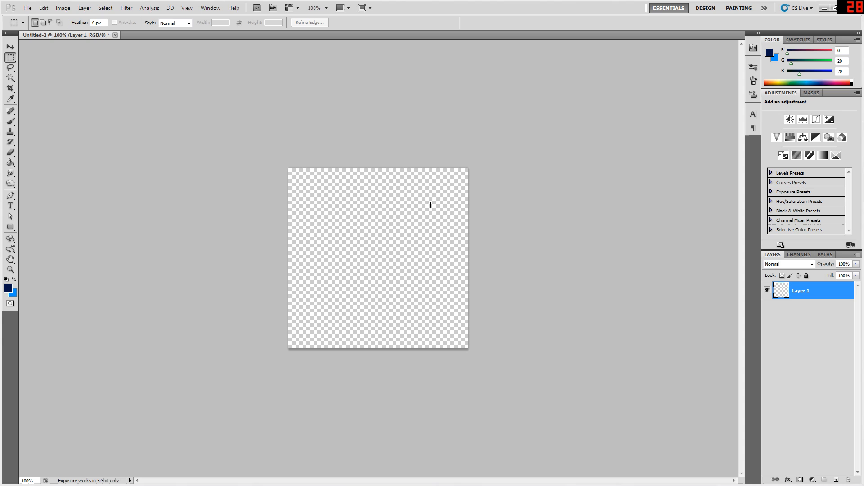
{"action": "mouse_move", "coordinate": [397, 386]}
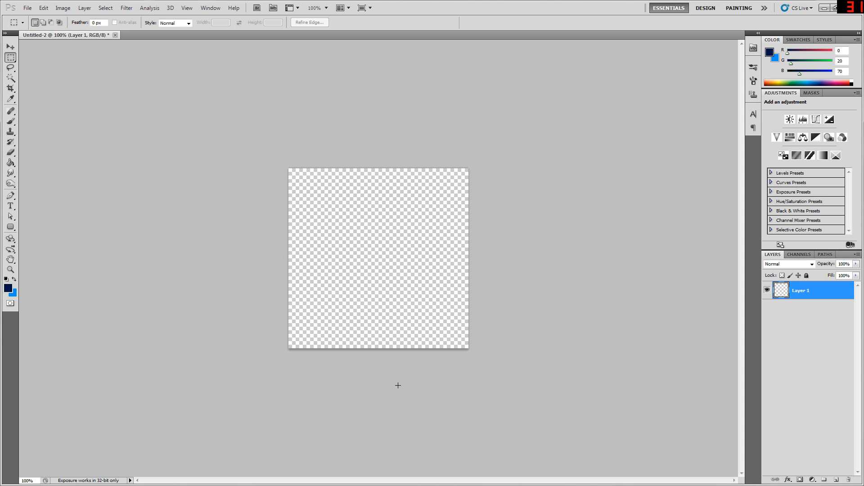
{"action": "mouse_move", "coordinate": [237, 109]}
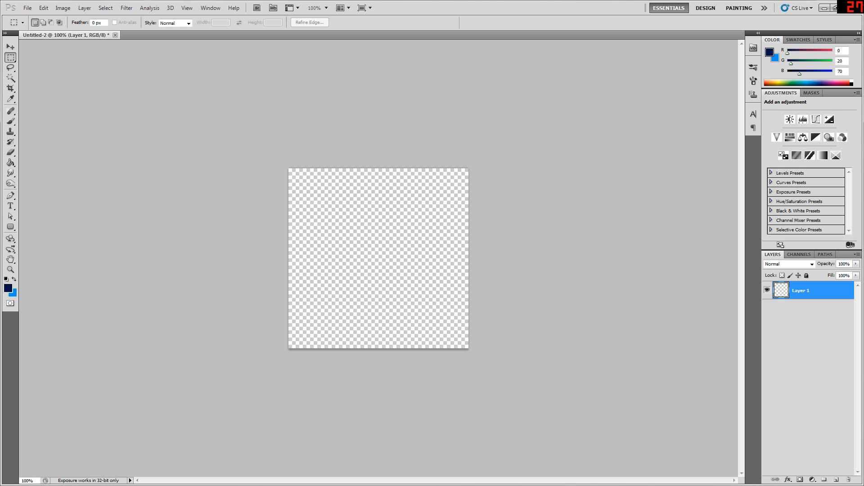
{"action": "mouse_move", "coordinate": [507, 227]}
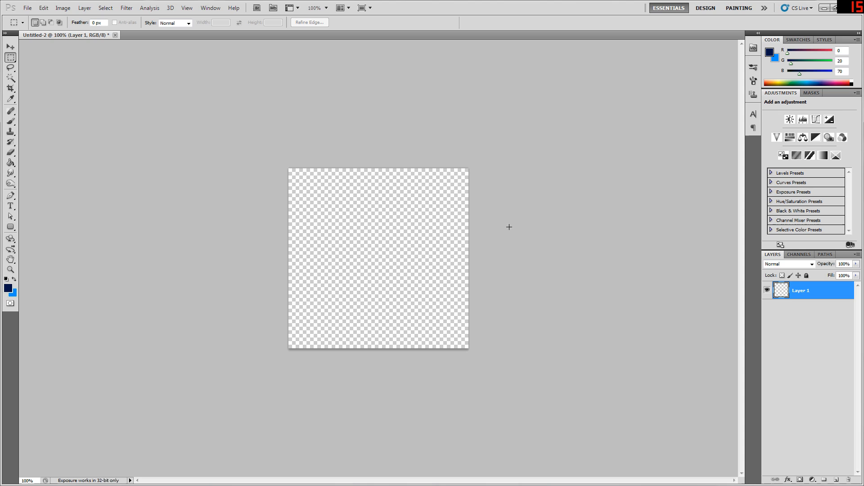
{"action": "mouse_move", "coordinate": [678, 251]}
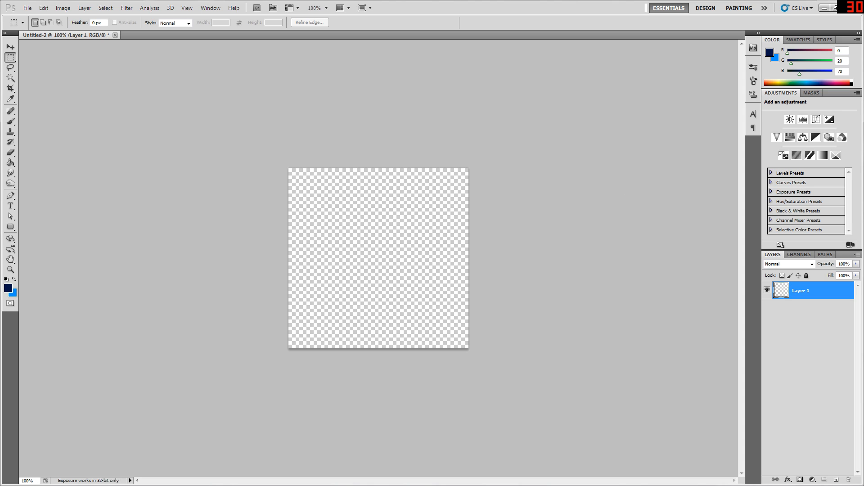
{"action": "mouse_move", "coordinate": [287, 221]}
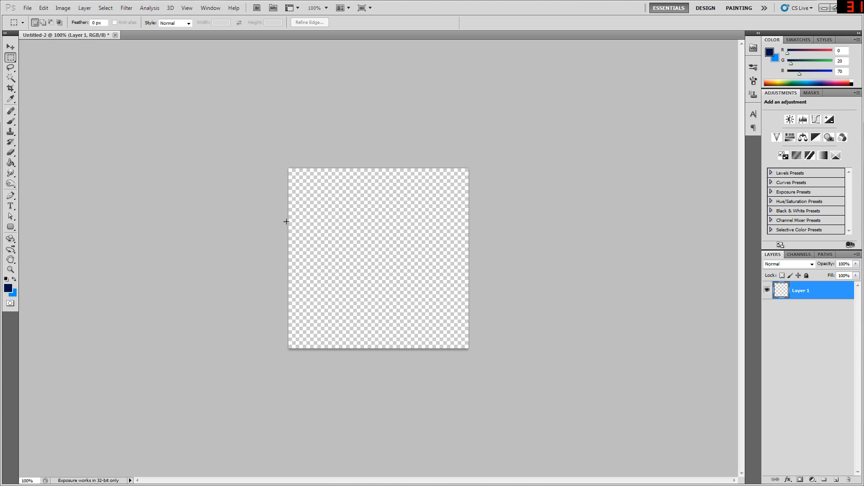
{"action": "mouse_move", "coordinate": [79, 76]}
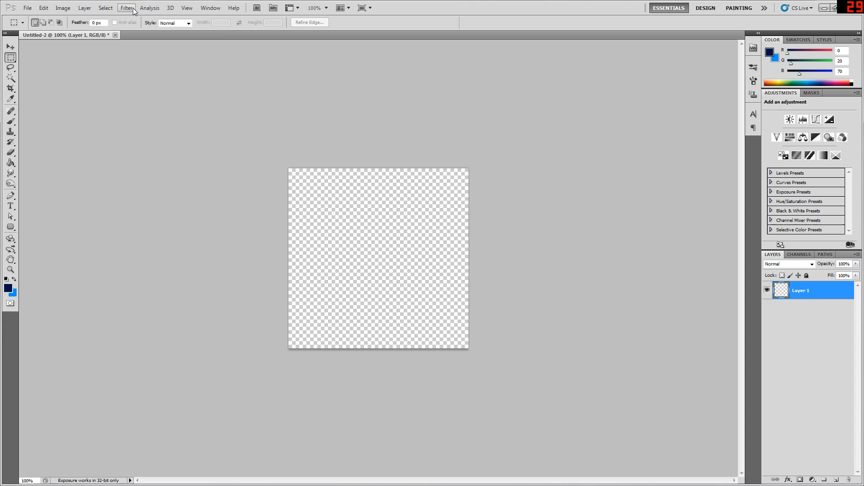
Step: Render clouds across Layer 1 from the blue foreground and background colours
{"action": "left_click", "coordinate": [127, 7]}
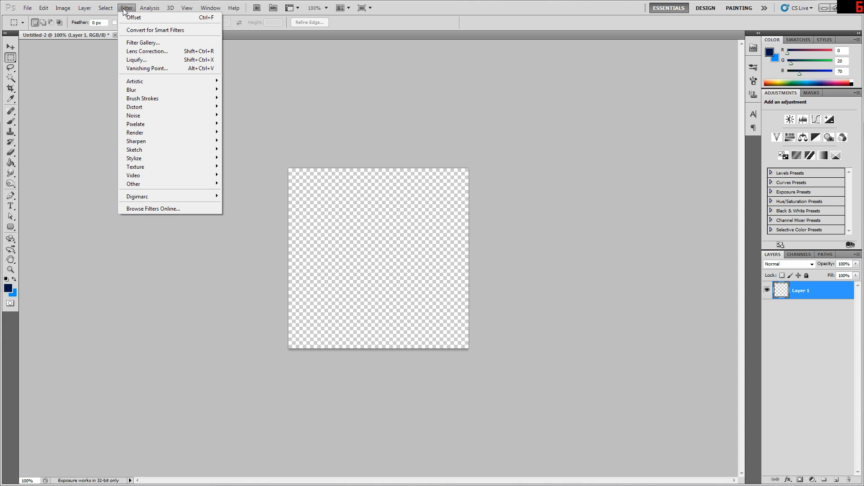
{"action": "mouse_move", "coordinate": [135, 140]}
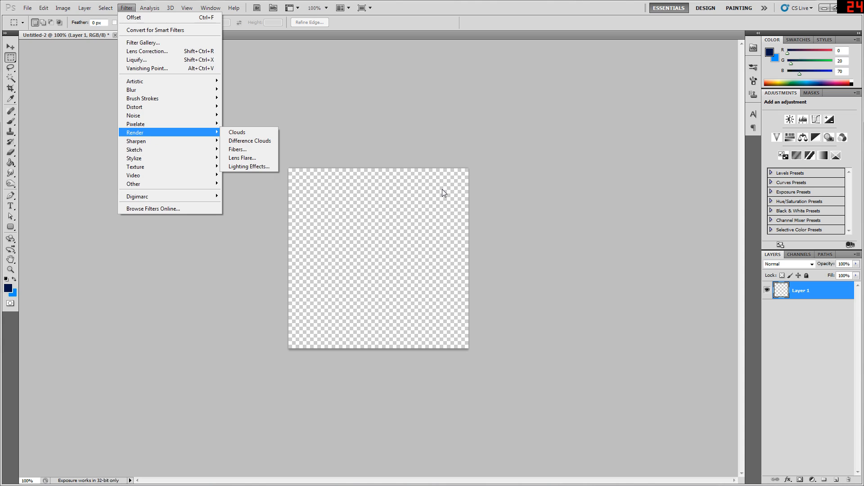
{"action": "mouse_move", "coordinate": [394, 209]}
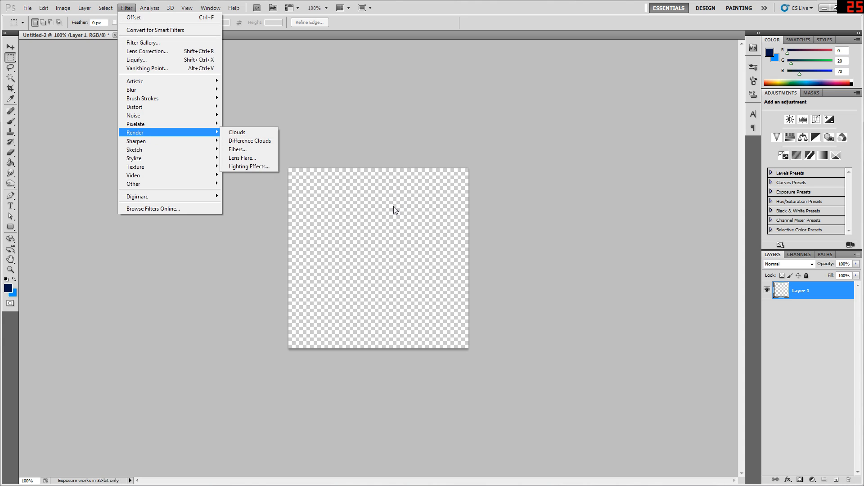
{"action": "mouse_move", "coordinate": [163, 140]}
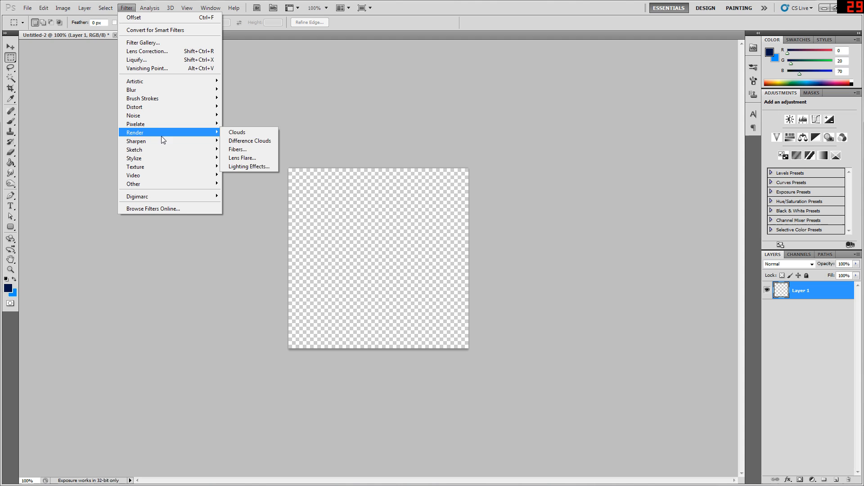
{"action": "mouse_move", "coordinate": [249, 141]}
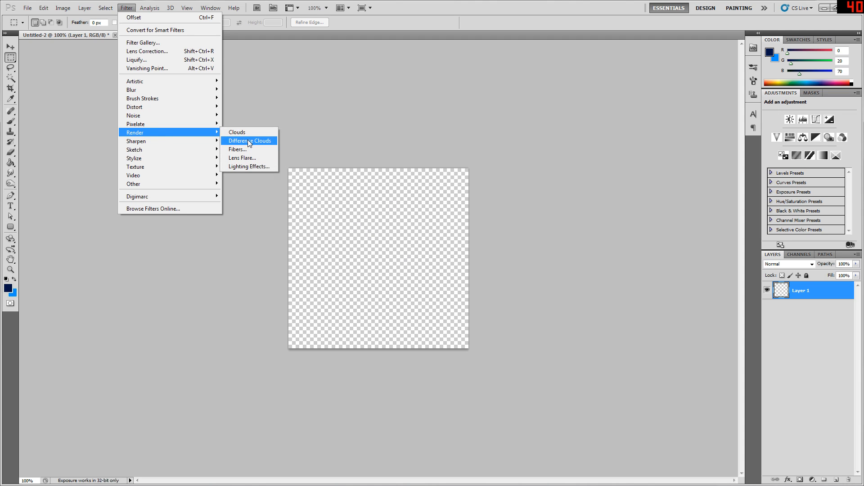
{"action": "mouse_move", "coordinate": [184, 136]}
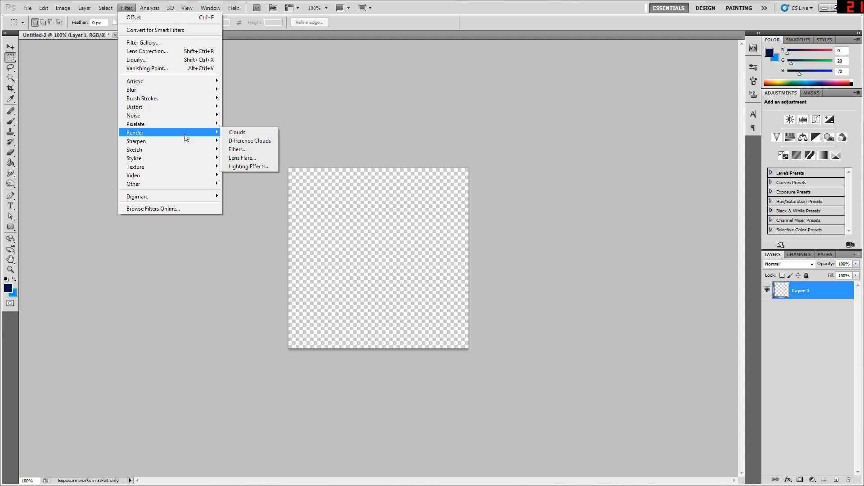
{"action": "left_click", "coordinate": [237, 131]}
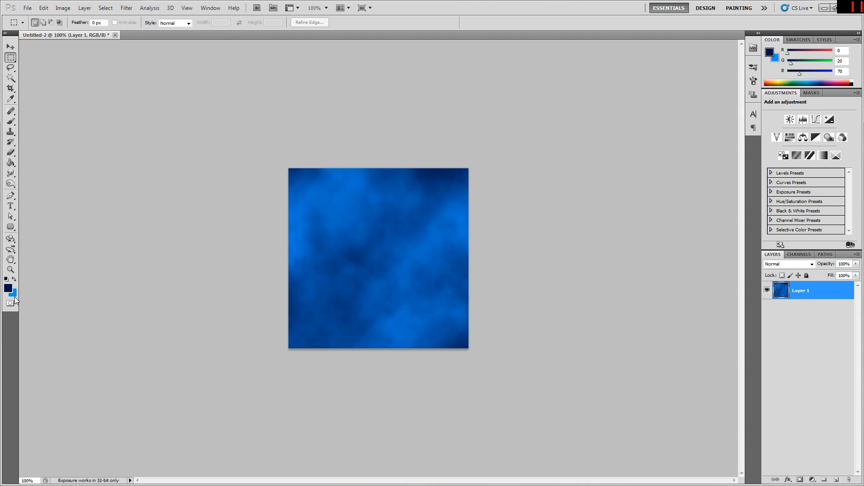
{"action": "mouse_move", "coordinate": [556, 269]}
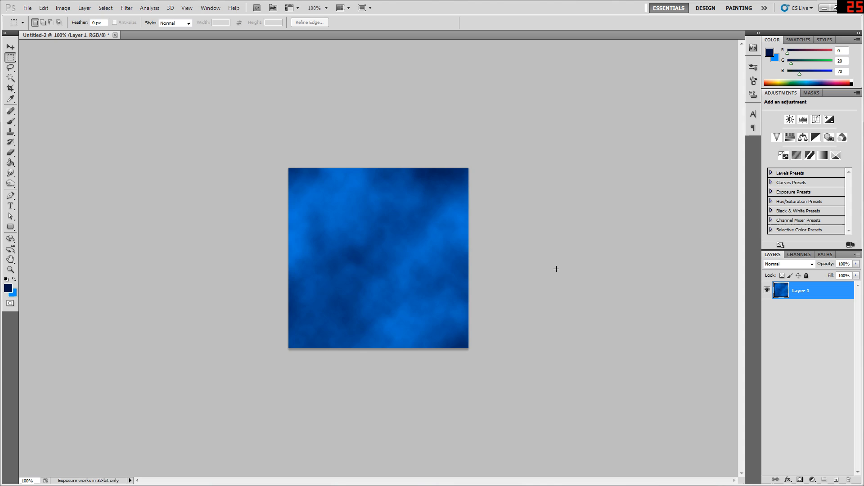
{"action": "mouse_move", "coordinate": [301, 242]}
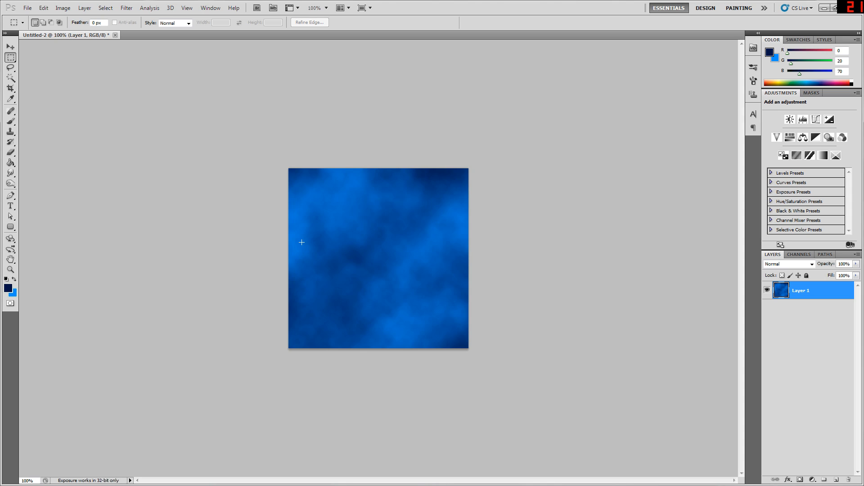
{"action": "mouse_move", "coordinate": [430, 298]}
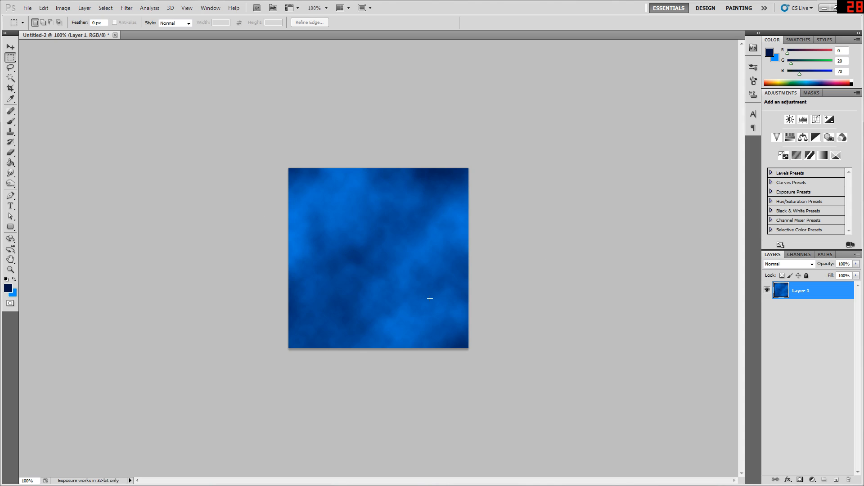
{"action": "mouse_move", "coordinate": [448, 133]}
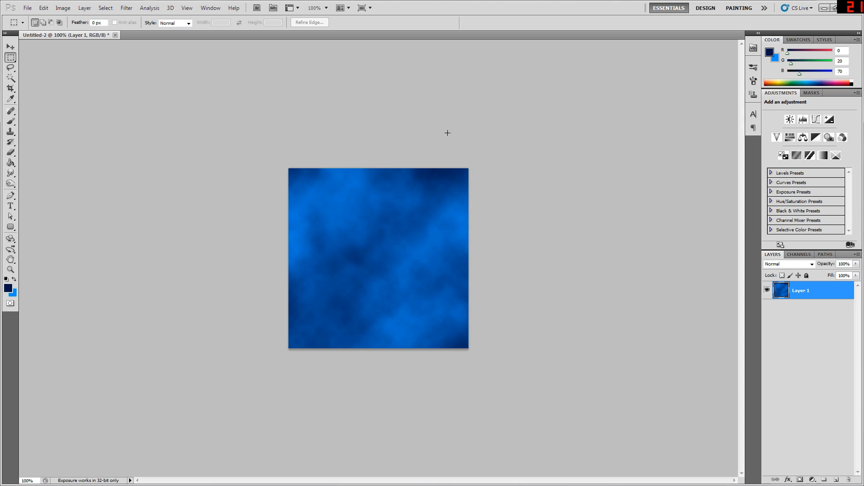
{"action": "mouse_move", "coordinate": [404, 240]}
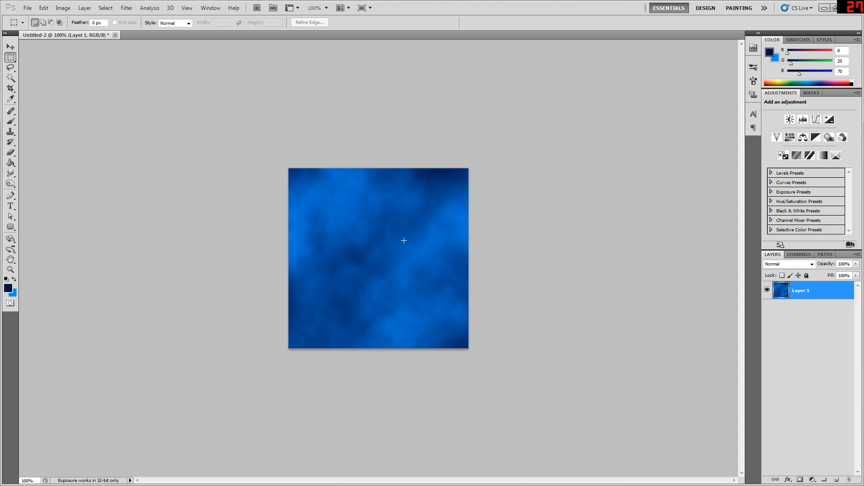
{"action": "mouse_move", "coordinate": [466, 153]}
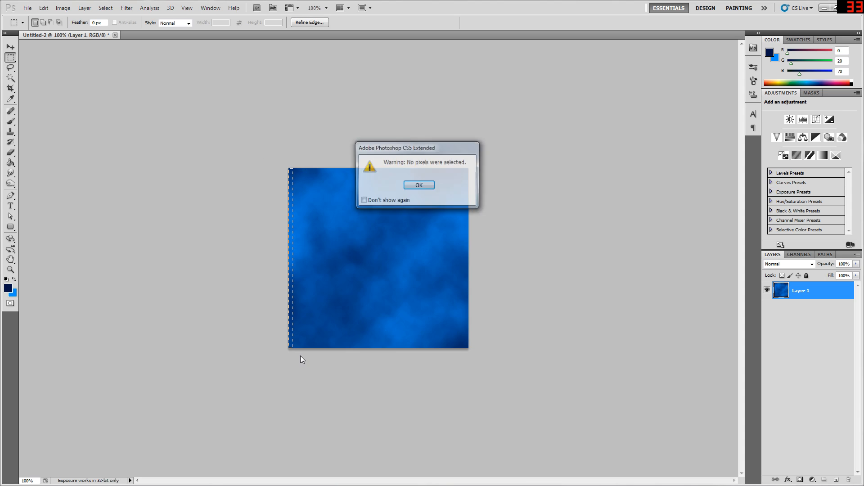
{"action": "left_click", "coordinate": [419, 184]}
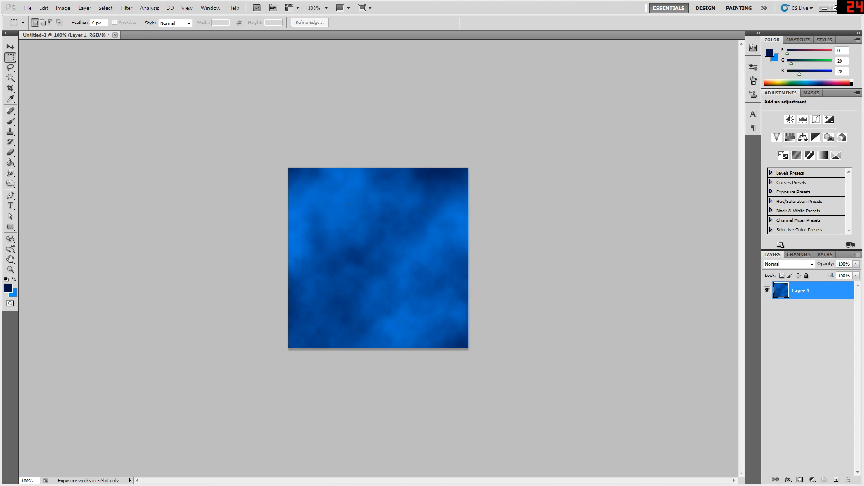
{"action": "mouse_move", "coordinate": [406, 225]}
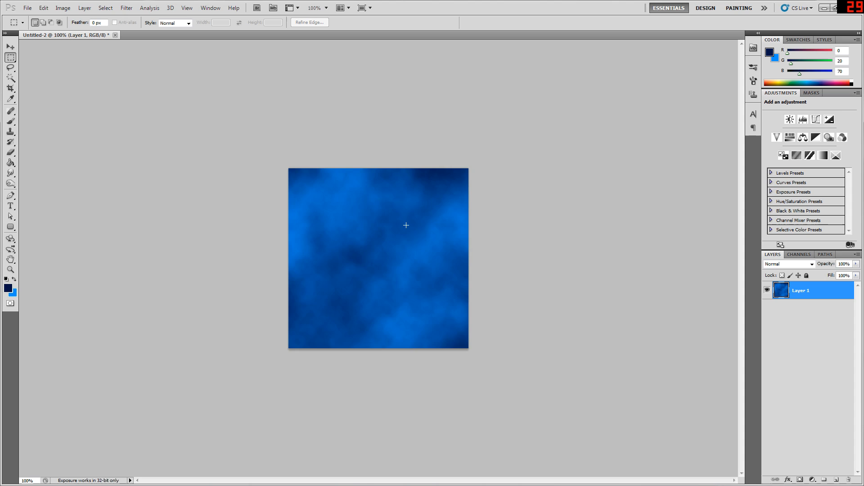
{"action": "mouse_move", "coordinate": [390, 271]}
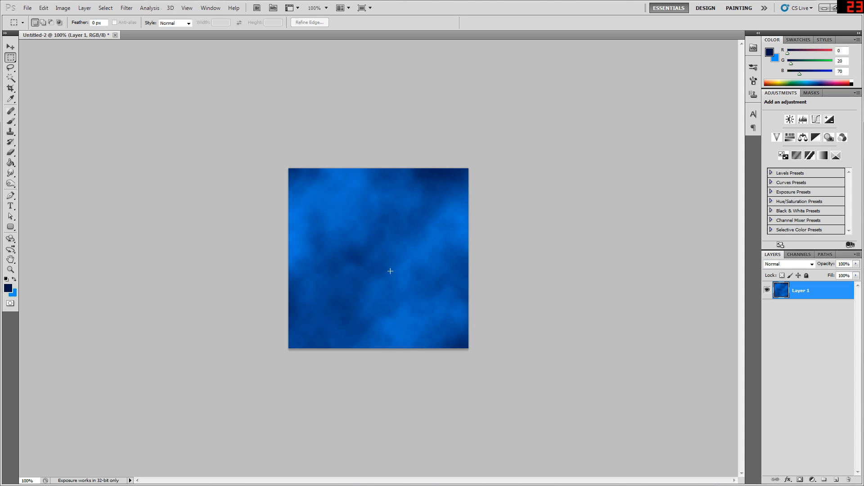
Step: Offset the cloud layer +200 horizontal, +200 vertical with Wrap Around
{"action": "left_click", "coordinate": [126, 8]}
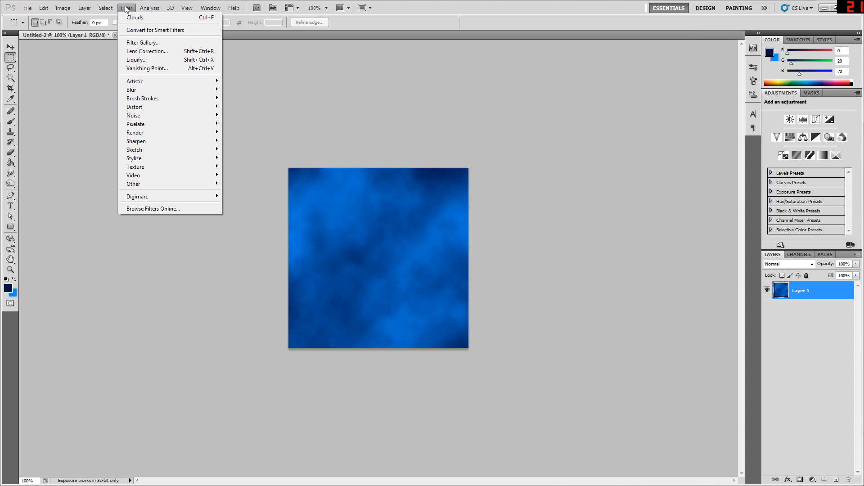
{"action": "mouse_move", "coordinate": [264, 208]}
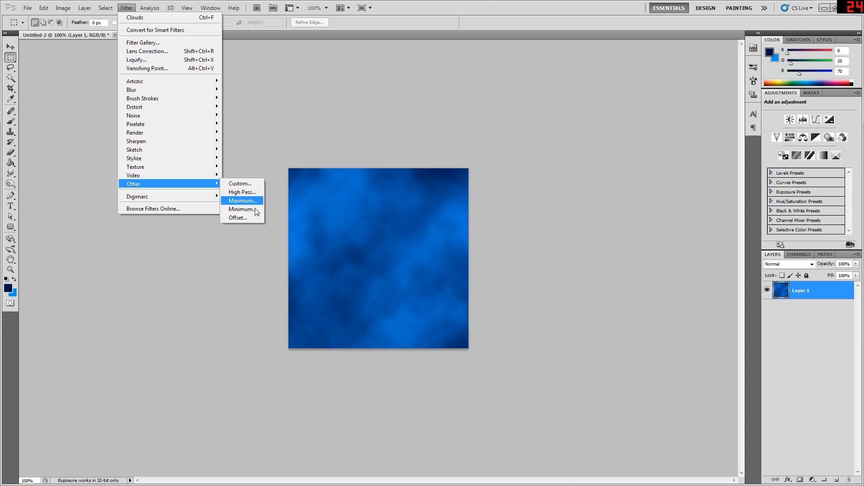
{"action": "left_click", "coordinate": [237, 218]}
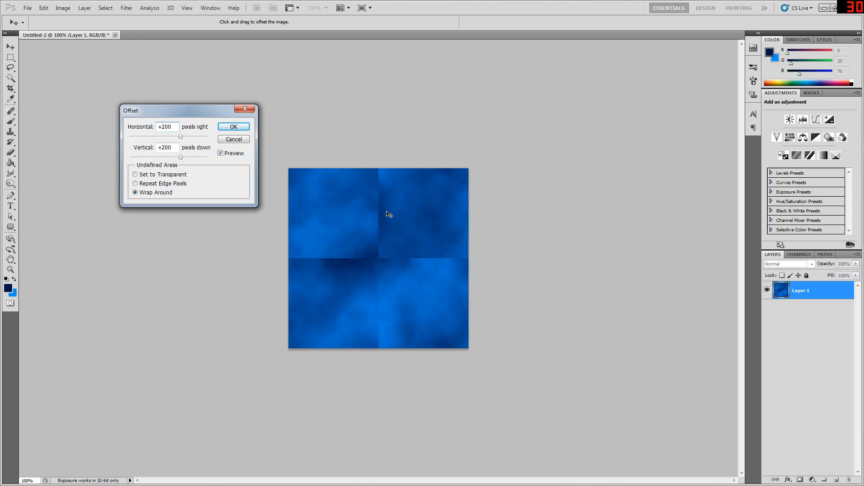
{"action": "mouse_move", "coordinate": [376, 179]}
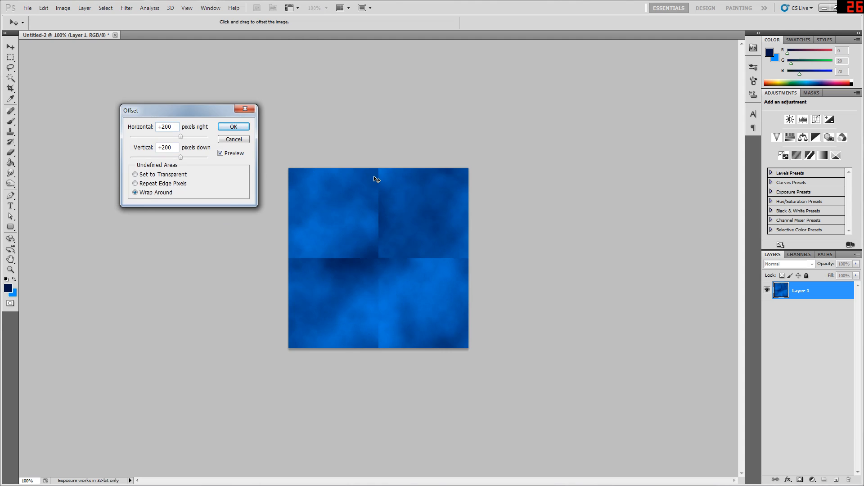
{"action": "mouse_move", "coordinate": [294, 182]}
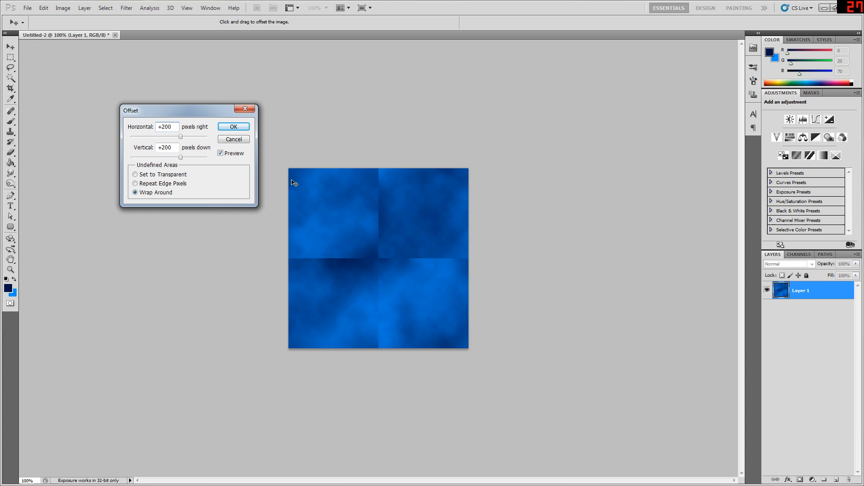
{"action": "mouse_move", "coordinate": [308, 271]}
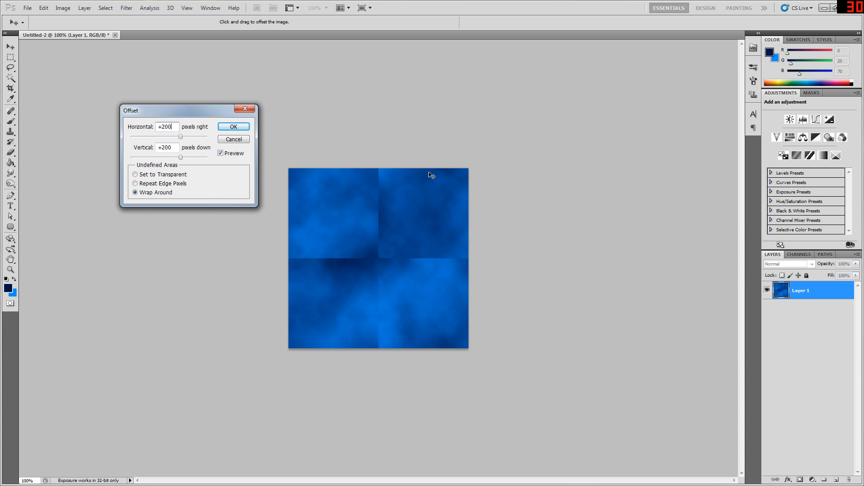
{"action": "mouse_move", "coordinate": [471, 370]}
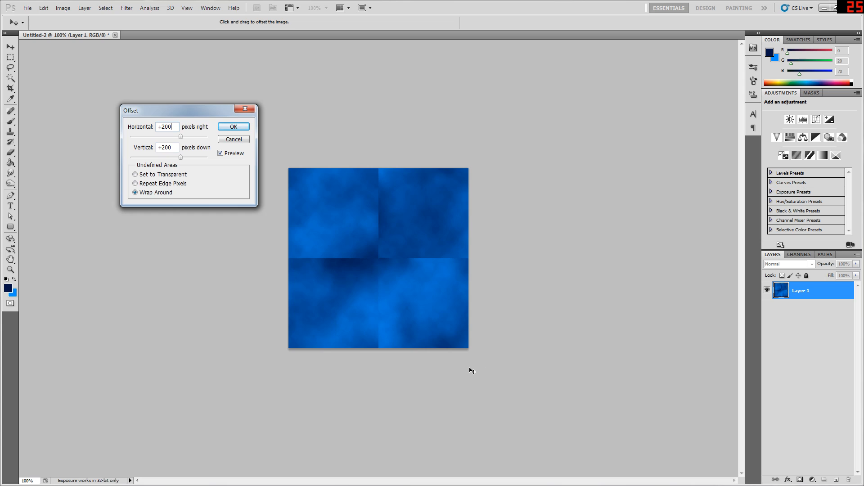
{"action": "mouse_move", "coordinate": [182, 160]}
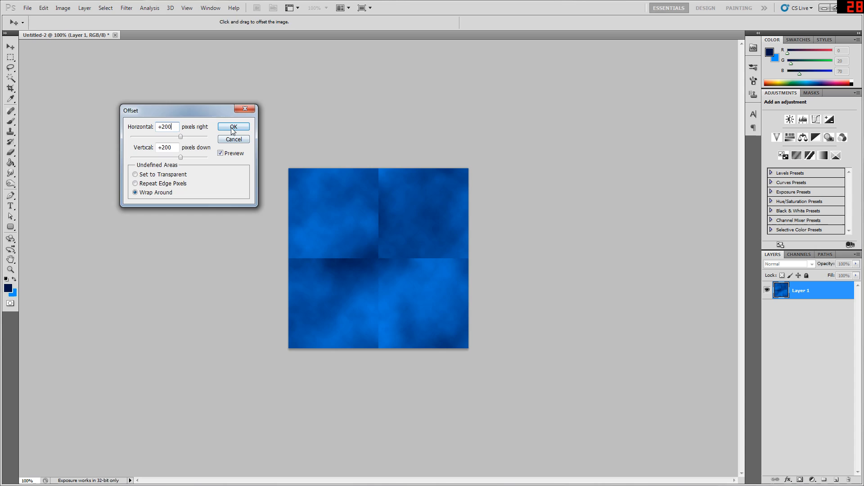
{"action": "left_click", "coordinate": [233, 127]}
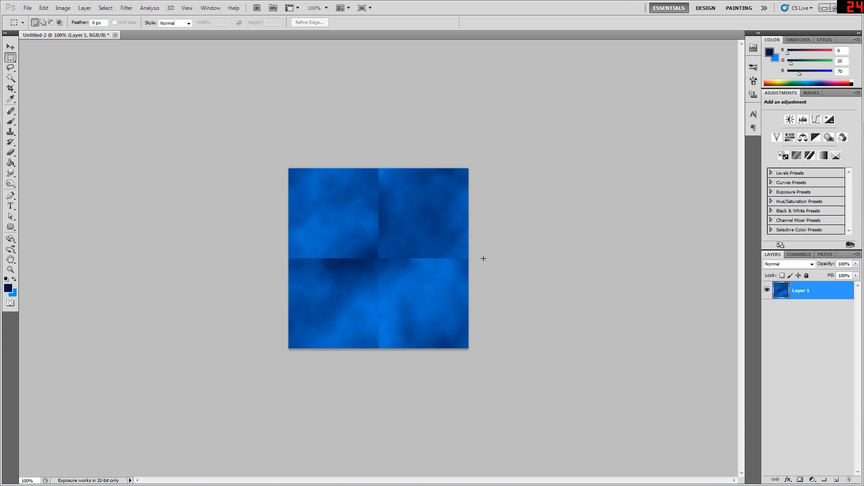
{"action": "mouse_move", "coordinate": [323, 271]}
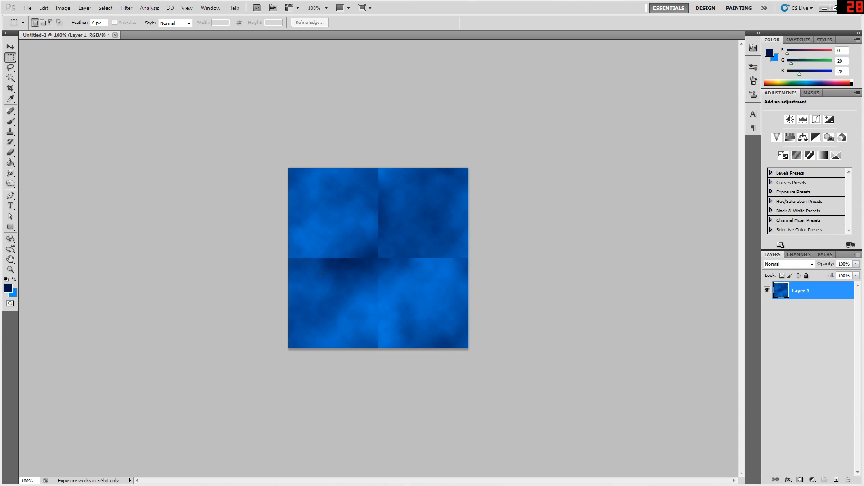
{"action": "mouse_move", "coordinate": [400, 272]}
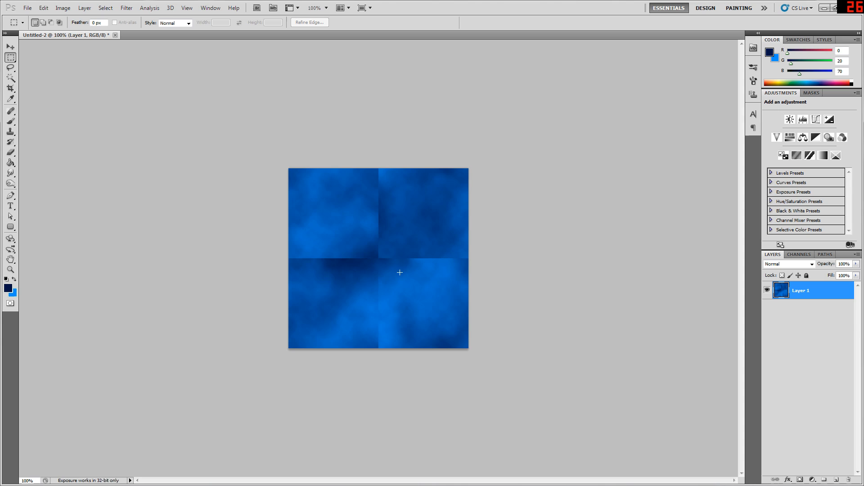
{"action": "mouse_move", "coordinate": [373, 295]}
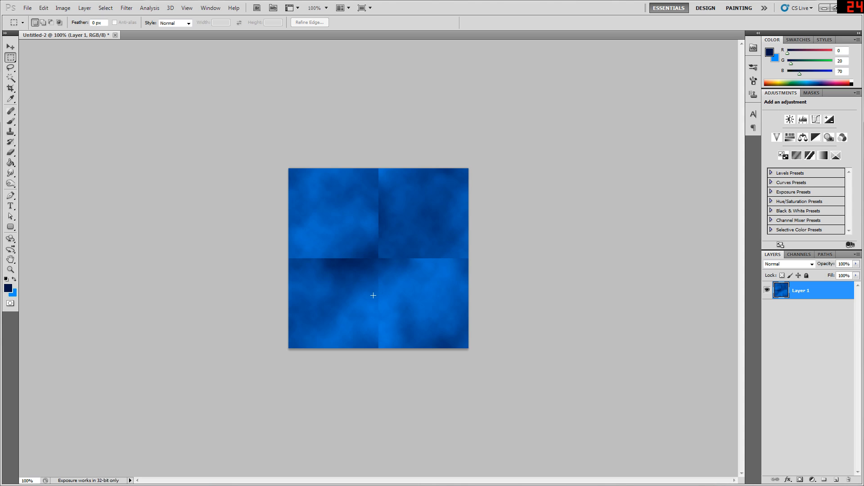
{"action": "mouse_move", "coordinate": [423, 245]}
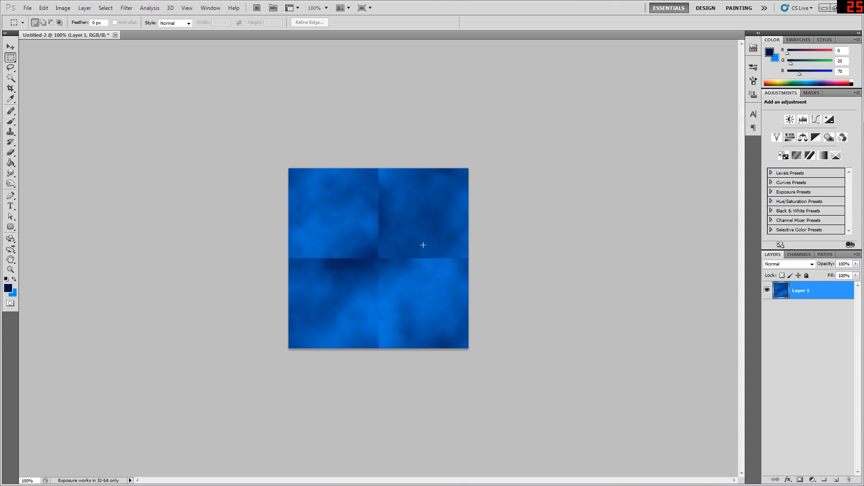
{"action": "mouse_move", "coordinate": [397, 270]}
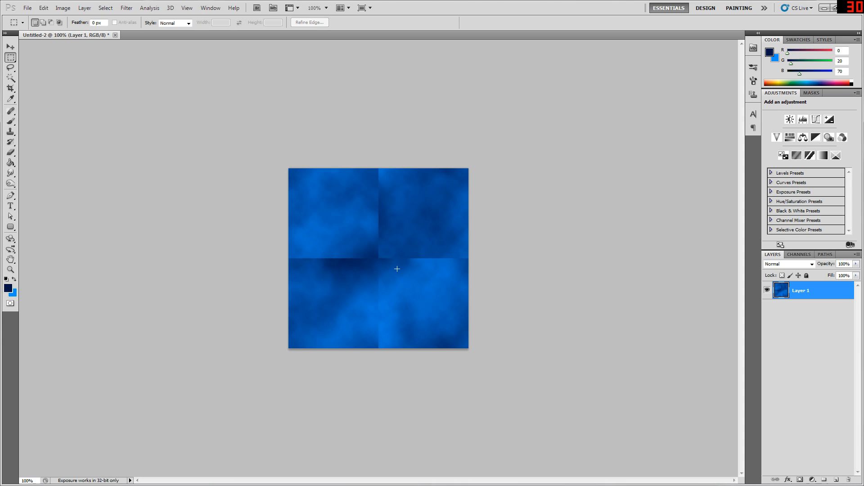
{"action": "mouse_move", "coordinate": [372, 295]}
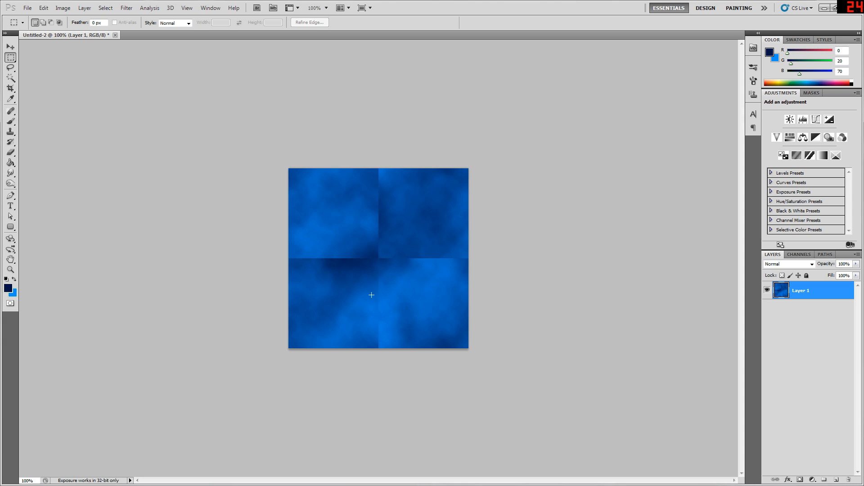
{"action": "mouse_move", "coordinate": [384, 267]}
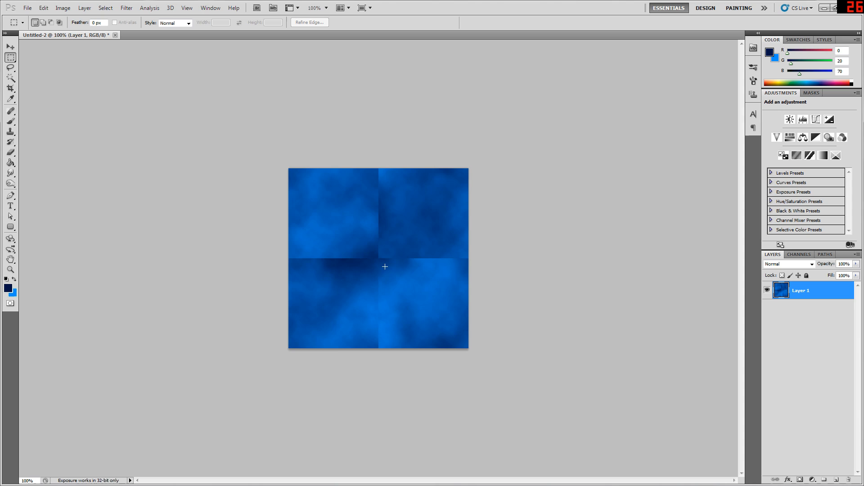
{"action": "mouse_move", "coordinate": [419, 273]}
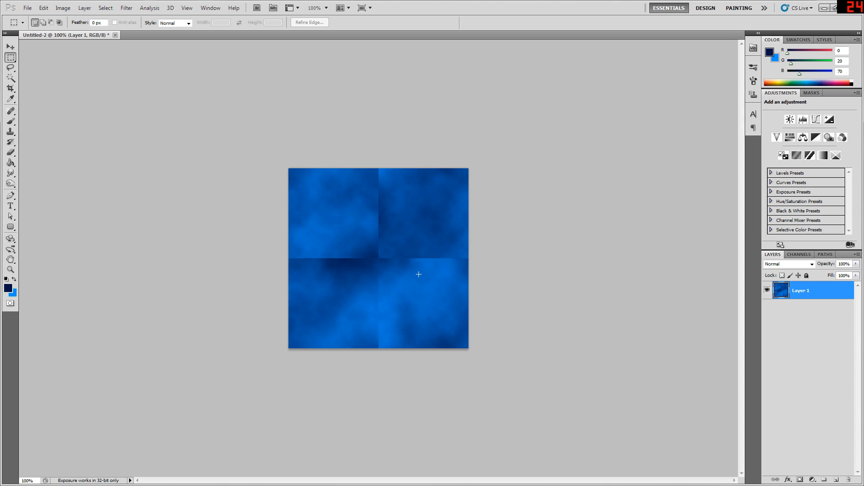
{"action": "mouse_move", "coordinate": [340, 269]}
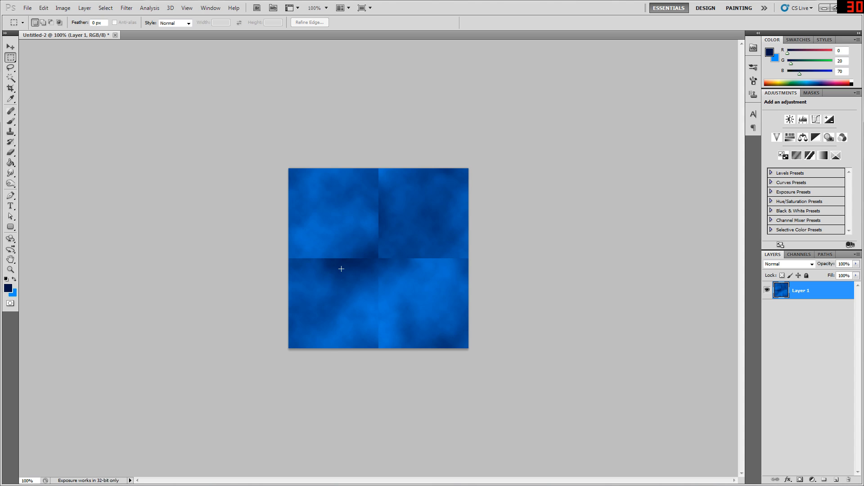
{"action": "mouse_move", "coordinate": [381, 313]}
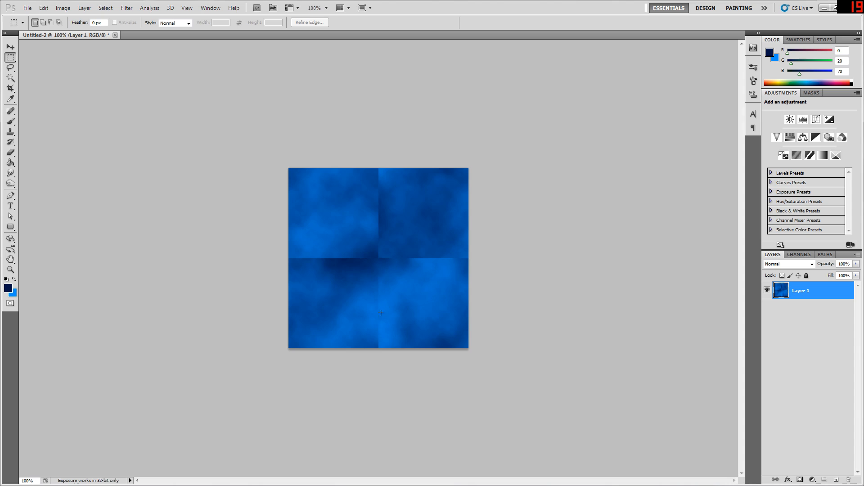
{"action": "mouse_move", "coordinate": [402, 282]}
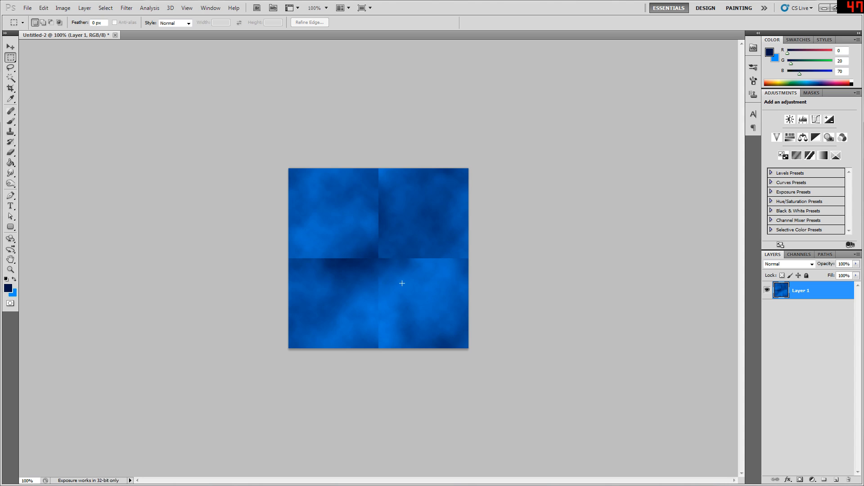
{"action": "mouse_move", "coordinate": [359, 185]}
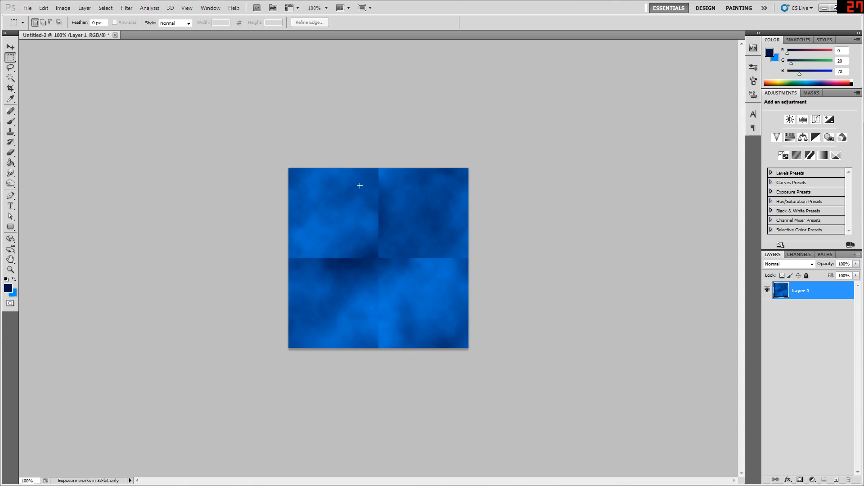
{"action": "mouse_move", "coordinate": [431, 248]}
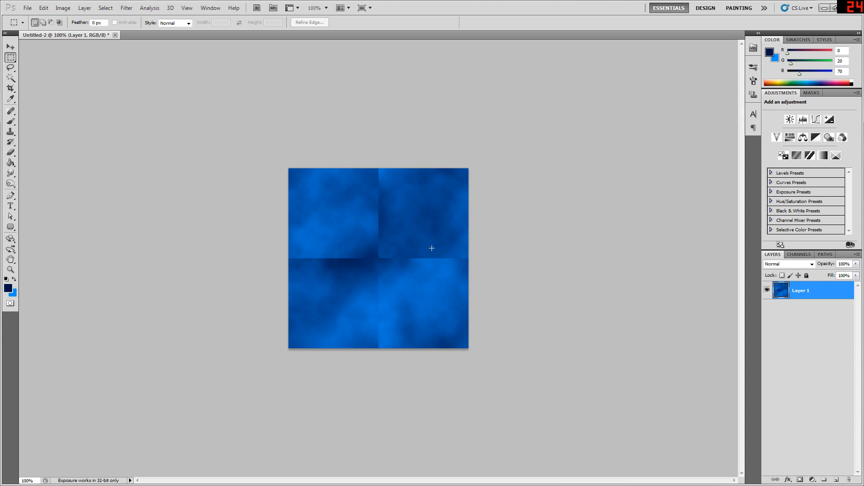
{"action": "mouse_move", "coordinate": [326, 258]}
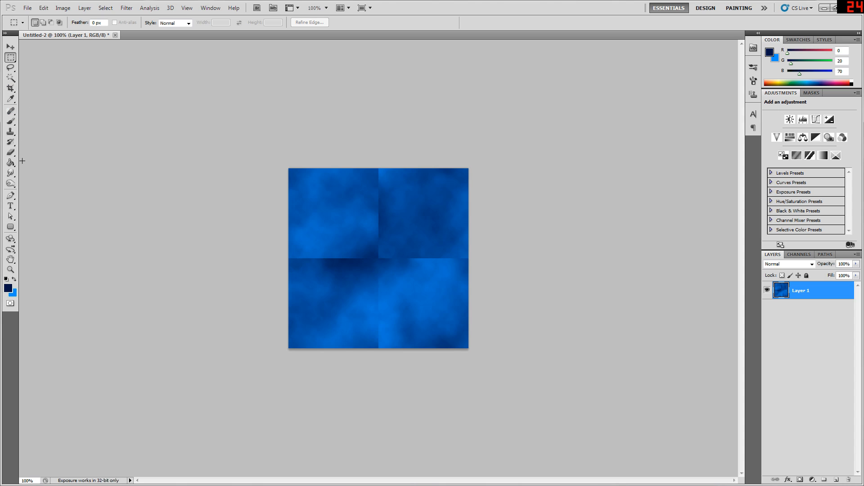
{"action": "left_click", "coordinate": [10, 132]}
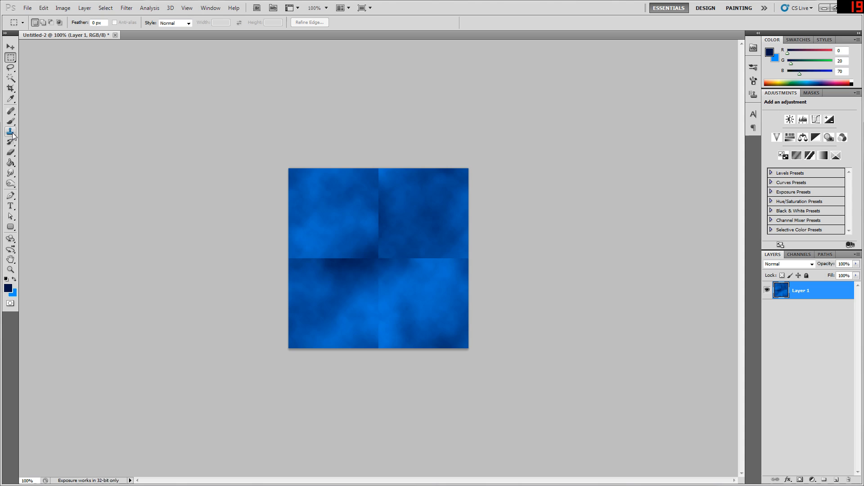
{"action": "mouse_move", "coordinate": [10, 173]}
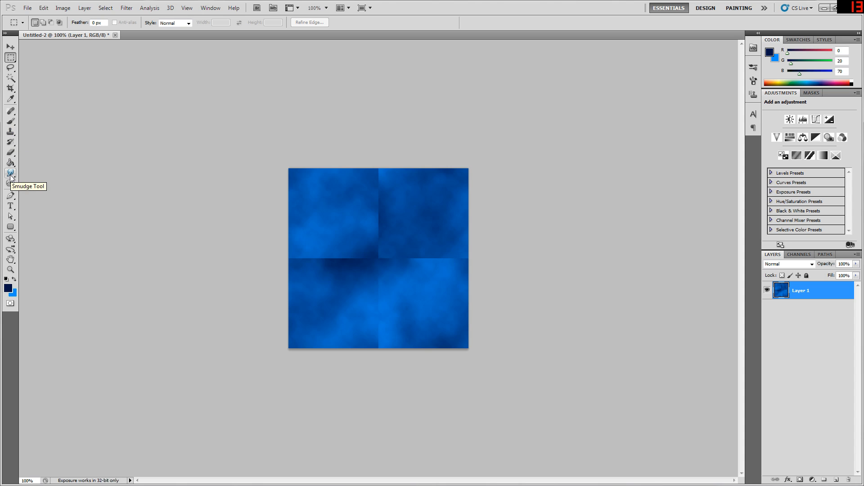
{"action": "mouse_move", "coordinate": [361, 244]}
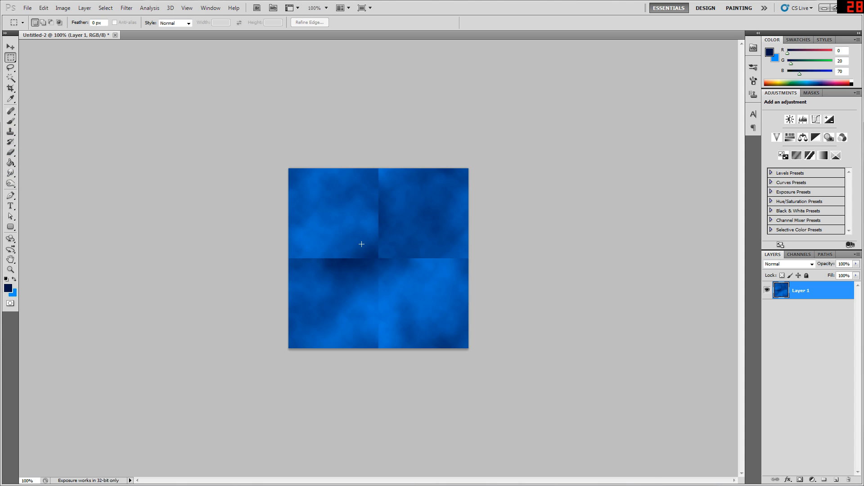
{"action": "mouse_move", "coordinate": [332, 257]}
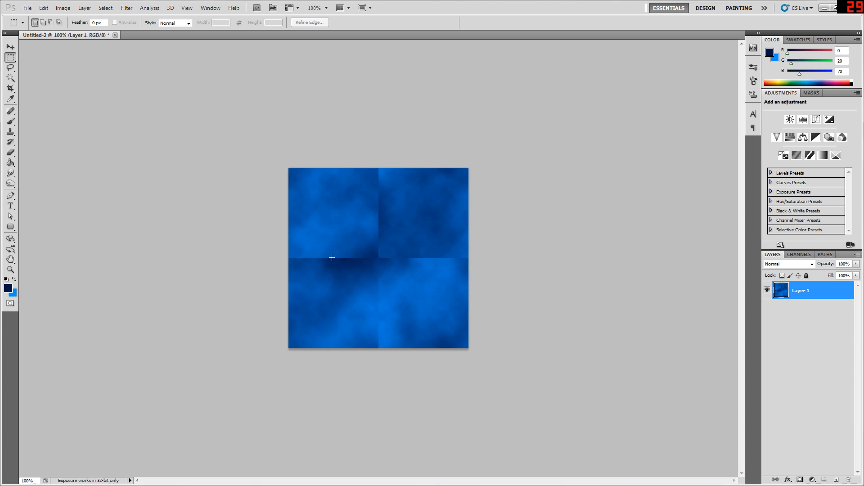
{"action": "mouse_move", "coordinate": [410, 259]}
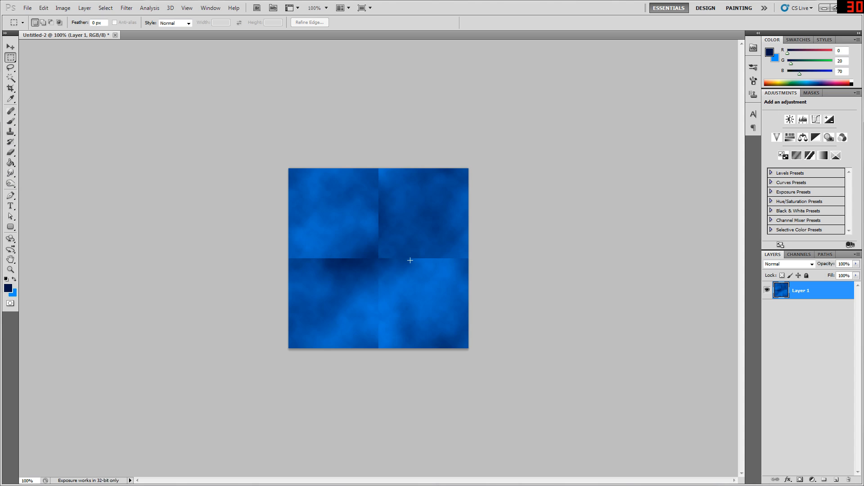
{"action": "mouse_move", "coordinate": [385, 256]}
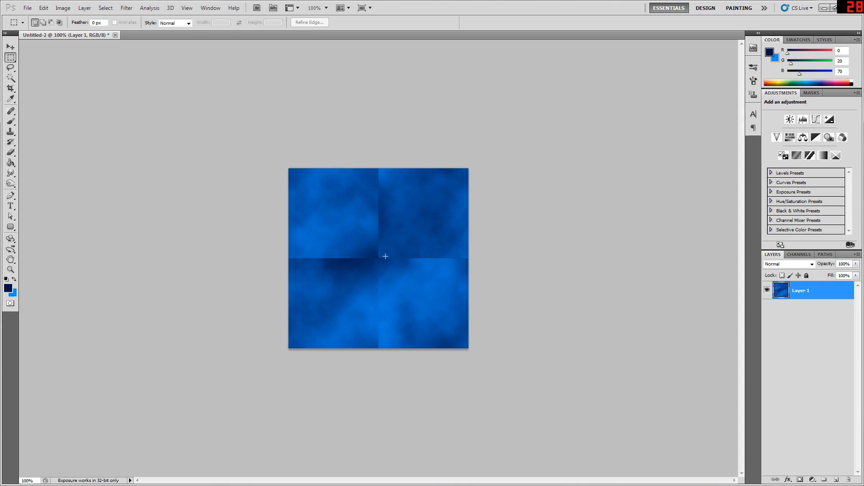
{"action": "mouse_move", "coordinate": [431, 270]}
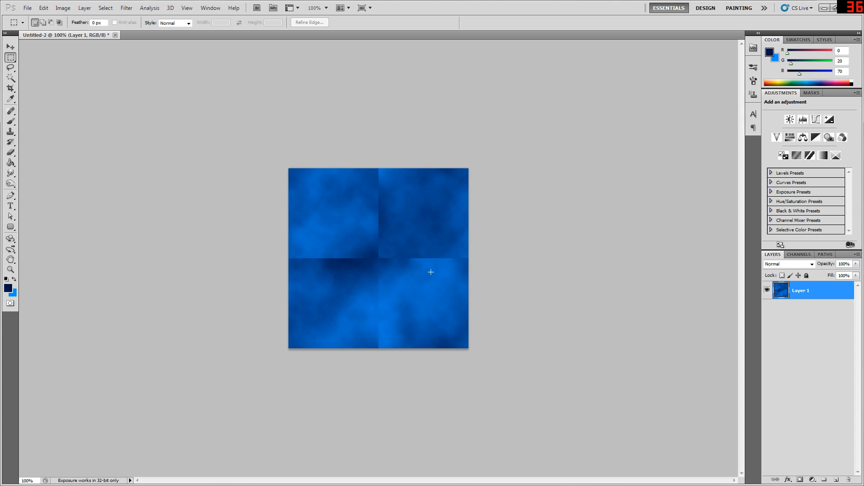
{"action": "mouse_move", "coordinate": [367, 199]}
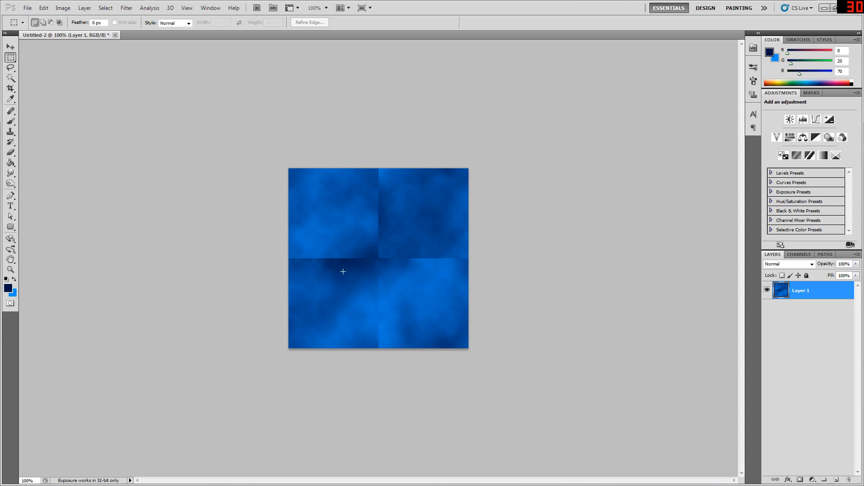
{"action": "mouse_move", "coordinate": [367, 252]}
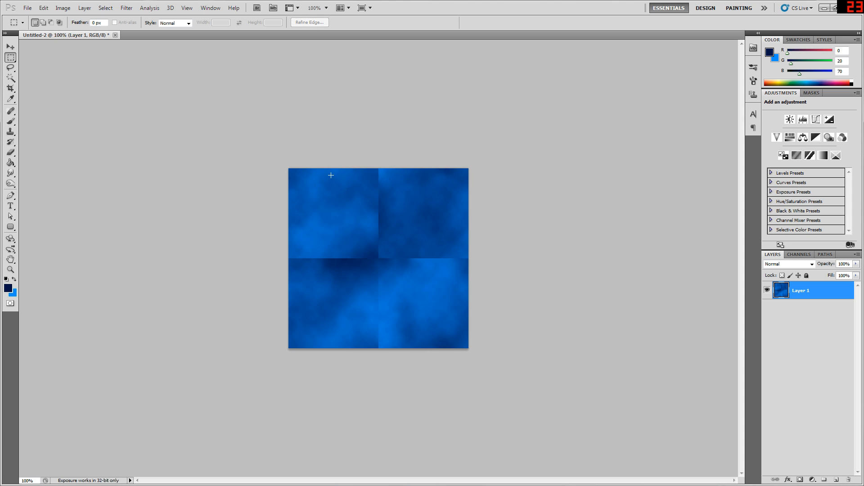
{"action": "mouse_move", "coordinate": [333, 184]}
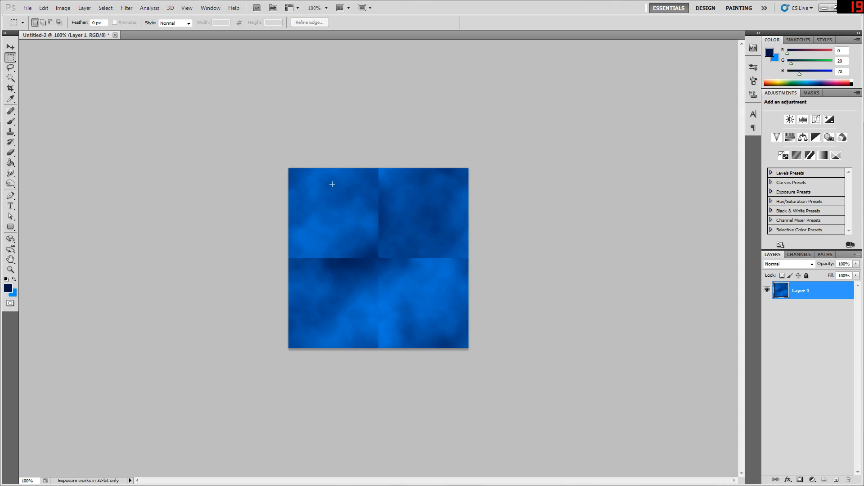
{"action": "mouse_move", "coordinate": [386, 169]}
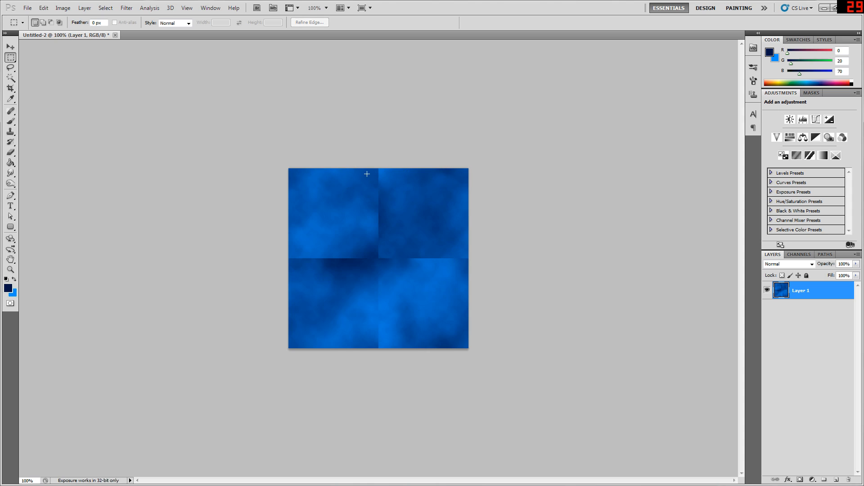
{"action": "mouse_move", "coordinate": [340, 156]}
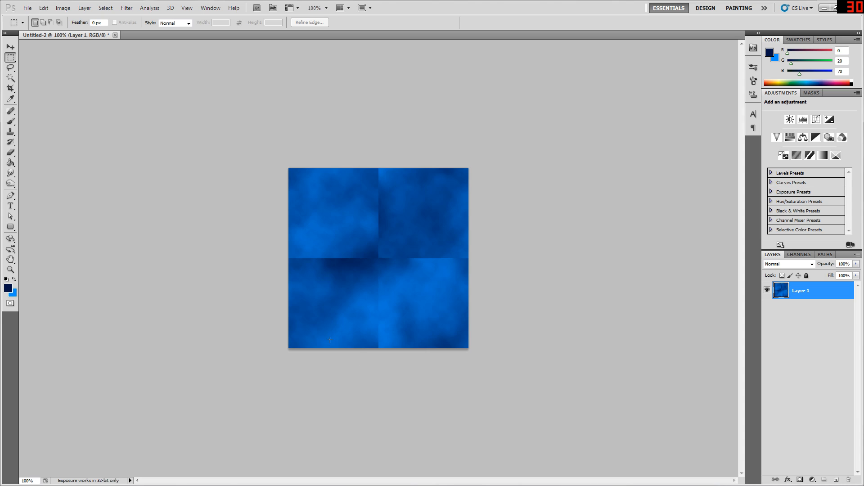
{"action": "mouse_move", "coordinate": [429, 348]}
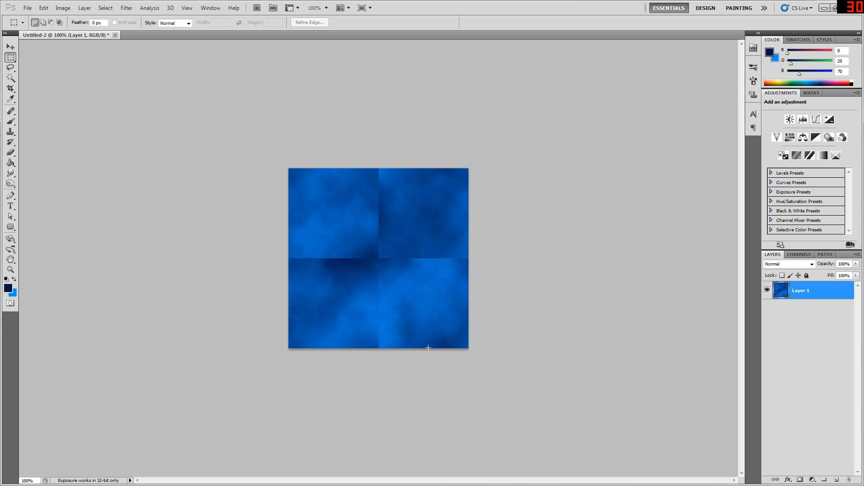
{"action": "mouse_move", "coordinate": [292, 341]}
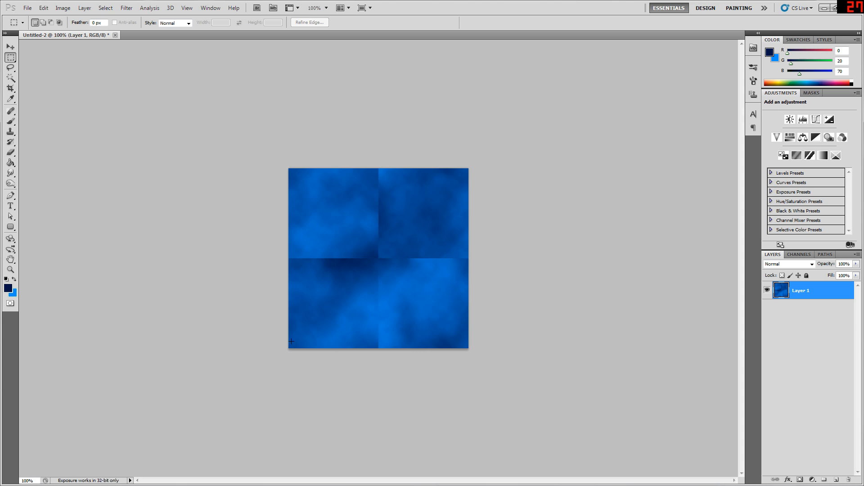
{"action": "mouse_move", "coordinate": [391, 205]}
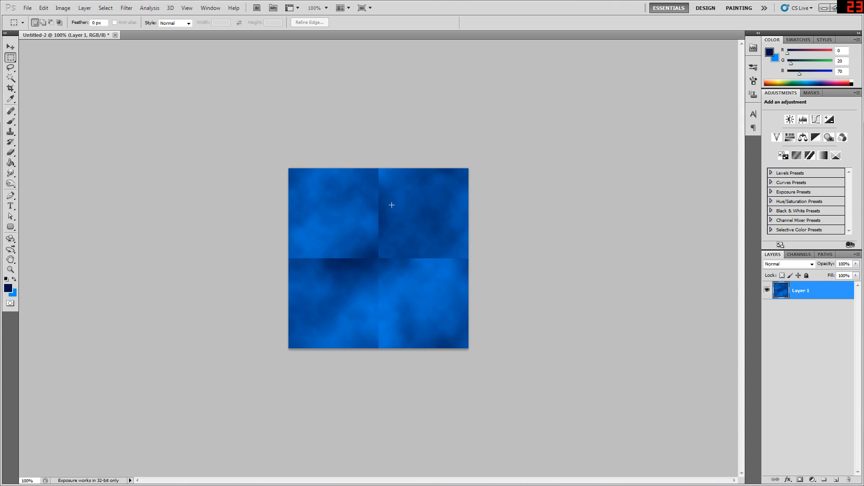
{"action": "mouse_move", "coordinate": [349, 169]}
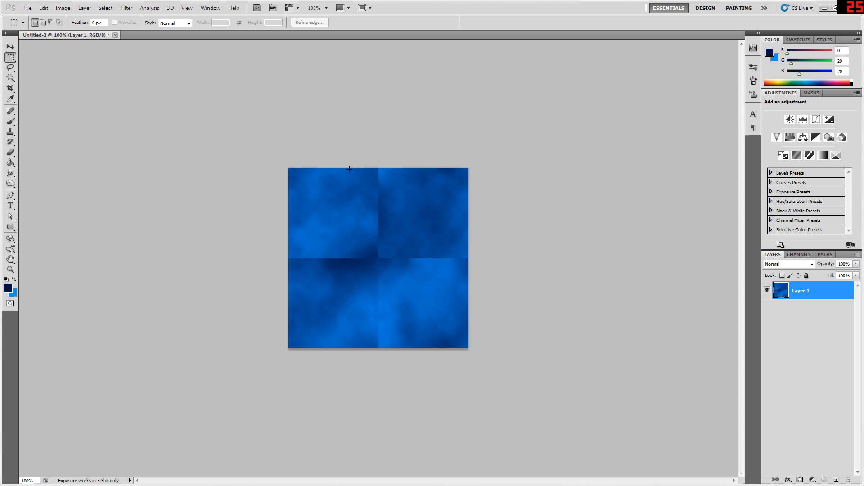
{"action": "mouse_move", "coordinate": [254, 256]}
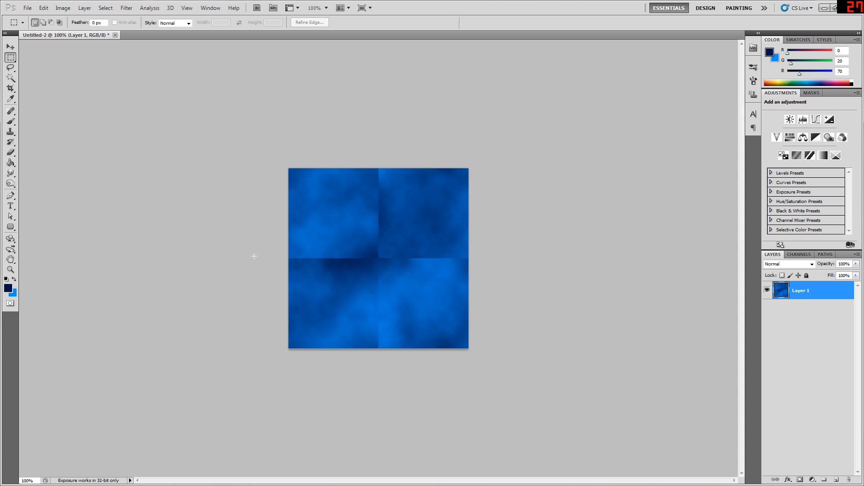
{"action": "mouse_move", "coordinate": [379, 233]}
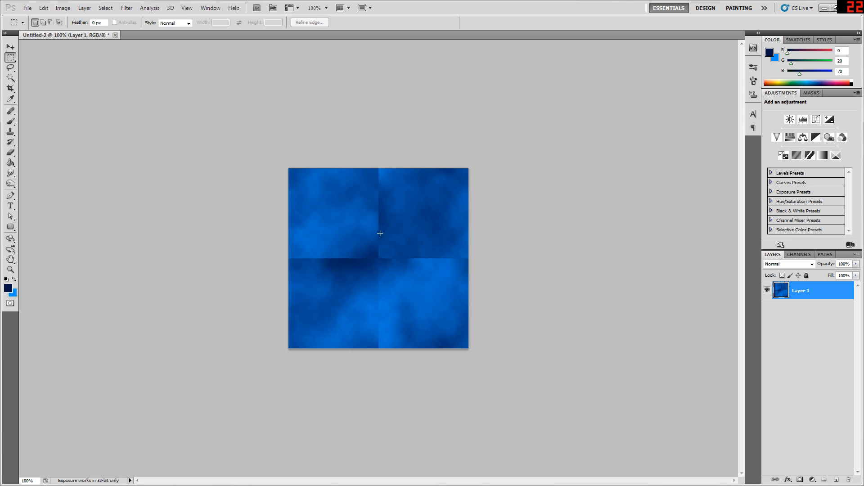
{"action": "mouse_move", "coordinate": [363, 176]}
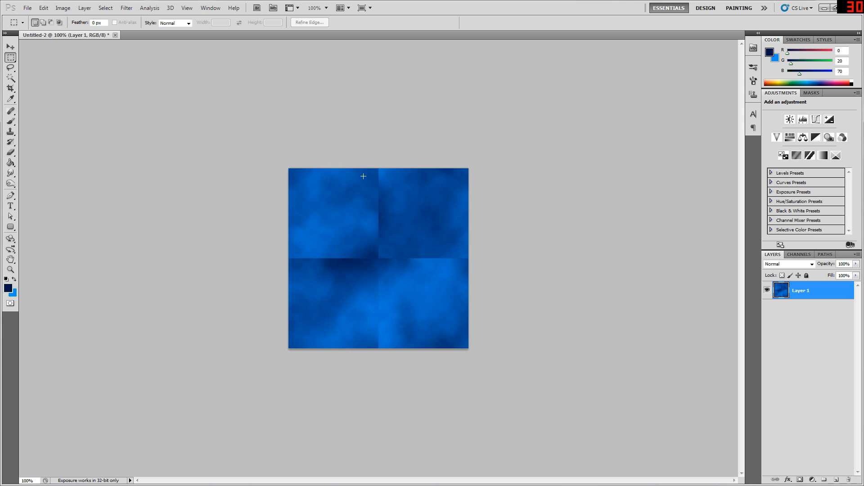
{"action": "mouse_move", "coordinate": [444, 274]}
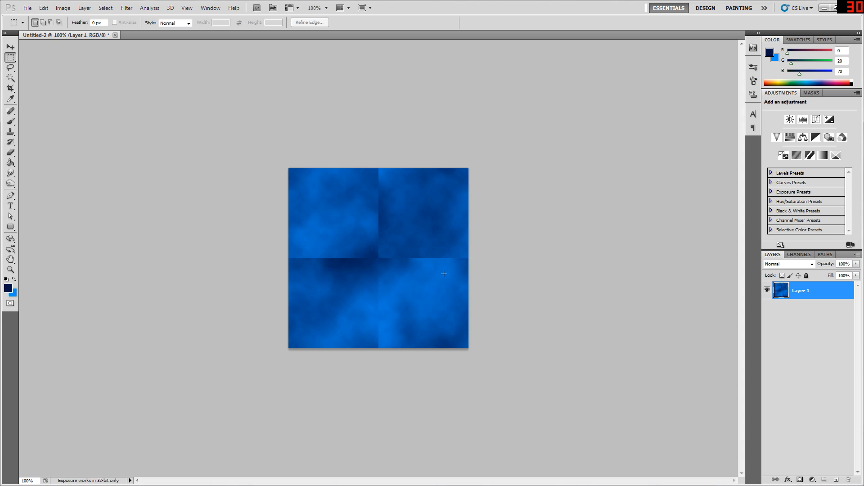
{"action": "mouse_move", "coordinate": [434, 244]}
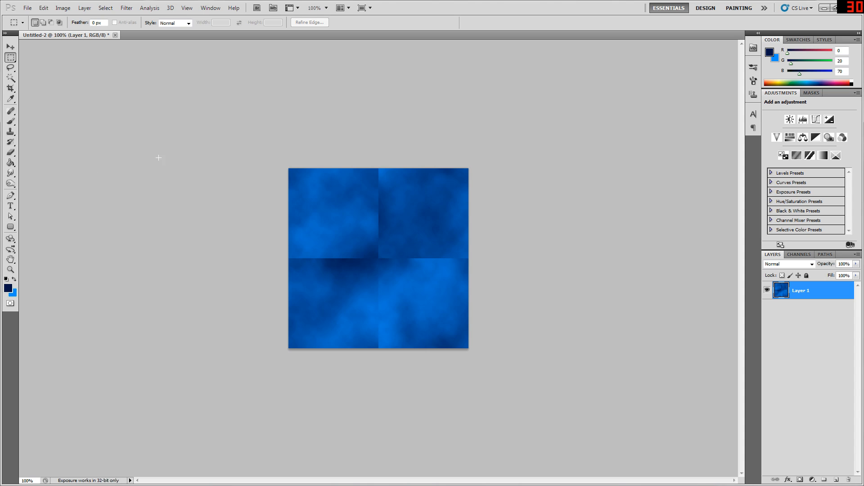
{"action": "mouse_move", "coordinate": [417, 197]}
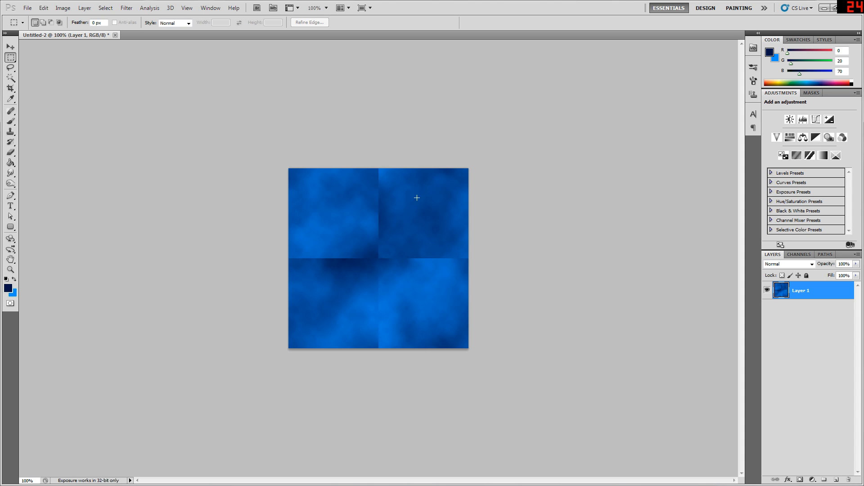
{"action": "mouse_move", "coordinate": [495, 304]}
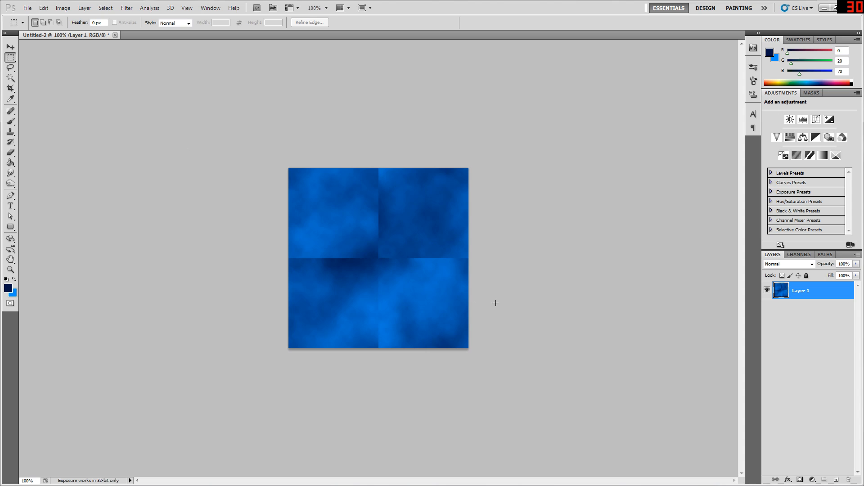
{"action": "mouse_move", "coordinate": [438, 229]}
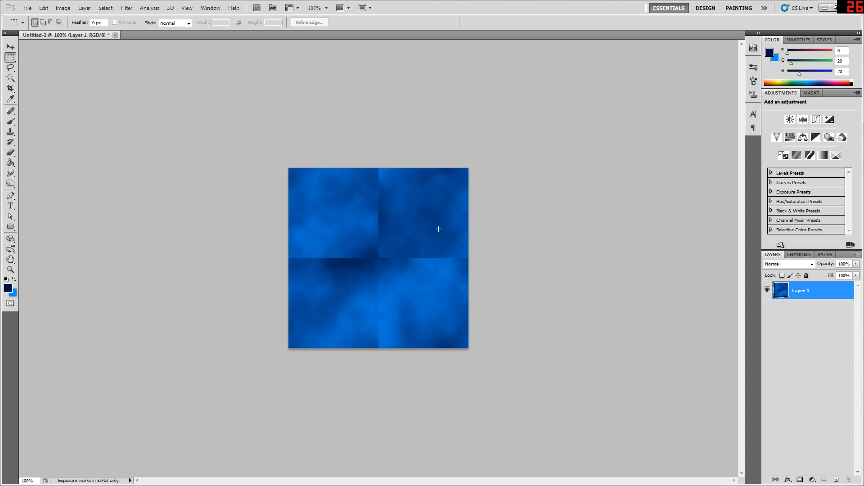
{"action": "mouse_move", "coordinate": [395, 250]}
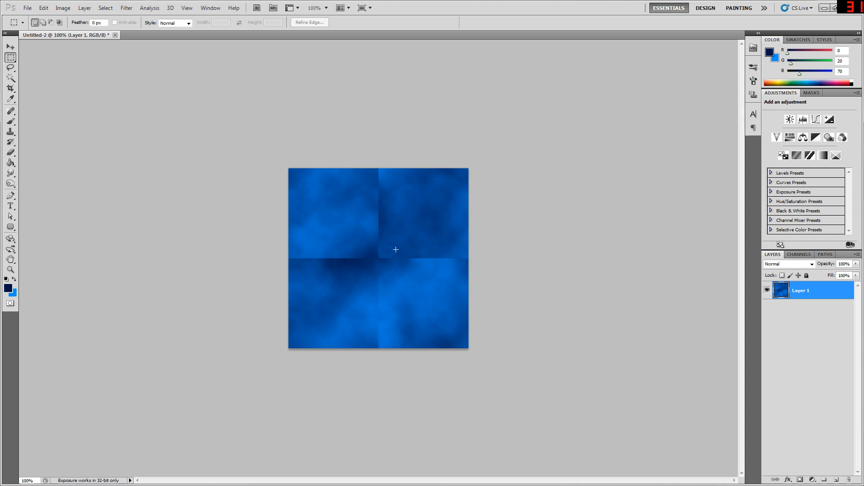
{"action": "mouse_move", "coordinate": [261, 171]}
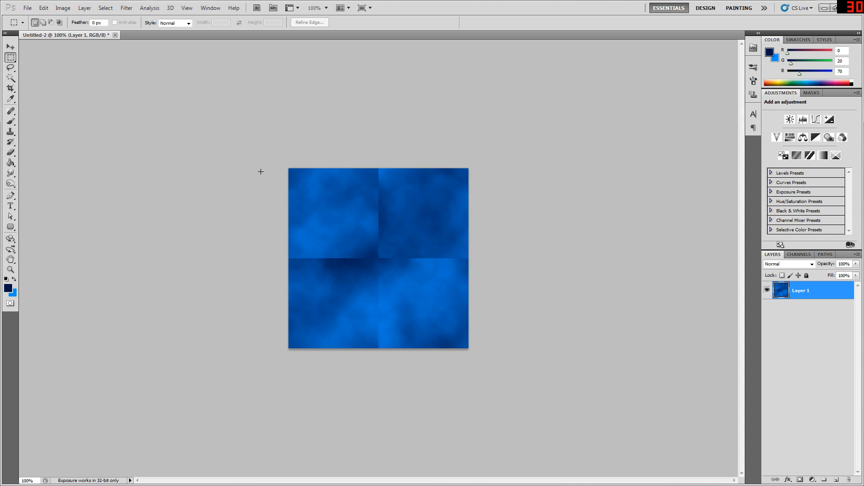
{"action": "mouse_move", "coordinate": [410, 247]}
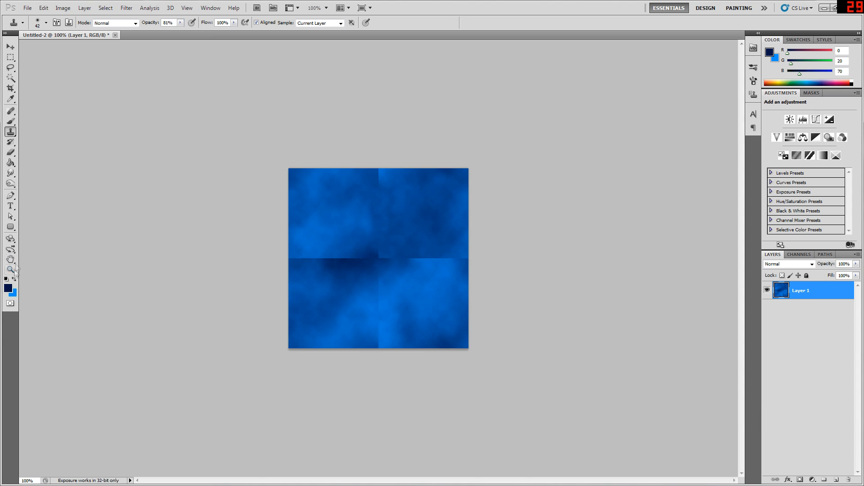
Step: Zoom in on the seams and take the Clone Stamp tool for retouching
{"action": "left_click", "coordinate": [10, 158]}
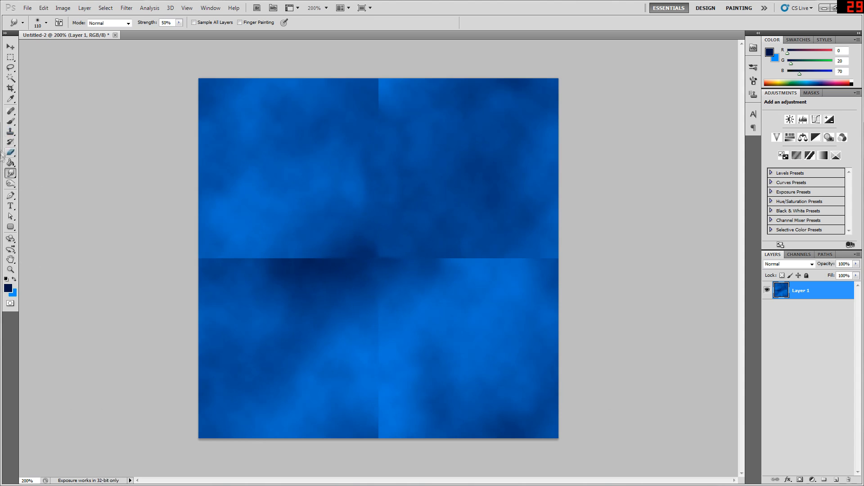
{"action": "left_click", "coordinate": [10, 132]}
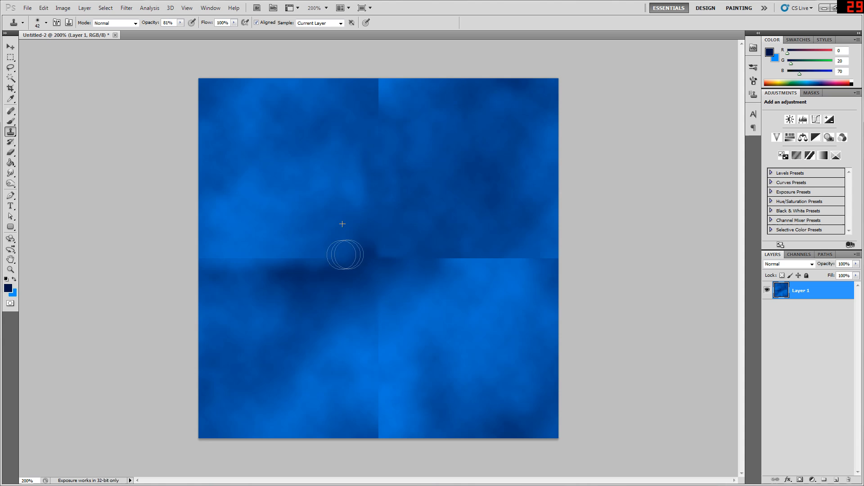
{"action": "mouse_move", "coordinate": [537, 256]}
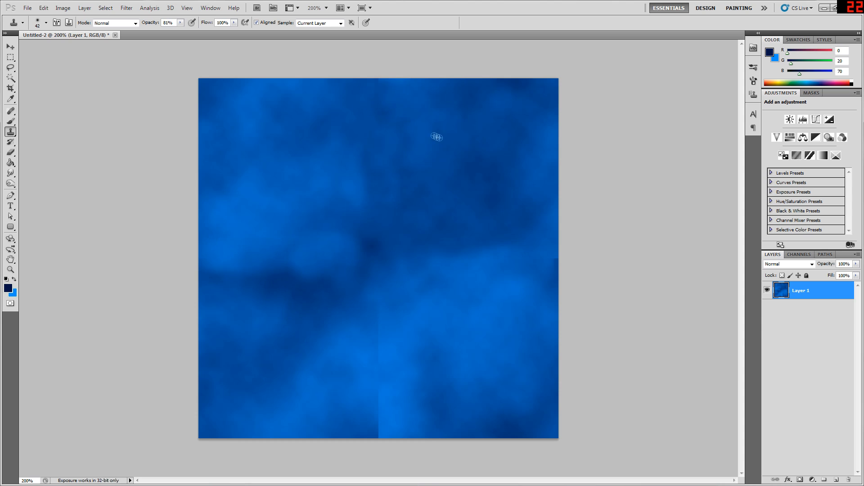
{"action": "mouse_move", "coordinate": [434, 407]}
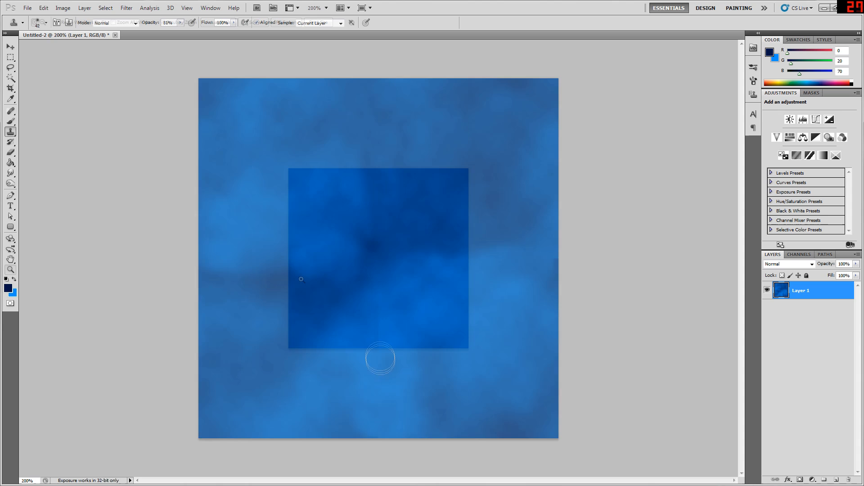
Step: Zoom out to 100% to see the full 400×400 cloud texture
{"action": "left_click", "coordinate": [10, 269]}
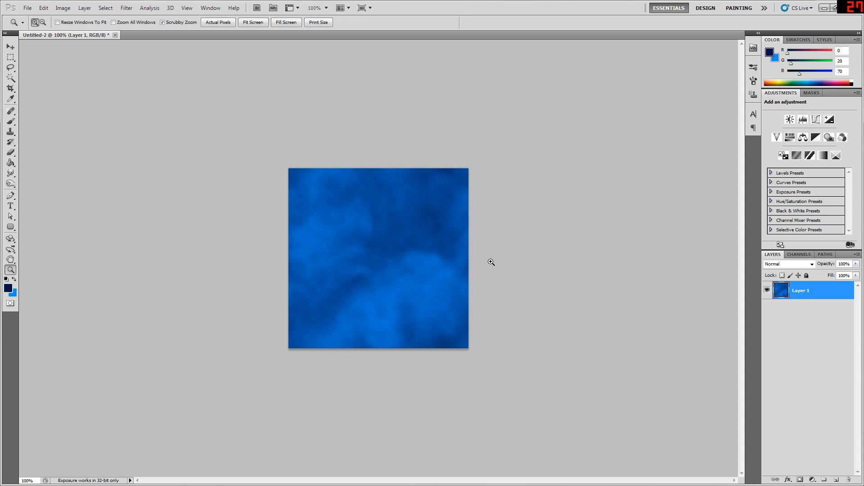
{"action": "mouse_move", "coordinate": [372, 237]}
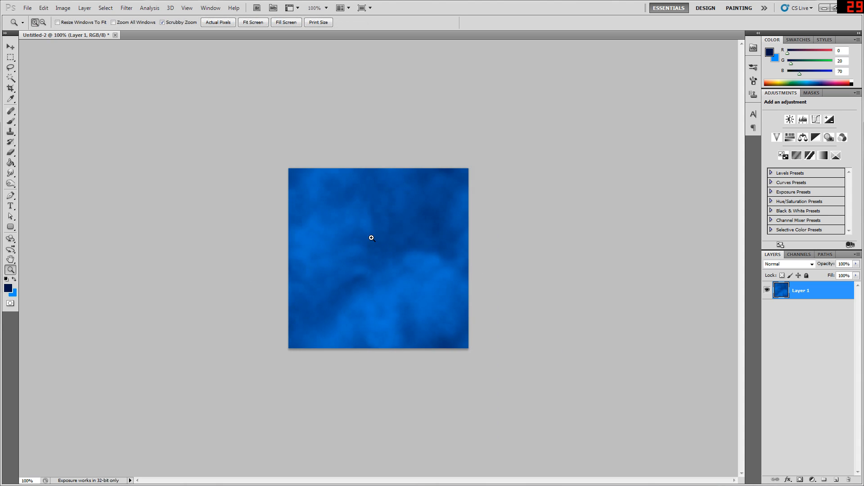
{"action": "mouse_move", "coordinate": [368, 287]}
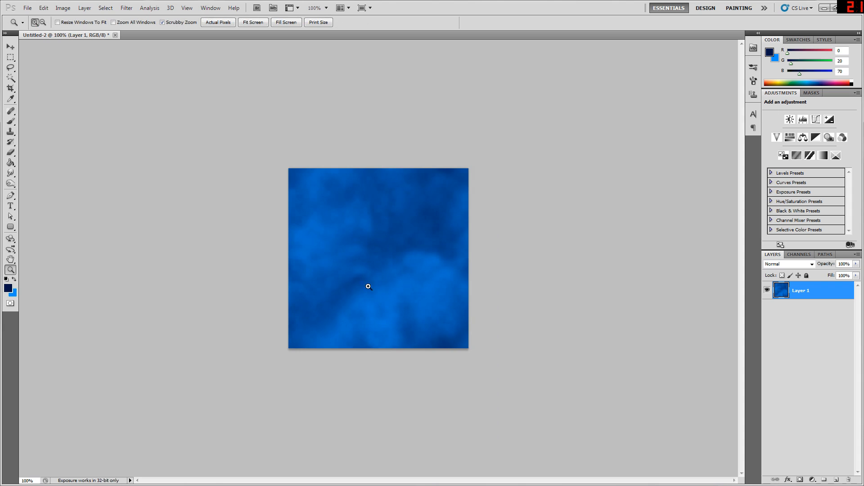
{"action": "mouse_move", "coordinate": [387, 240]}
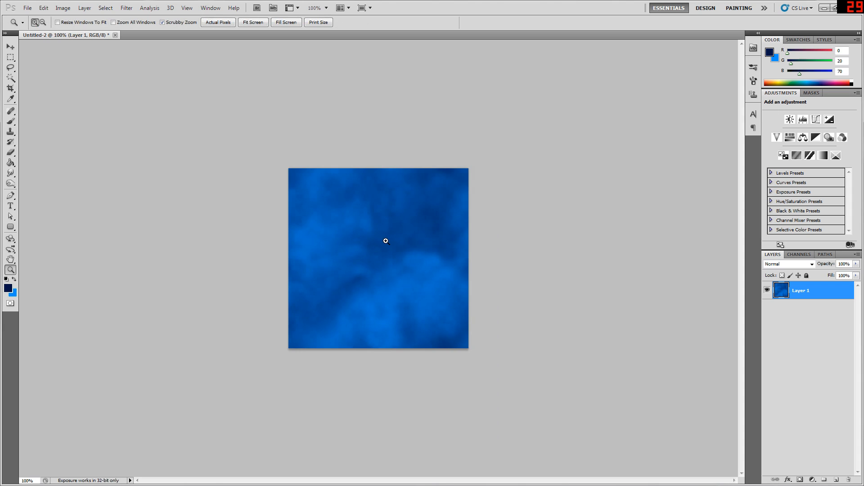
{"action": "mouse_move", "coordinate": [391, 170]}
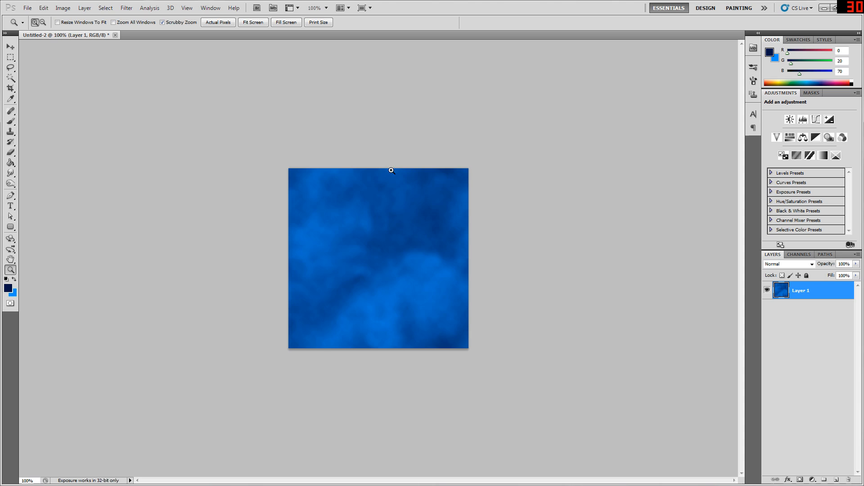
{"action": "mouse_move", "coordinate": [457, 303]}
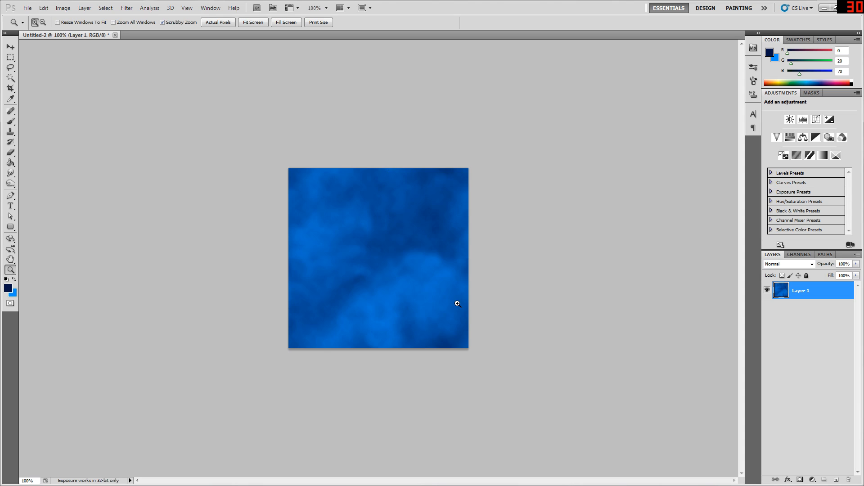
{"action": "mouse_move", "coordinate": [243, 313]}
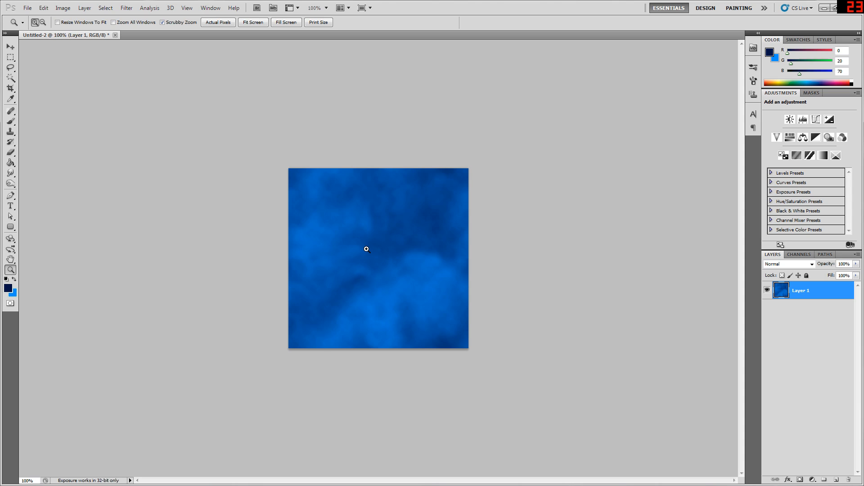
{"action": "mouse_move", "coordinate": [393, 215]}
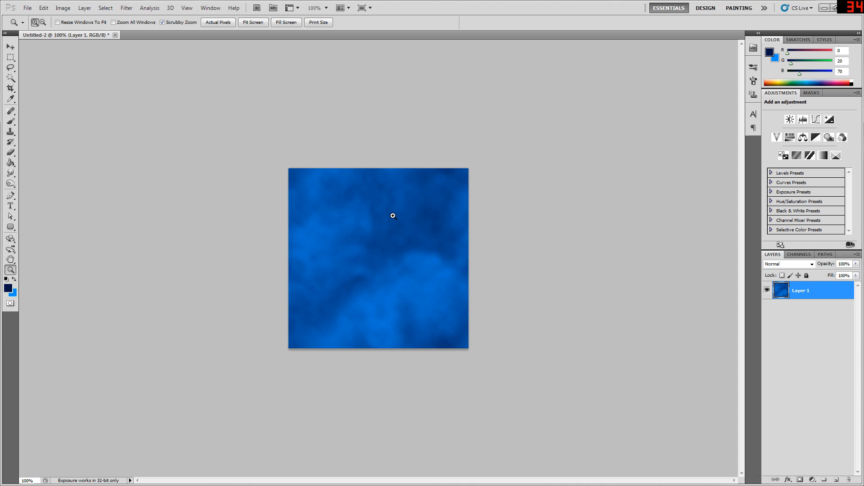
{"action": "mouse_move", "coordinate": [387, 263]}
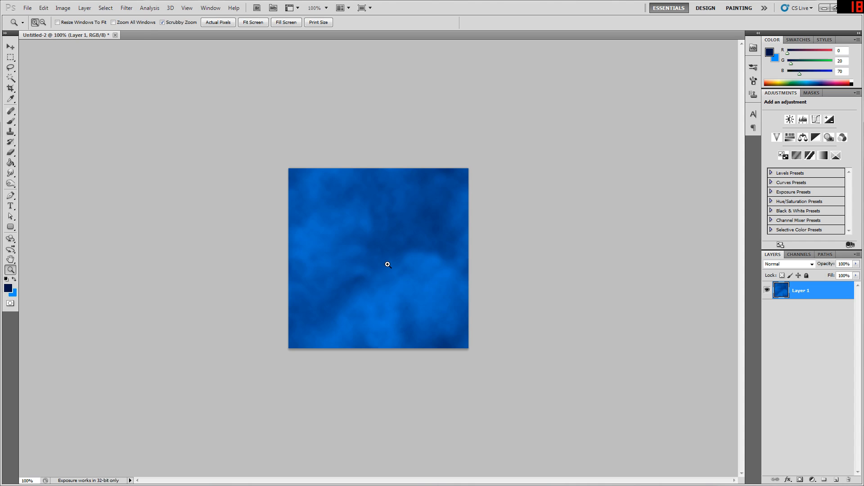
{"action": "mouse_move", "coordinate": [416, 245]}
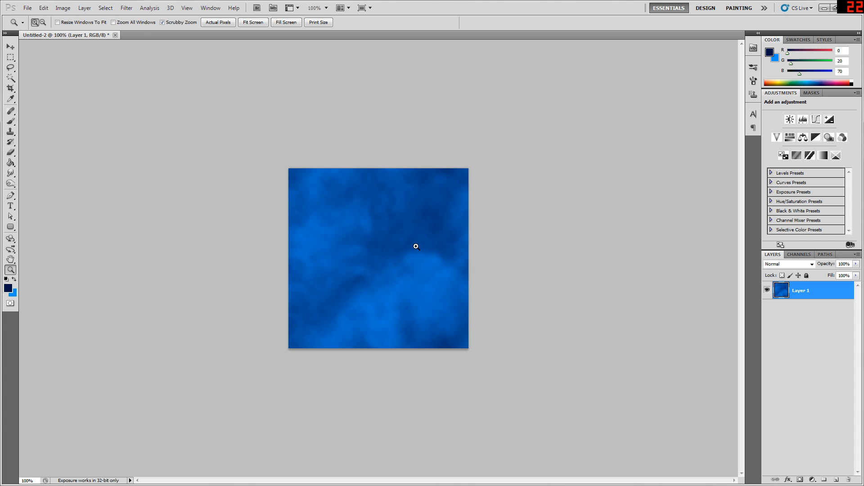
{"action": "mouse_move", "coordinate": [377, 208]}
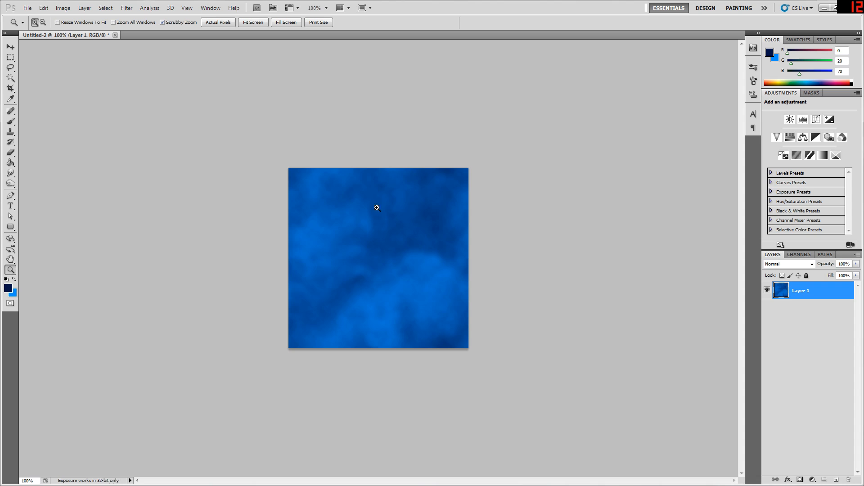
Step: Reapply the +200/+200 wrap-around offset to bring the outer edges to the centre
{"action": "left_click", "coordinate": [126, 7]}
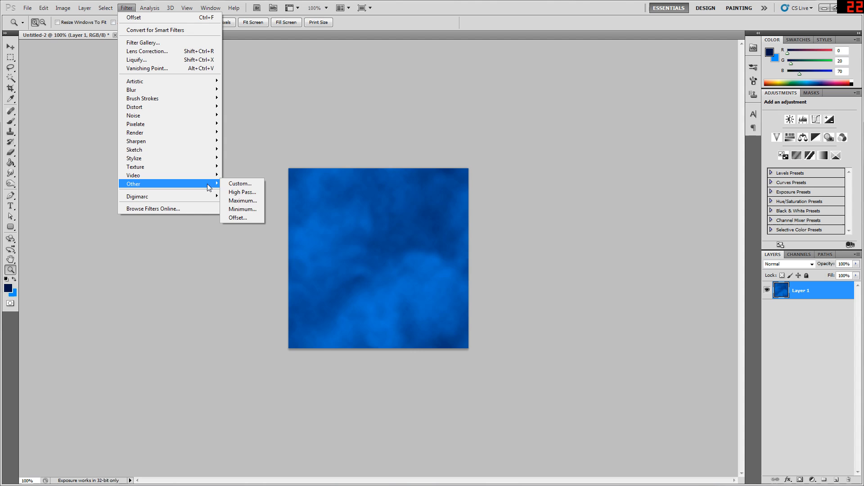
{"action": "left_click", "coordinate": [238, 218]}
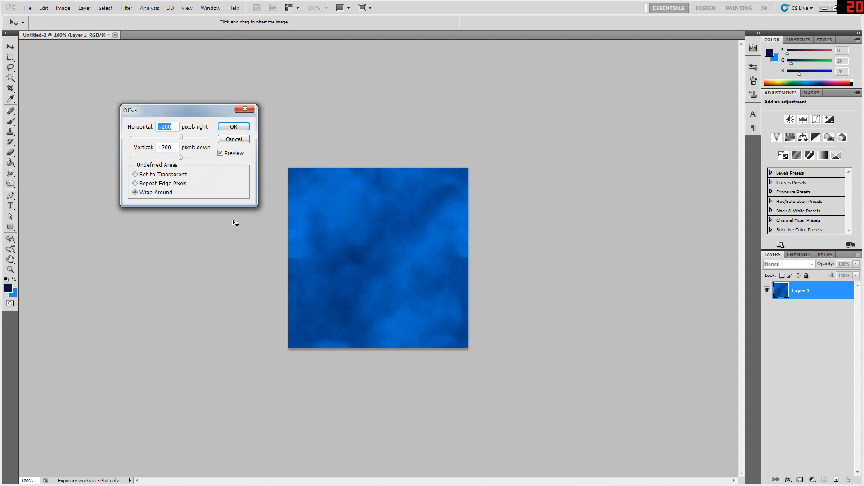
{"action": "mouse_move", "coordinate": [468, 261]}
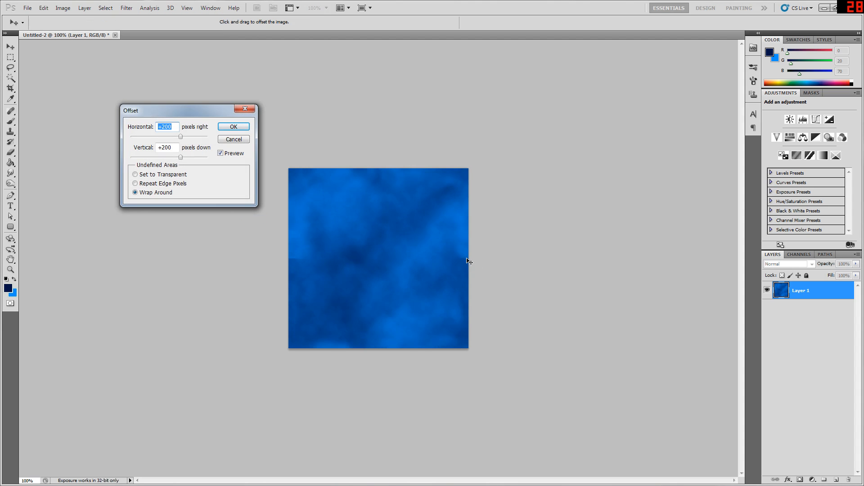
{"action": "mouse_move", "coordinate": [359, 214]}
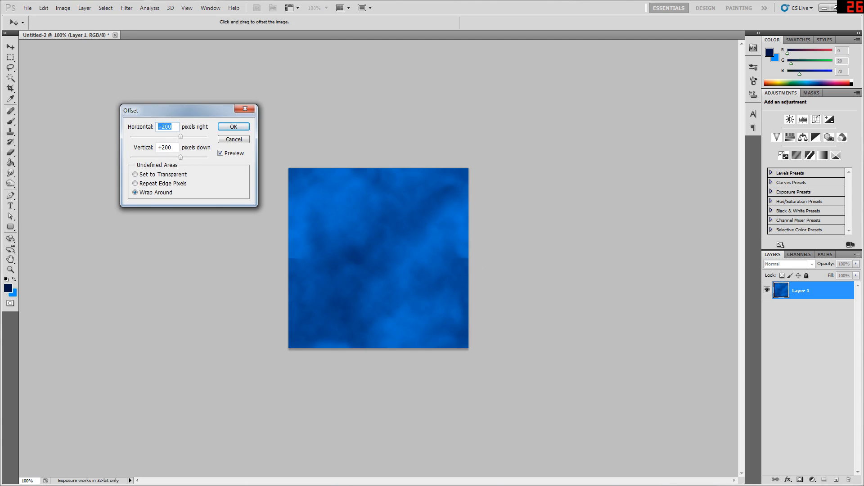
{"action": "left_click", "coordinate": [233, 126]}
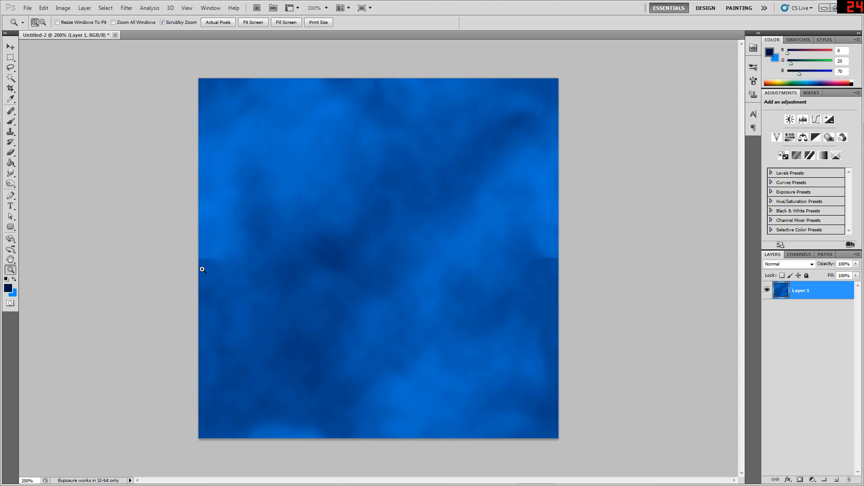
{"action": "mouse_move", "coordinate": [483, 261]}
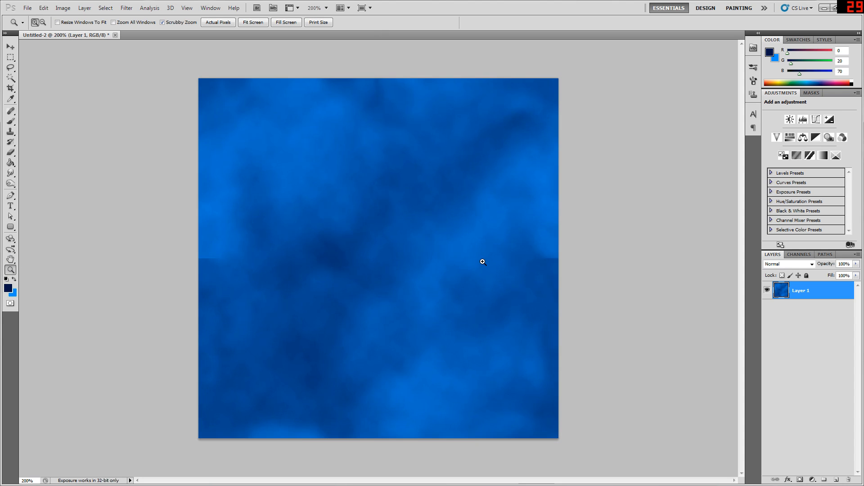
{"action": "mouse_move", "coordinate": [362, 197]}
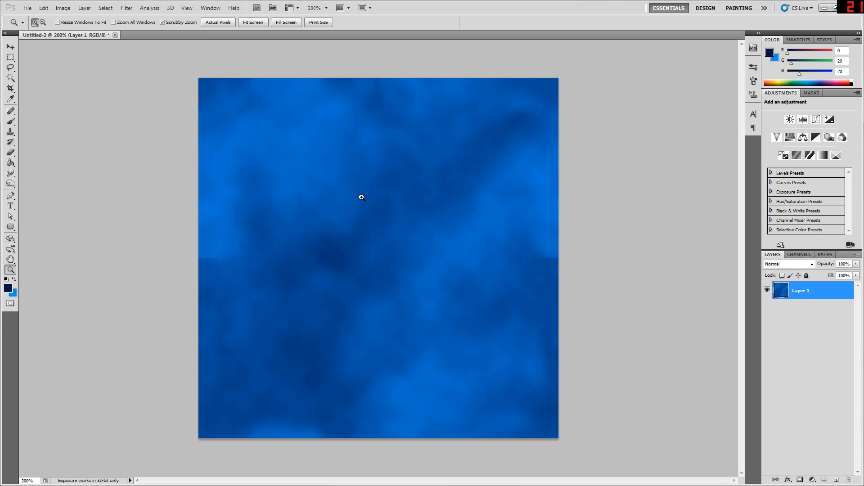
{"action": "mouse_move", "coordinate": [631, 235]}
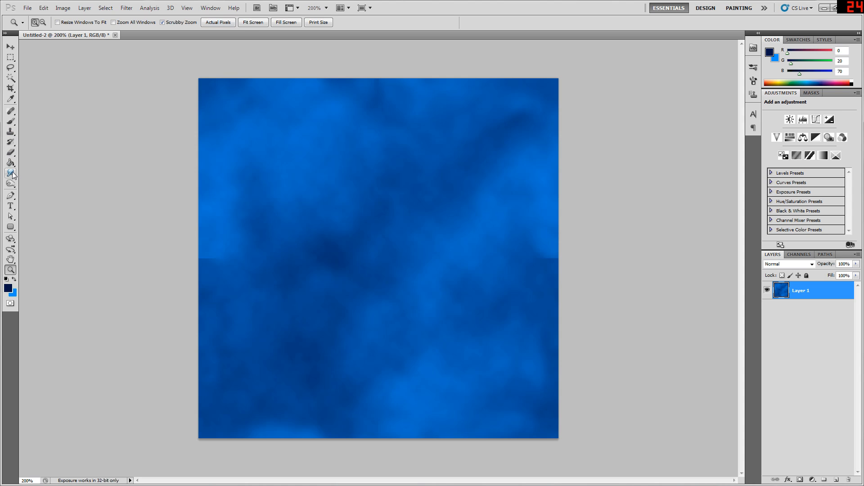
Step: Smudge and clone over the new centre seams until the clouds join invisibly
{"action": "left_click", "coordinate": [10, 173]}
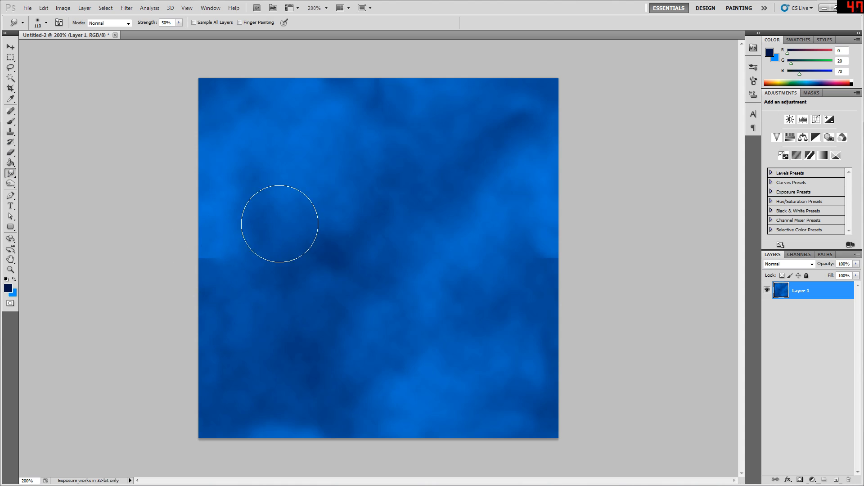
{"action": "mouse_move", "coordinate": [296, 277]}
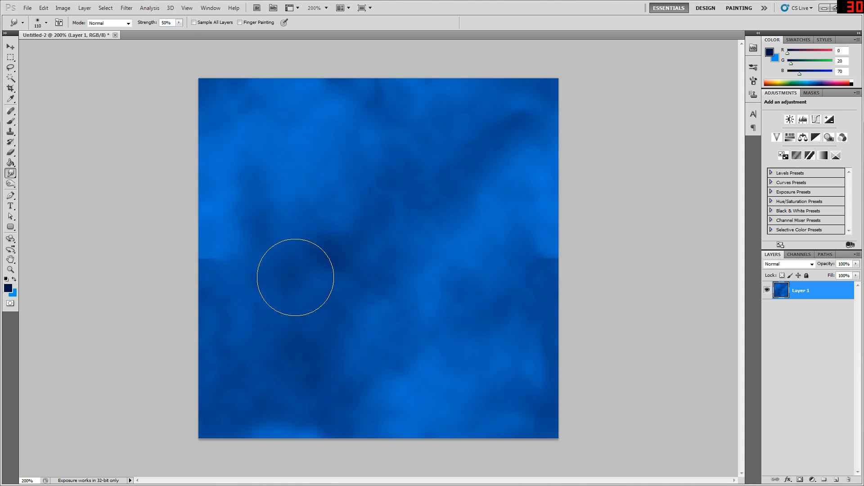
{"action": "left_click", "coordinate": [10, 270]}
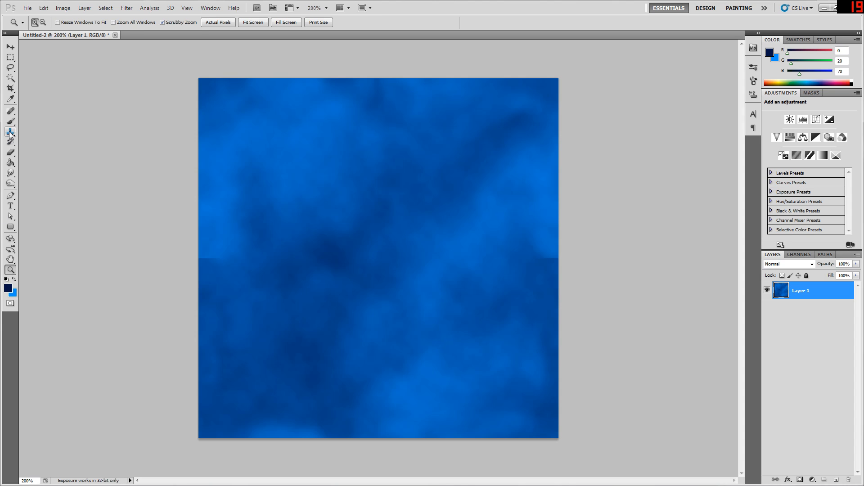
{"action": "left_click", "coordinate": [10, 131]}
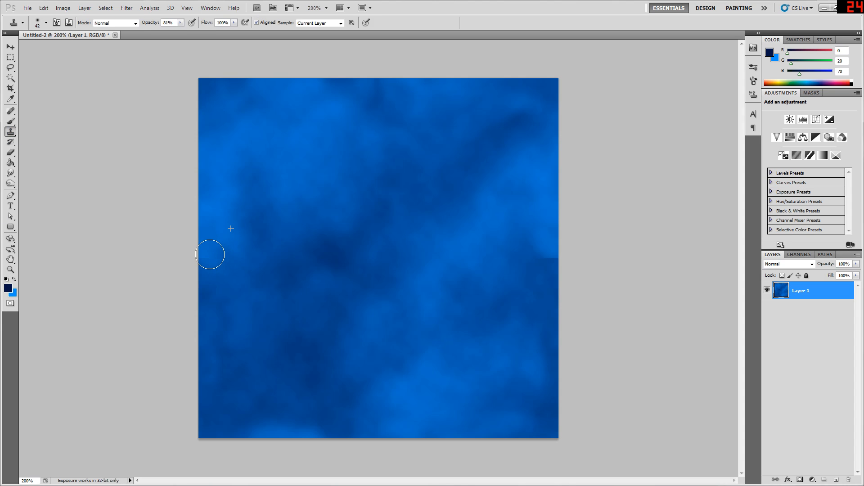
{"action": "mouse_move", "coordinate": [391, 116]}
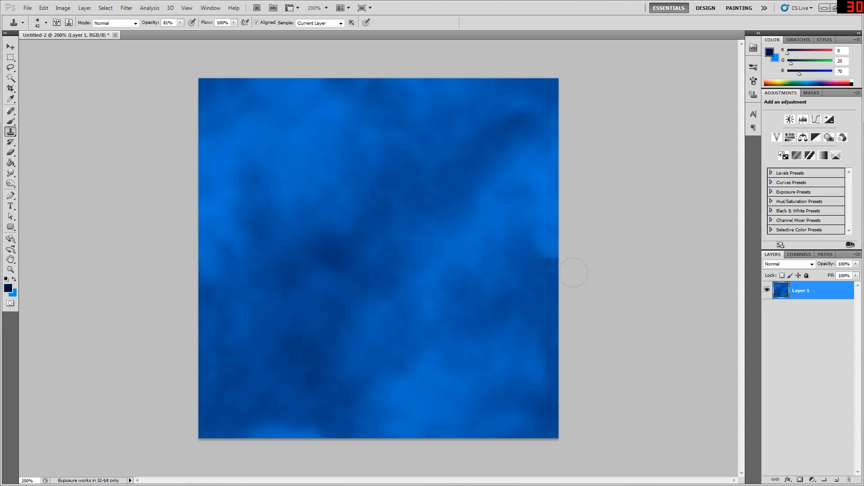
{"action": "mouse_move", "coordinate": [539, 254]}
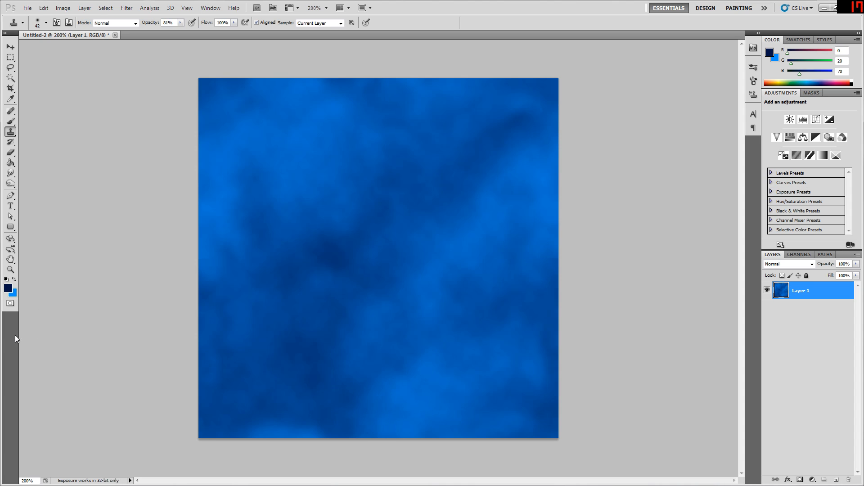
{"action": "left_click", "coordinate": [10, 271]}
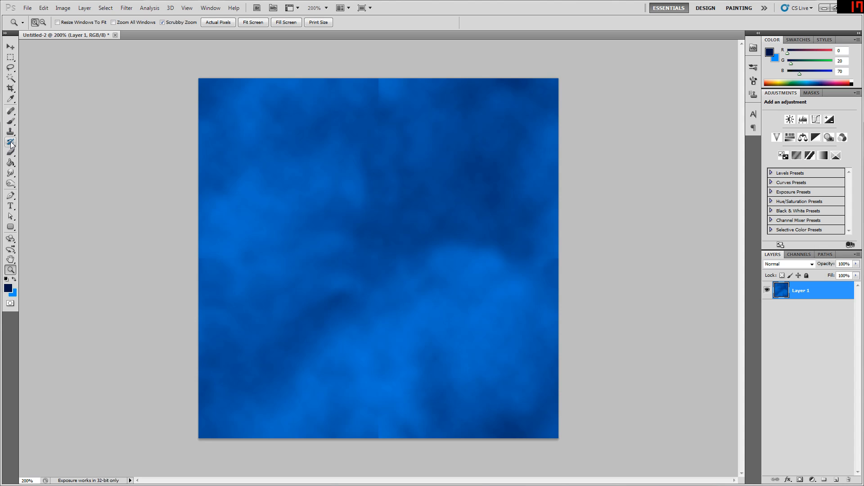
Step: Clone sampled cloud detail over the remaining seam lines so the texture tiles smoothly
{"action": "left_click", "coordinate": [10, 132]}
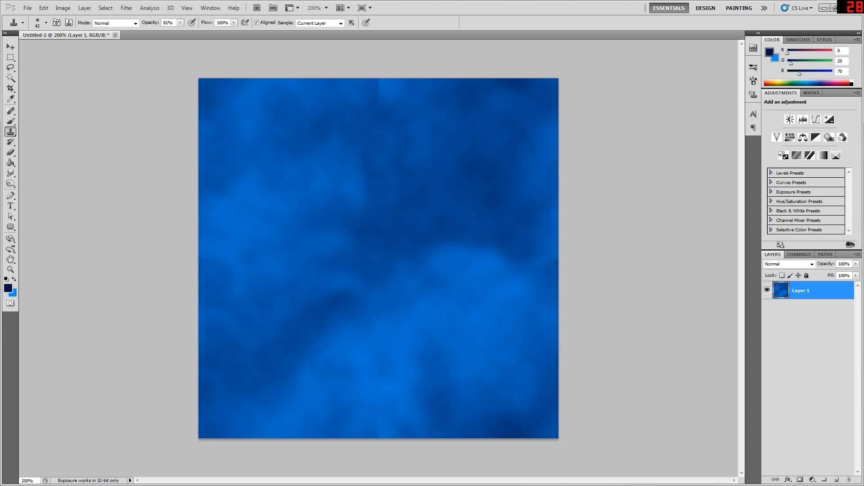
{"action": "mouse_move", "coordinate": [377, 95]}
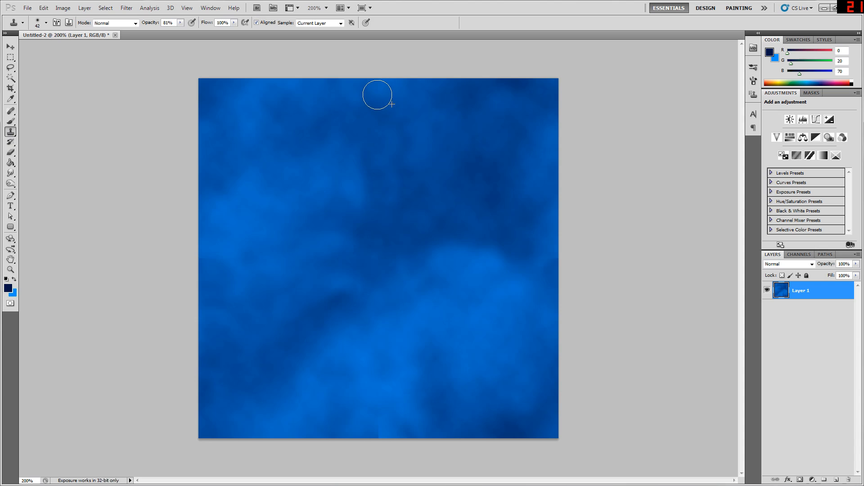
{"action": "mouse_move", "coordinate": [377, 92]}
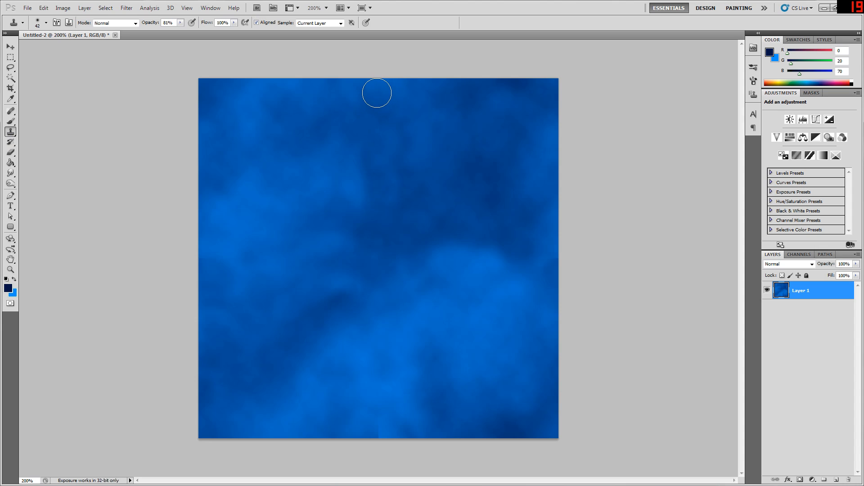
{"action": "mouse_move", "coordinate": [319, 303]}
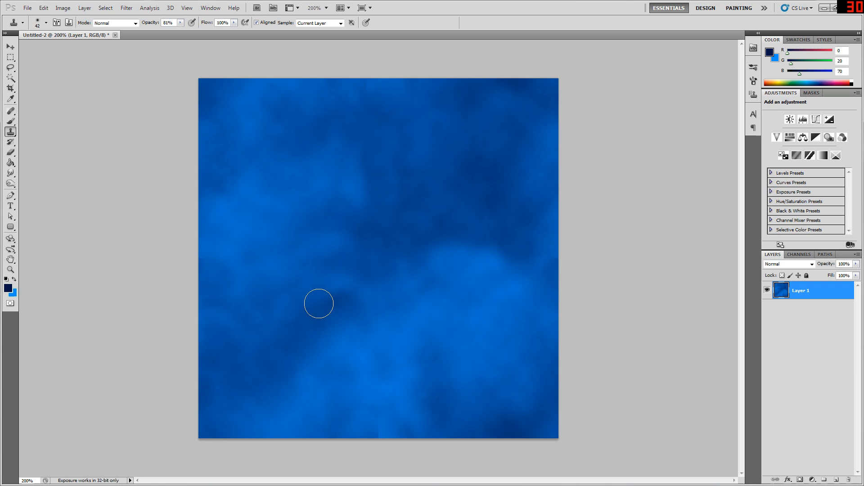
{"action": "mouse_move", "coordinate": [306, 276]}
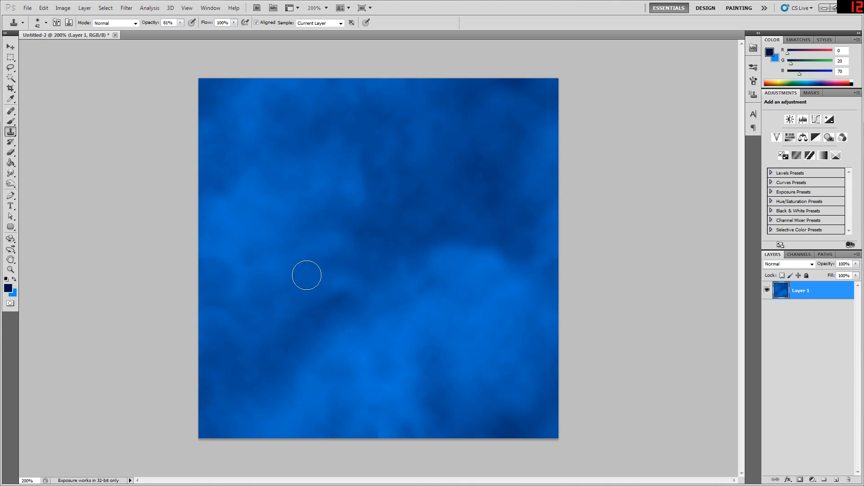
{"action": "mouse_move", "coordinate": [384, 228]}
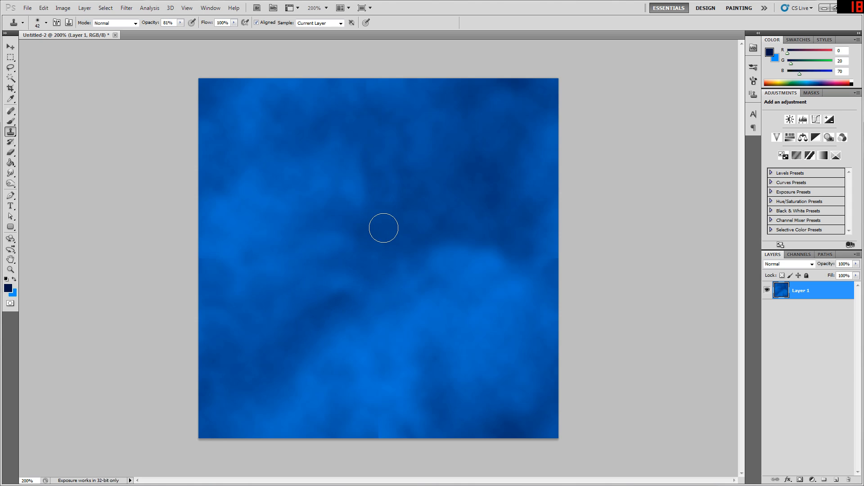
{"action": "mouse_move", "coordinate": [384, 235]}
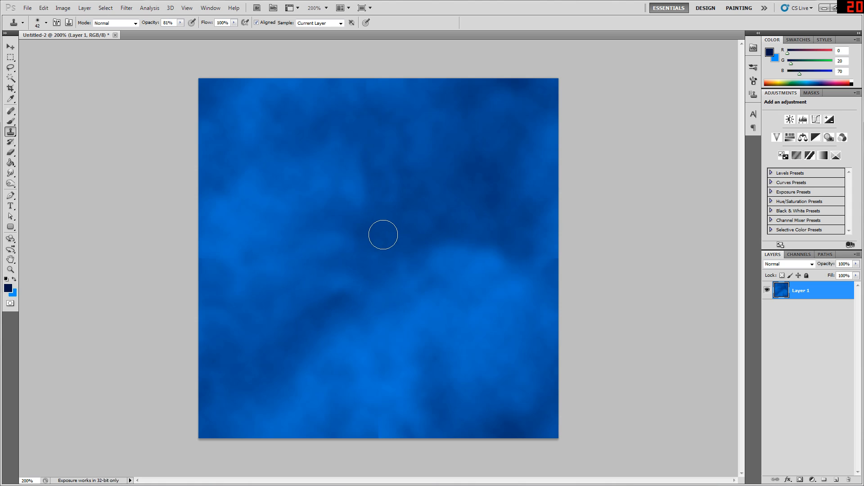
{"action": "mouse_move", "coordinate": [338, 214]}
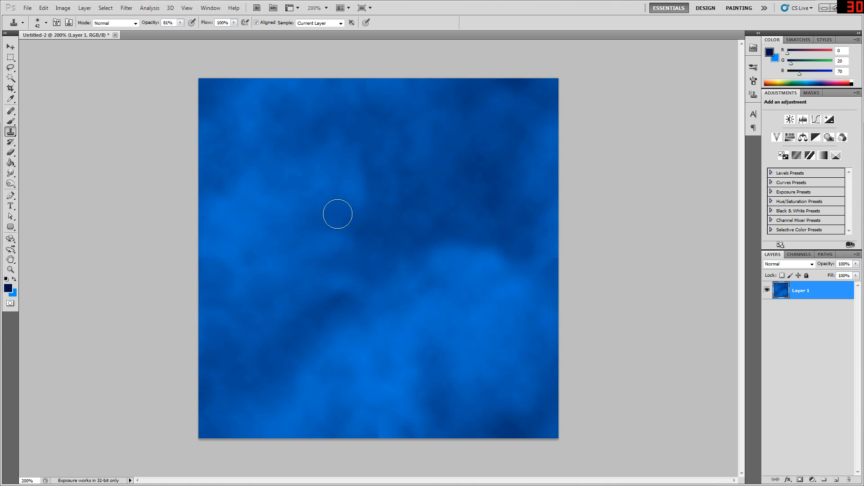
{"action": "mouse_move", "coordinate": [576, 275]}
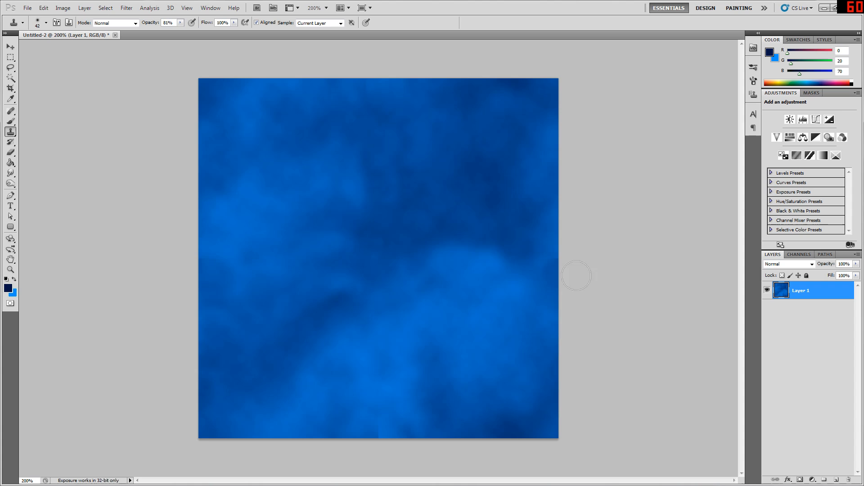
{"action": "mouse_move", "coordinate": [349, 228]}
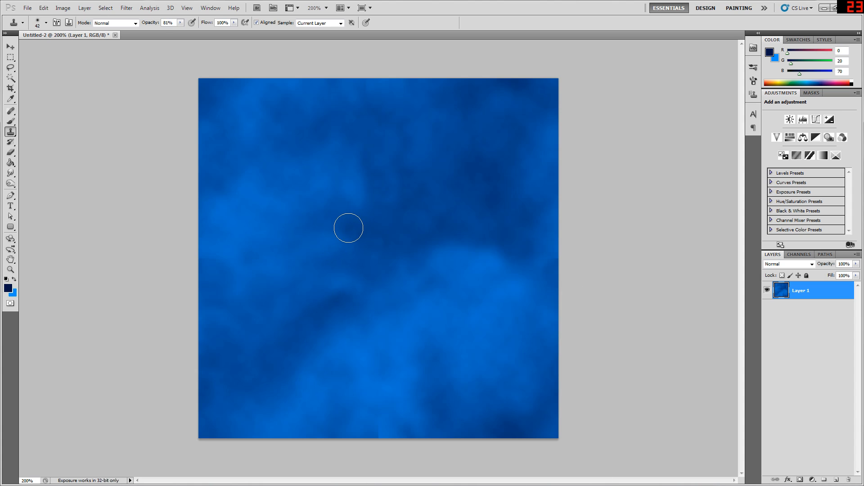
{"action": "mouse_move", "coordinate": [600, 429]}
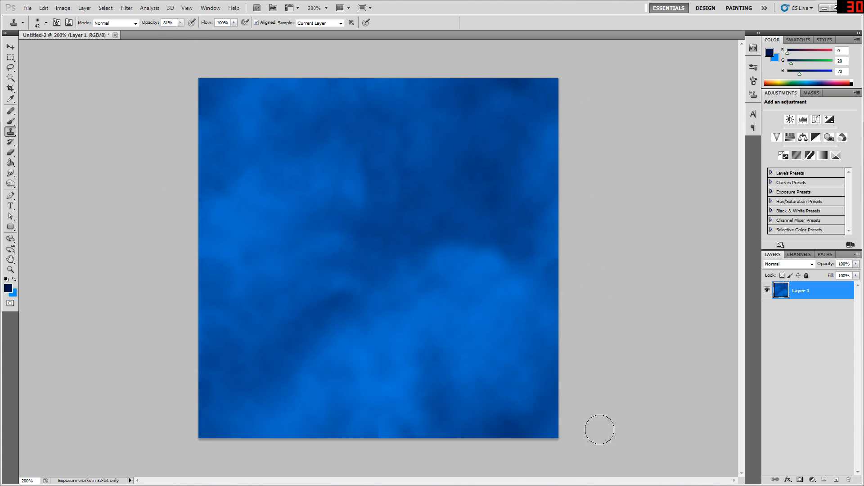
{"action": "mouse_move", "coordinate": [323, 191]}
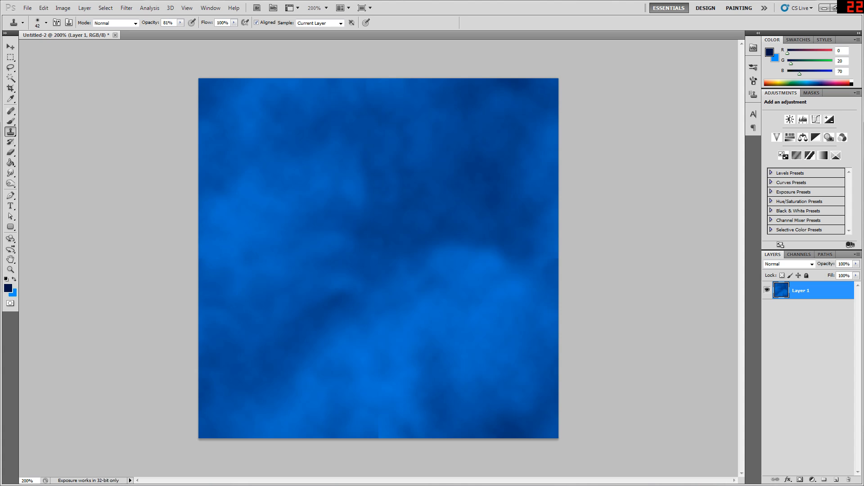
{"action": "mouse_move", "coordinate": [396, 244]}
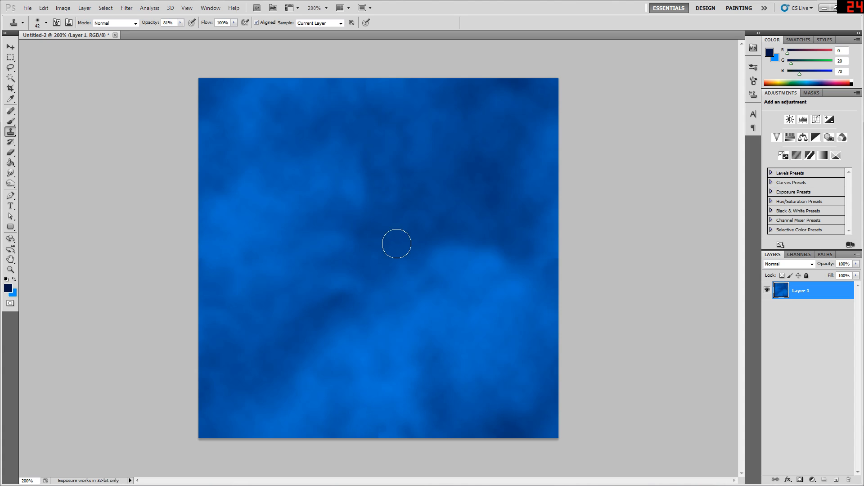
{"action": "mouse_move", "coordinate": [289, 267]}
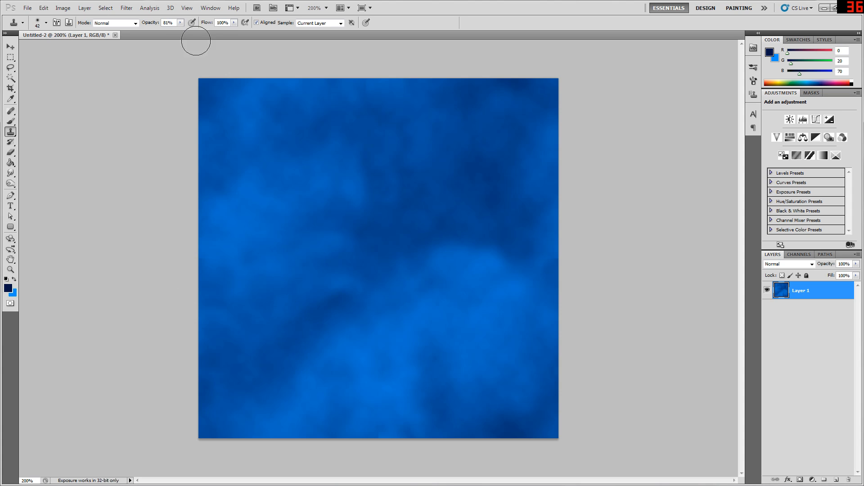
{"action": "mouse_move", "coordinate": [197, 150]}
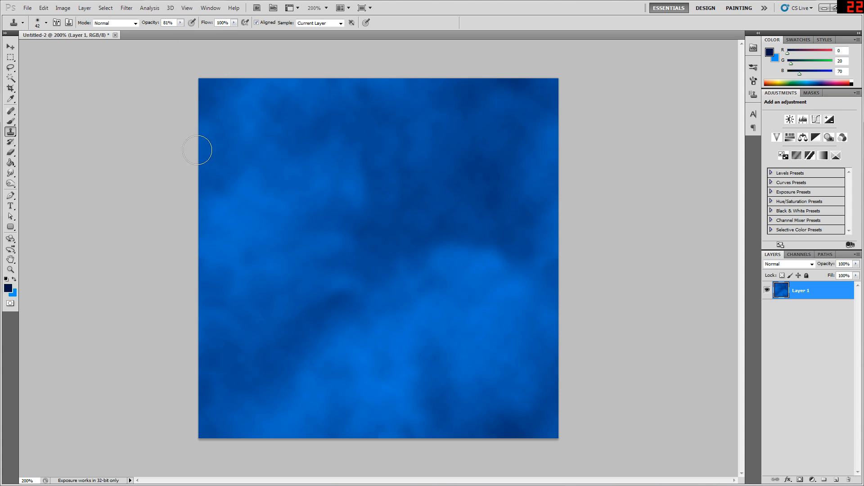
{"action": "mouse_move", "coordinate": [396, 418]}
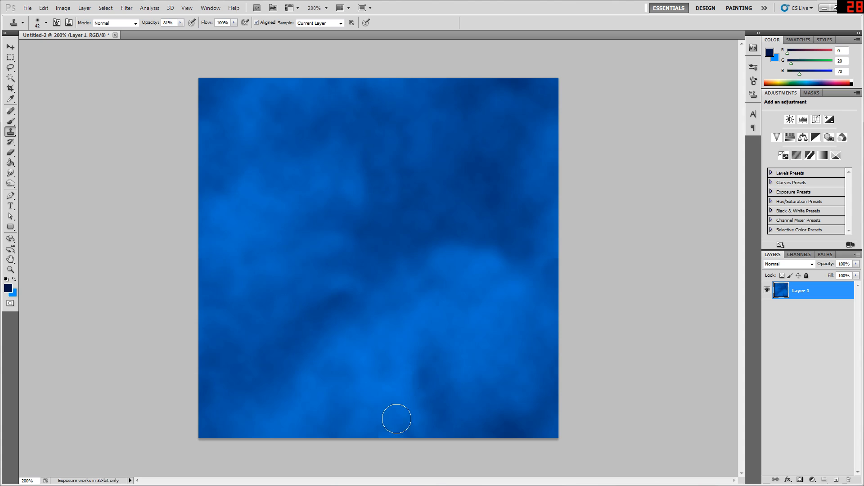
{"action": "mouse_move", "coordinate": [517, 287]}
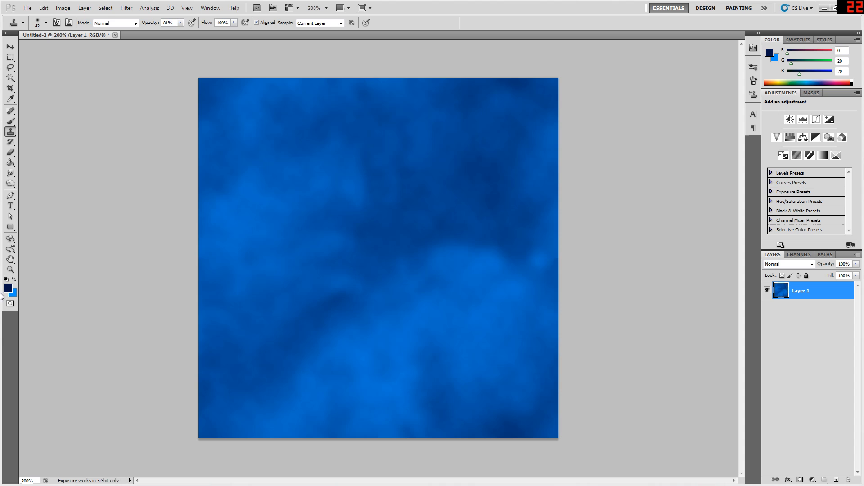
{"action": "left_click", "coordinate": [10, 270]}
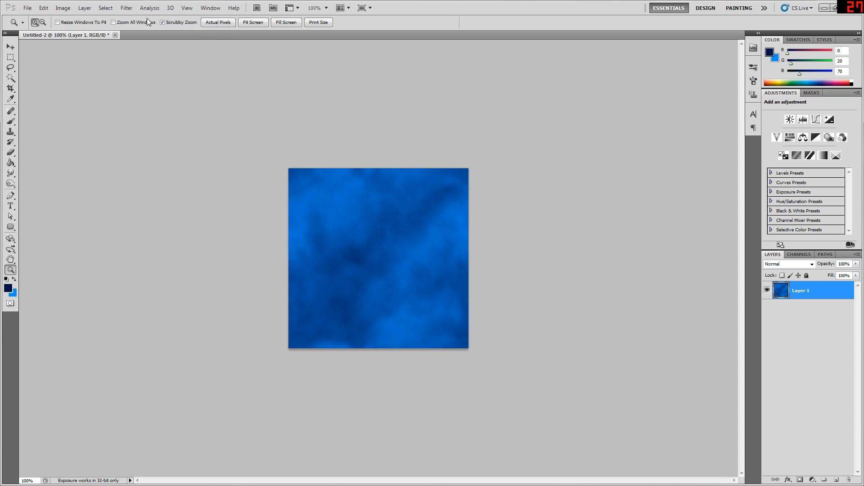
{"action": "mouse_move", "coordinate": [436, 271]}
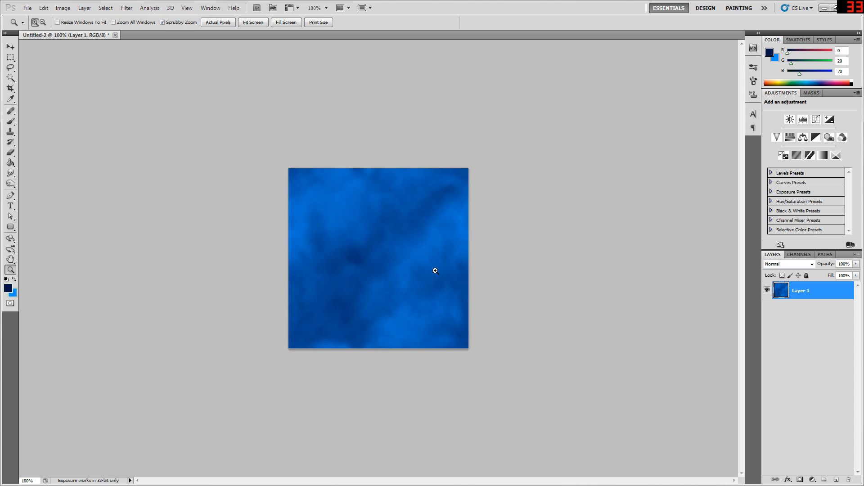
{"action": "mouse_move", "coordinate": [375, 278]}
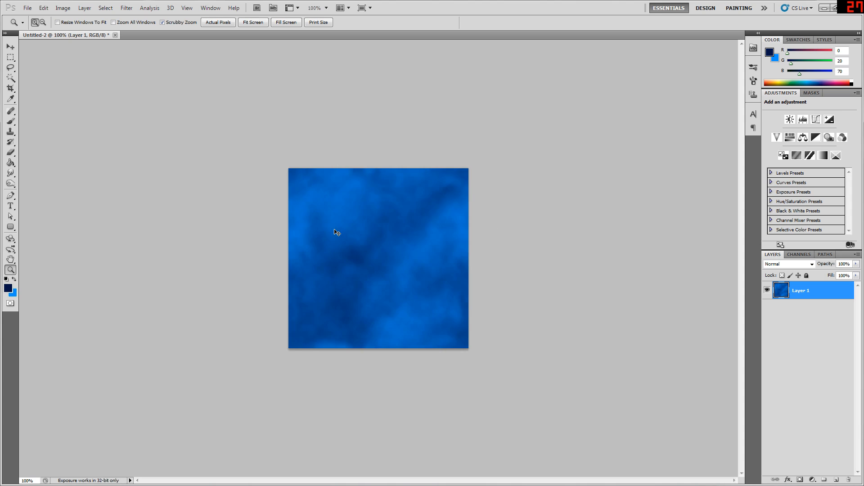
{"action": "mouse_move", "coordinate": [370, 286]}
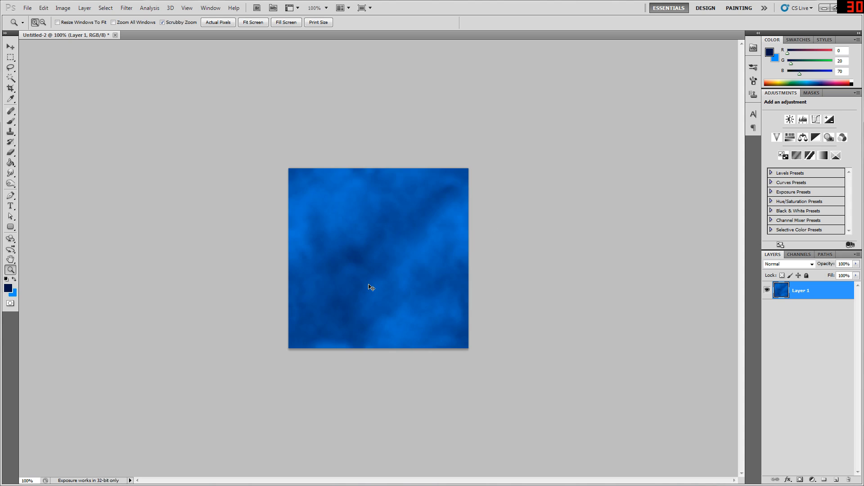
{"action": "mouse_move", "coordinate": [470, 211]}
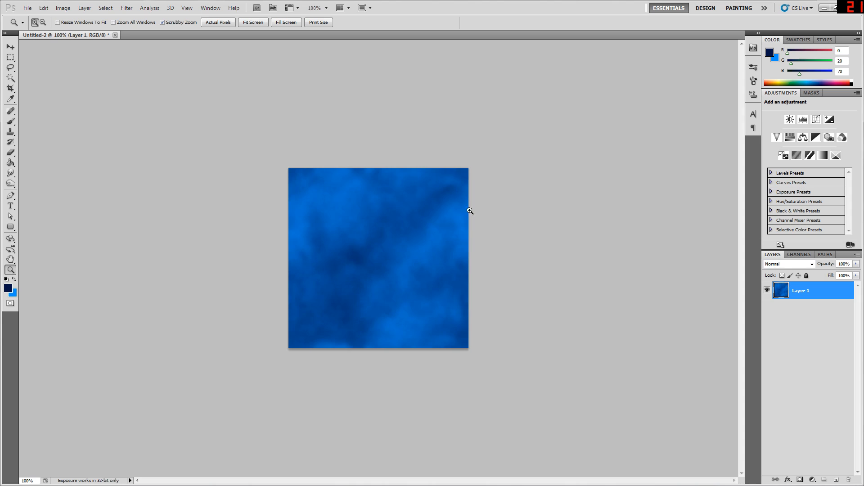
{"action": "mouse_move", "coordinate": [647, 321]}
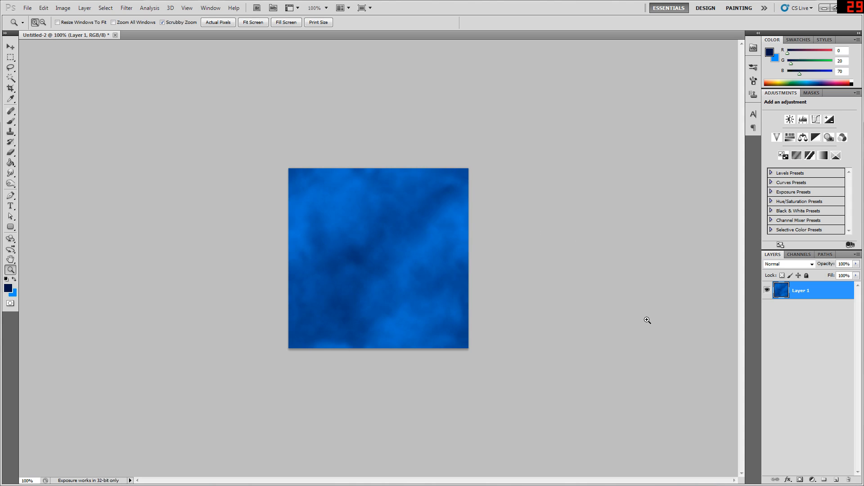
{"action": "mouse_move", "coordinate": [329, 166]}
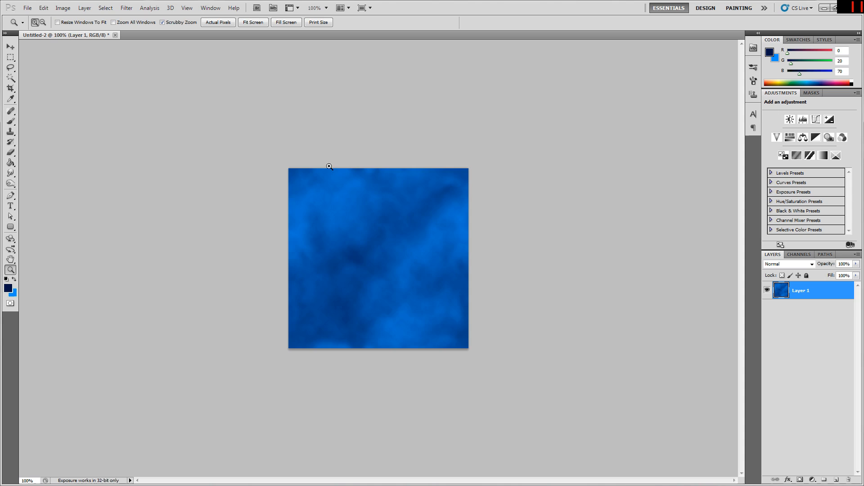
{"action": "mouse_move", "coordinate": [246, 308]}
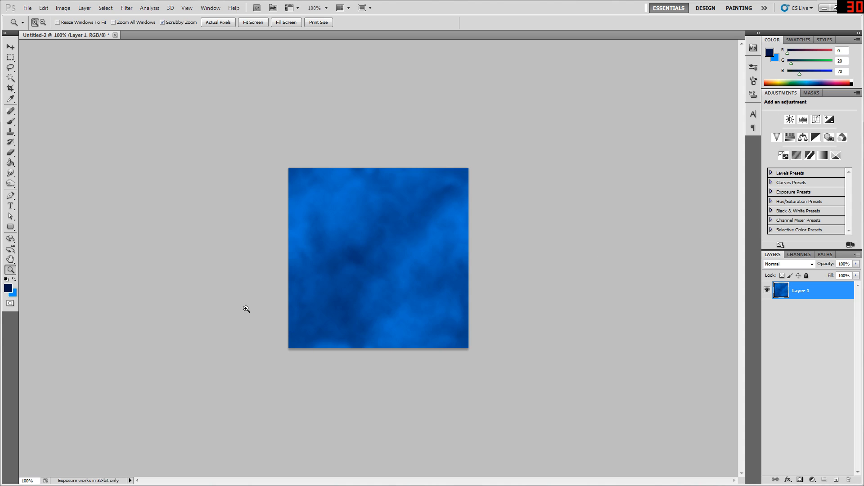
{"action": "mouse_move", "coordinate": [427, 422]}
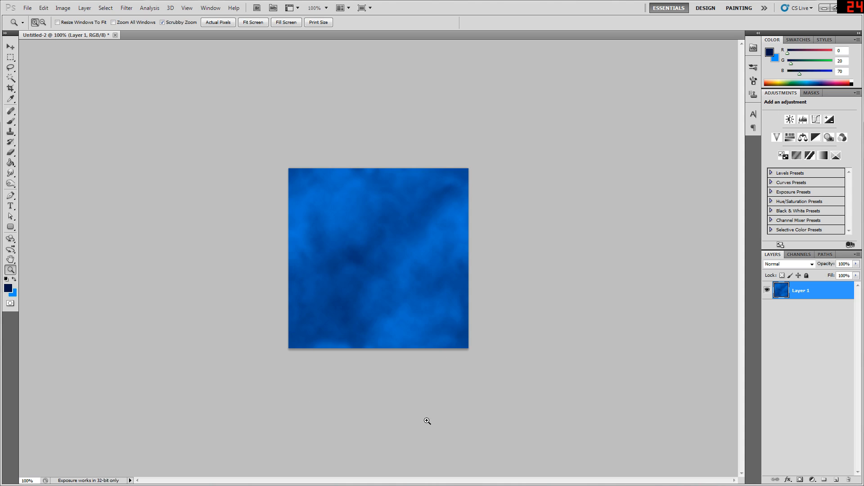
{"action": "mouse_move", "coordinate": [351, 390]}
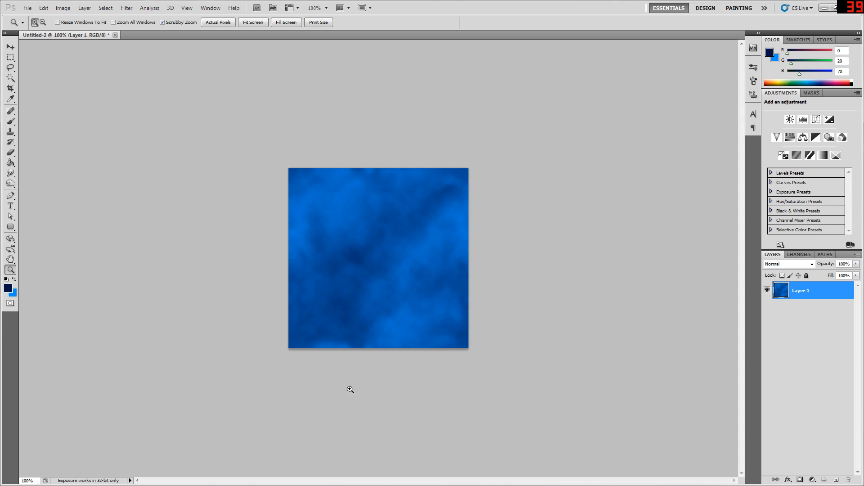
{"action": "mouse_move", "coordinate": [435, 378]}
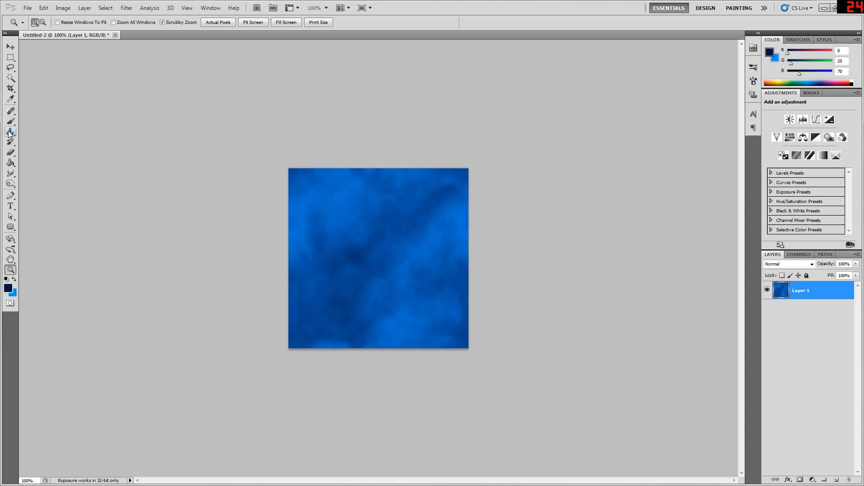
{"action": "mouse_move", "coordinate": [578, 275]}
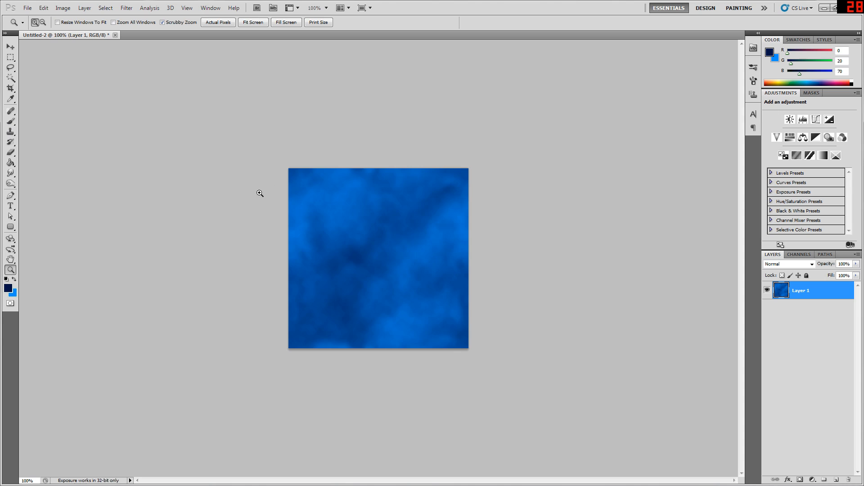
{"action": "mouse_move", "coordinate": [374, 284]}
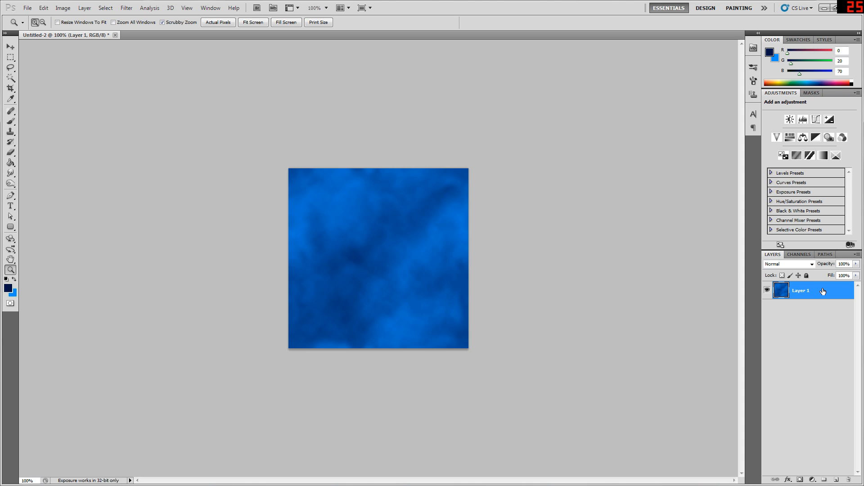
Step: Apply a Gradient Overlay layer style to Layer 1 in Overlay mode at 85% opacity
{"action": "double_click", "coordinate": [800, 291]}
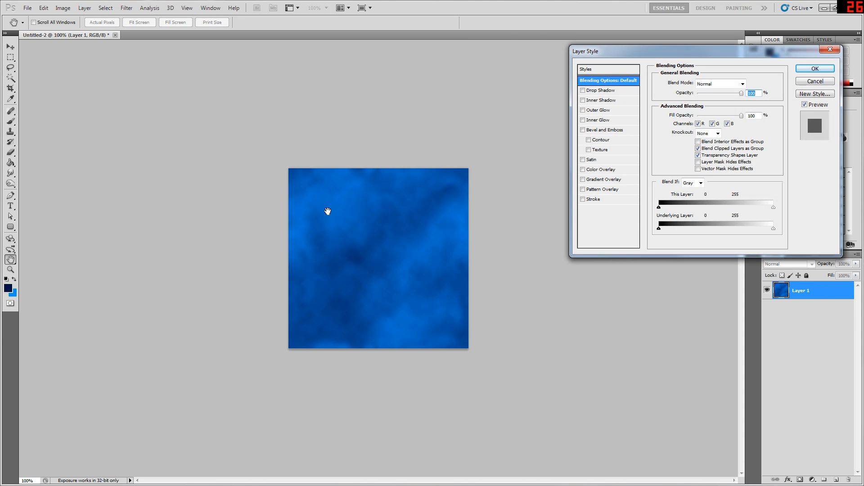
{"action": "left_click", "coordinate": [582, 180]}
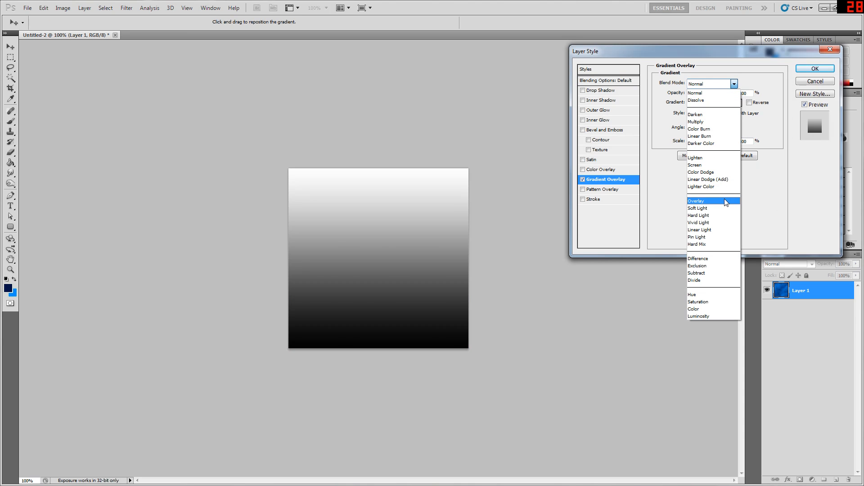
{"action": "left_click", "coordinate": [696, 200]}
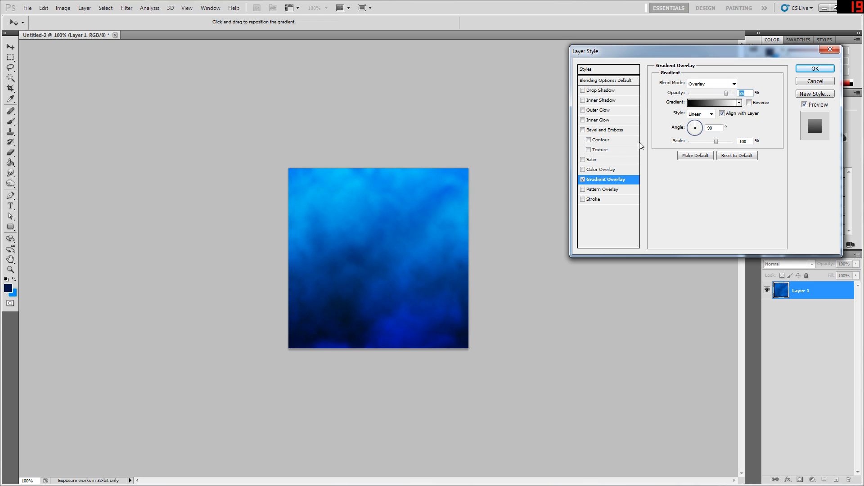
{"action": "mouse_move", "coordinate": [383, 279]}
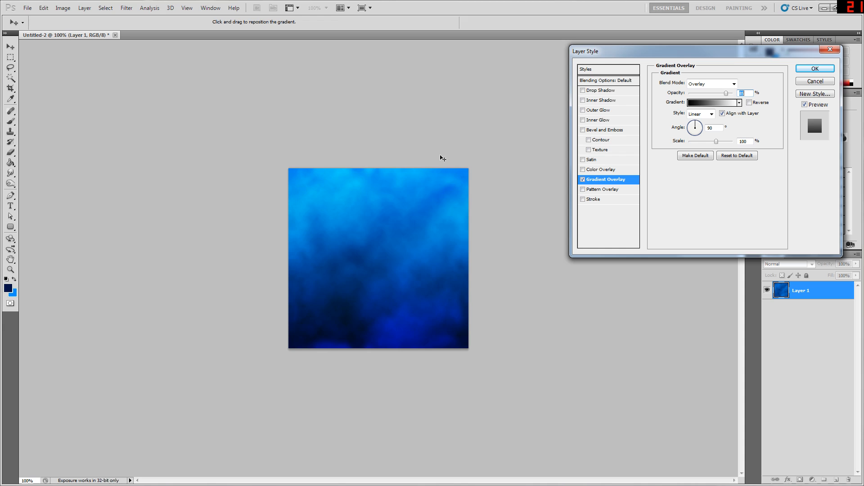
{"action": "mouse_move", "coordinate": [365, 369]}
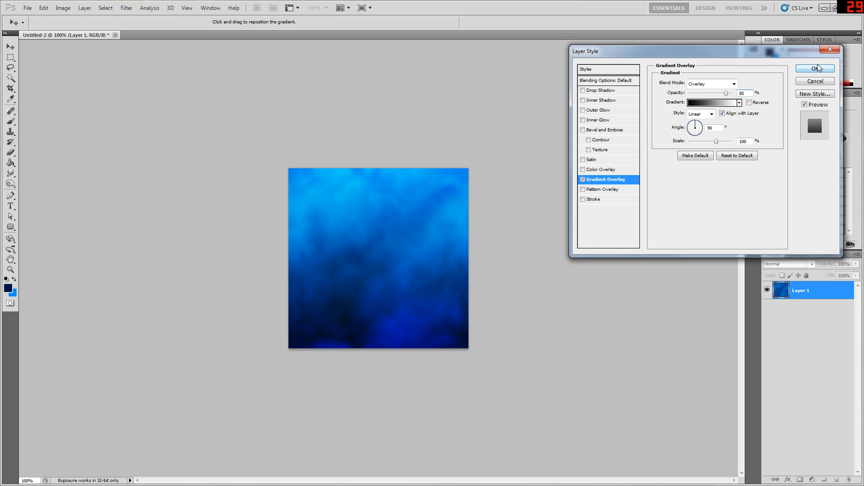
{"action": "left_click", "coordinate": [126, 8]}
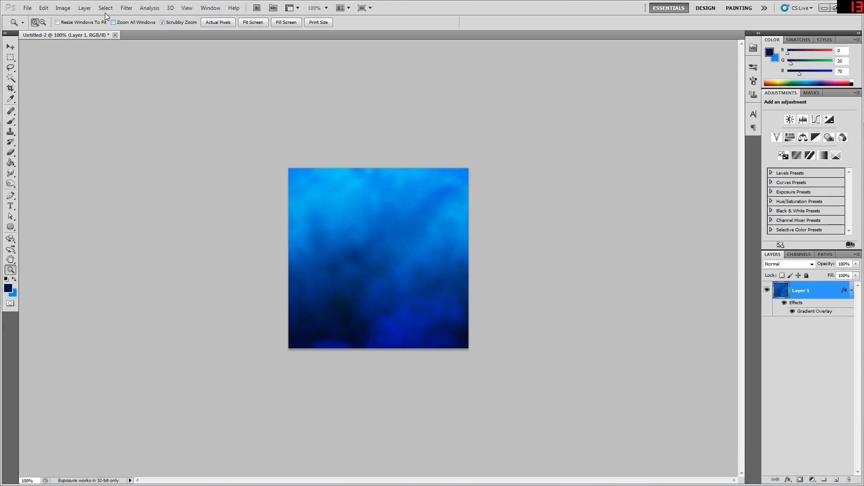
Step: Flatten the image into one Background layer and reapply the offset to check seams
{"action": "right_click", "coordinate": [801, 291]}
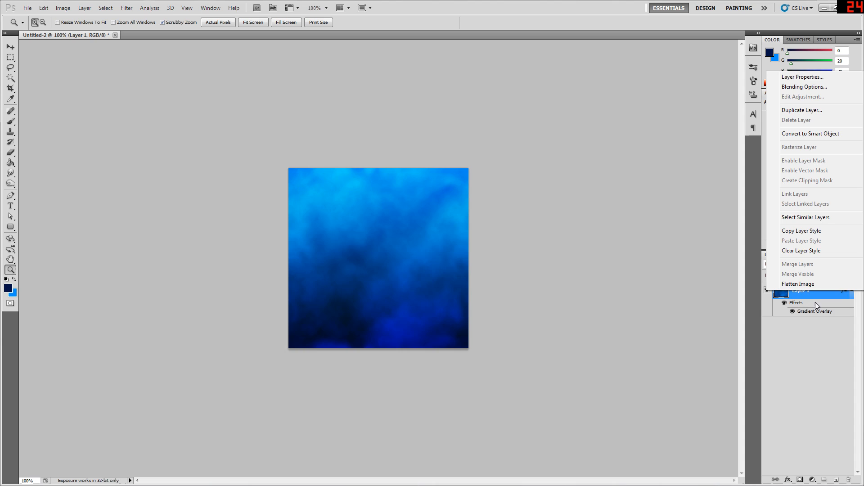
{"action": "left_click", "coordinate": [126, 8]}
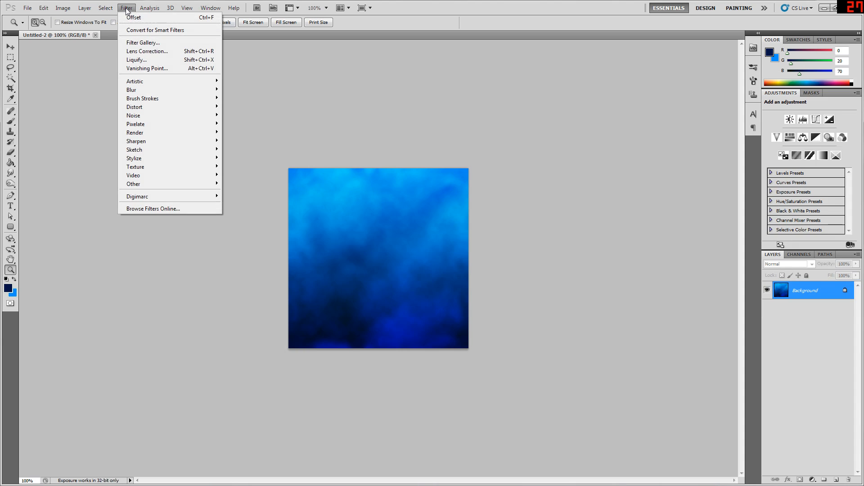
{"action": "left_click", "coordinate": [134, 17]}
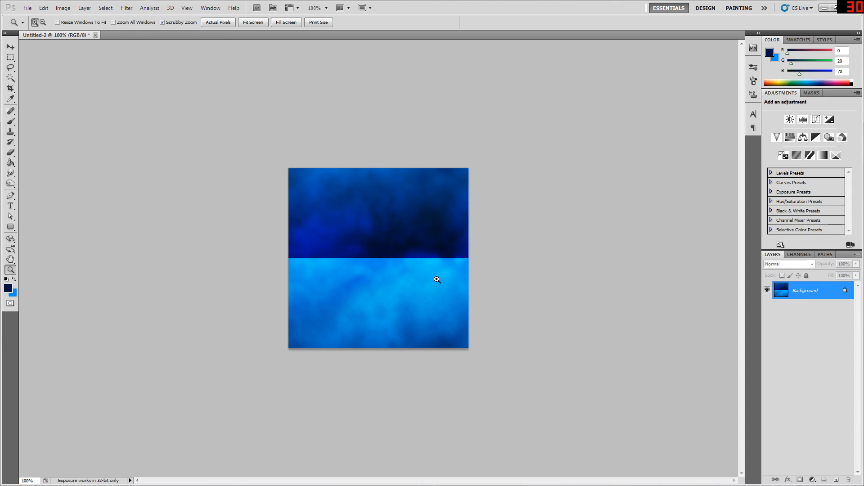
{"action": "mouse_move", "coordinate": [425, 226]}
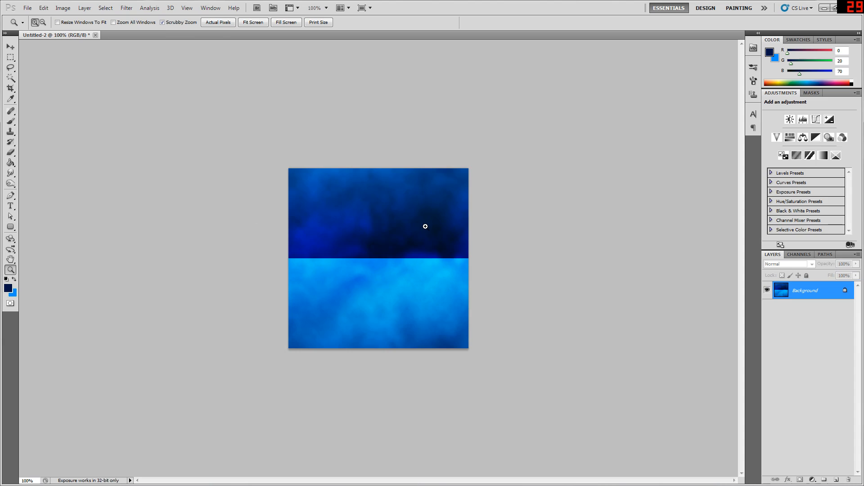
{"action": "mouse_move", "coordinate": [374, 258]}
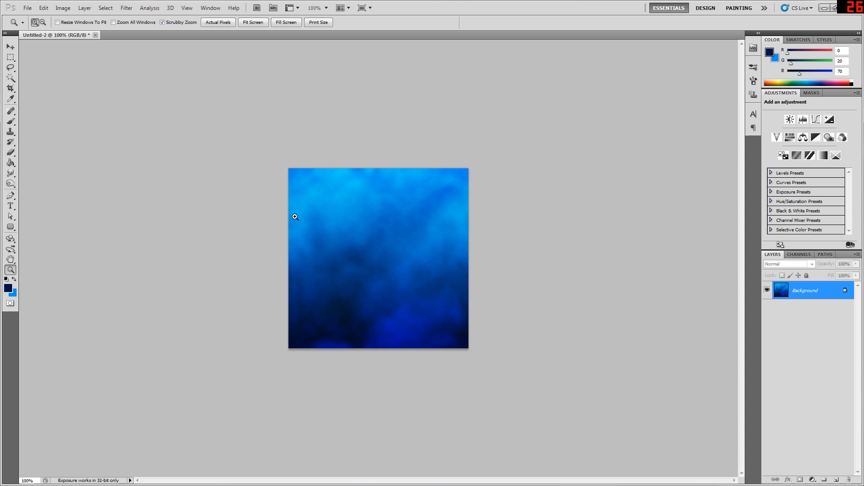
{"action": "mouse_move", "coordinate": [377, 222]}
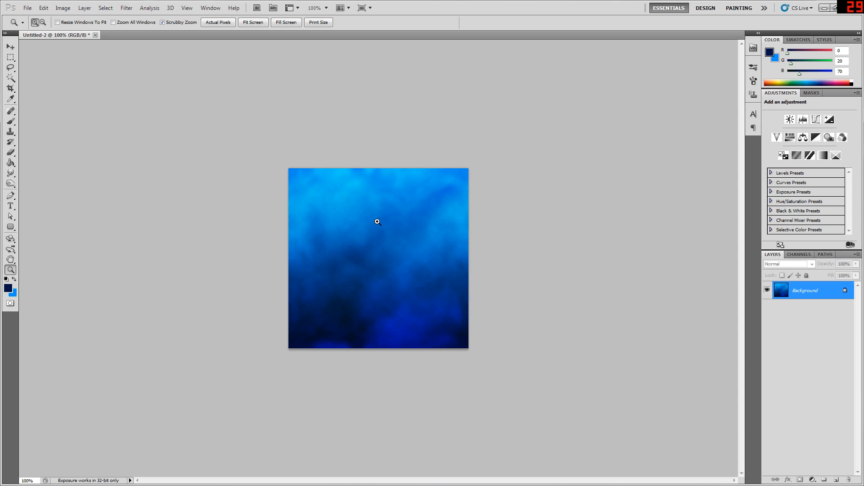
{"action": "mouse_move", "coordinate": [316, 243]}
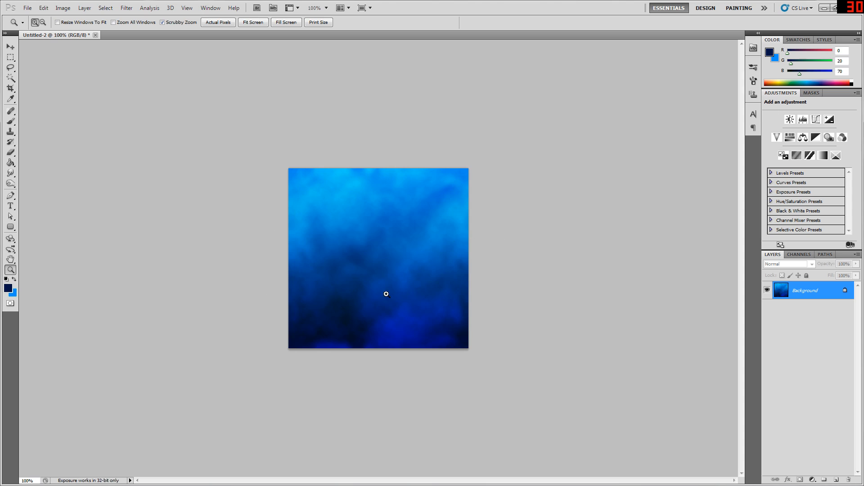
{"action": "mouse_move", "coordinate": [296, 338]}
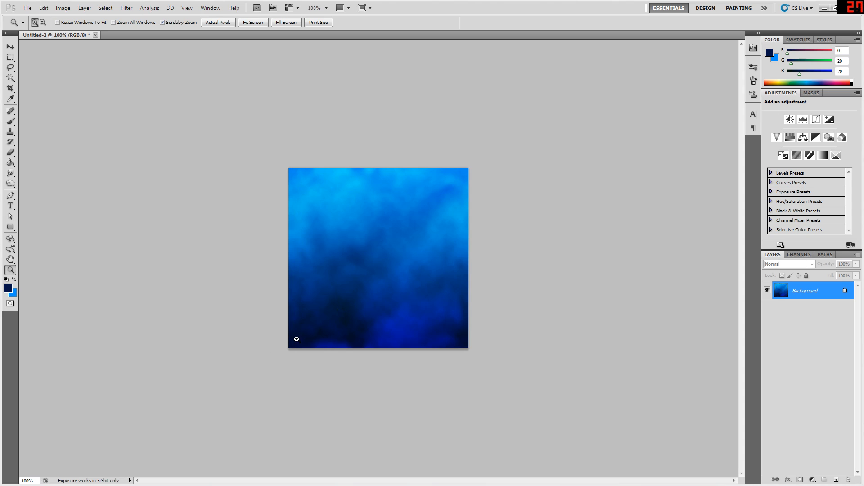
{"action": "mouse_move", "coordinate": [288, 237]}
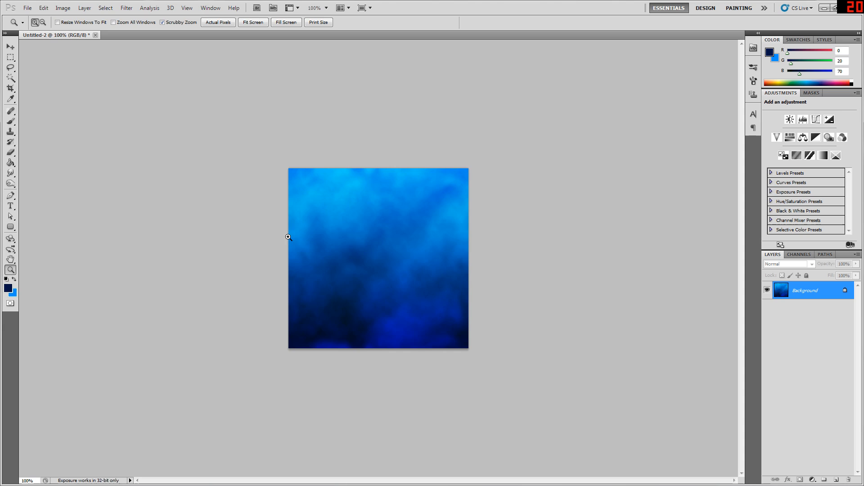
{"action": "mouse_move", "coordinate": [358, 352]}
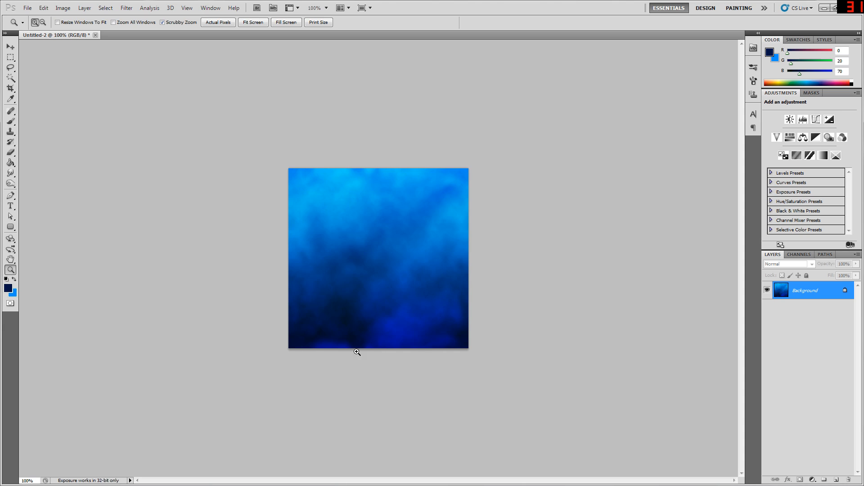
{"action": "mouse_move", "coordinate": [293, 205]}
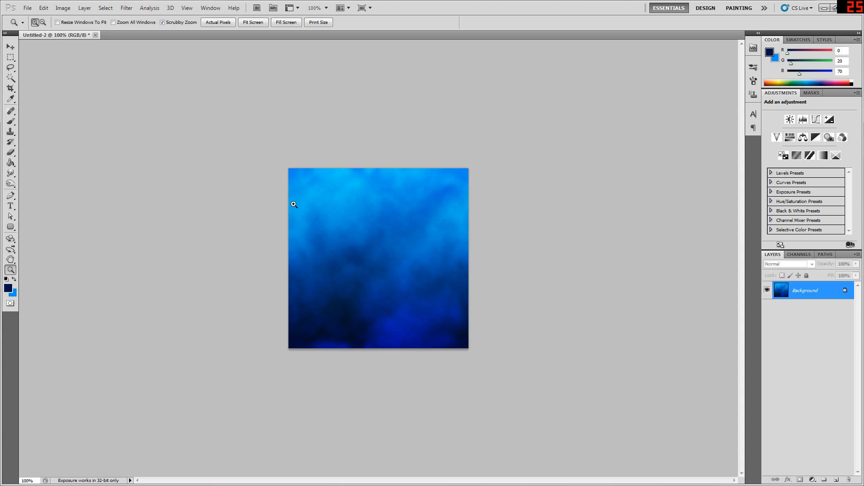
{"action": "mouse_move", "coordinate": [291, 167]}
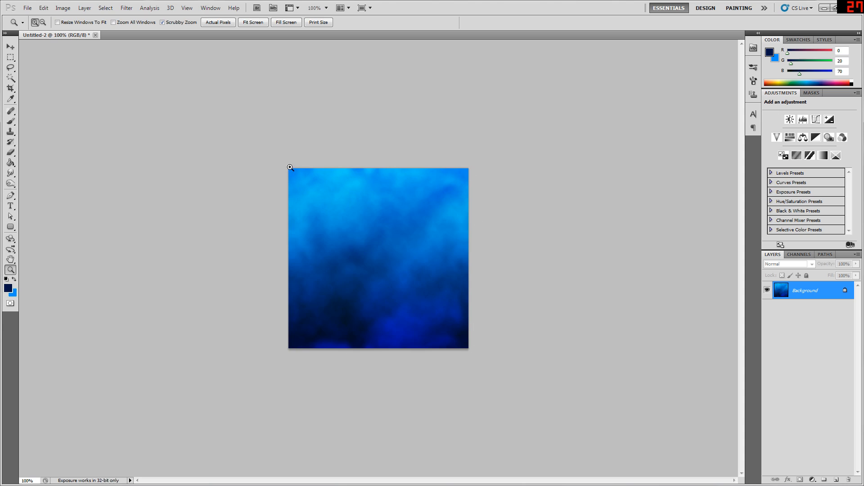
{"action": "mouse_move", "coordinate": [455, 343]}
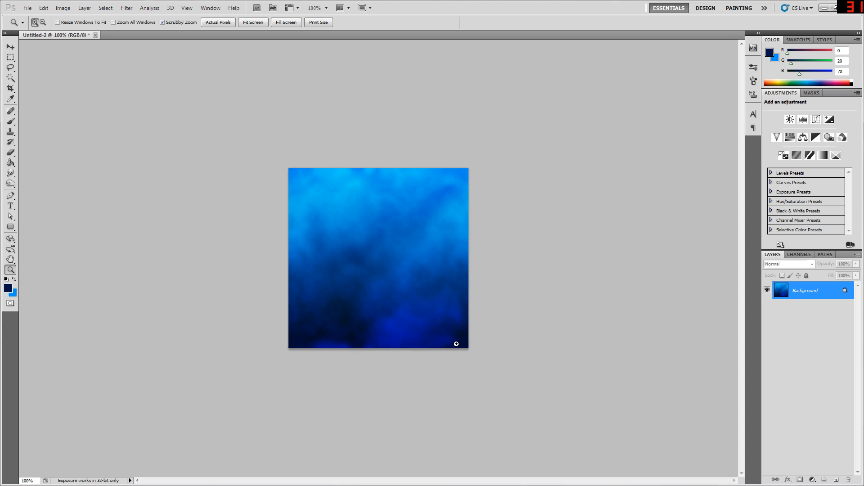
{"action": "mouse_move", "coordinate": [502, 270]}
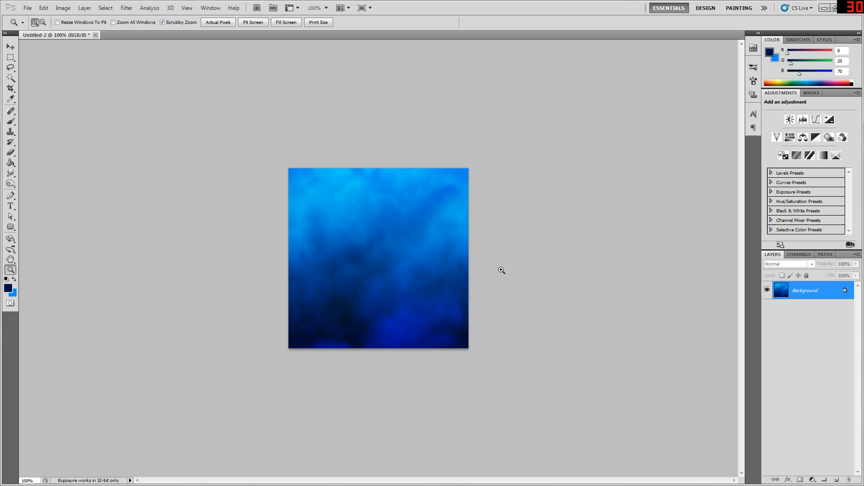
{"action": "mouse_move", "coordinate": [351, 260]}
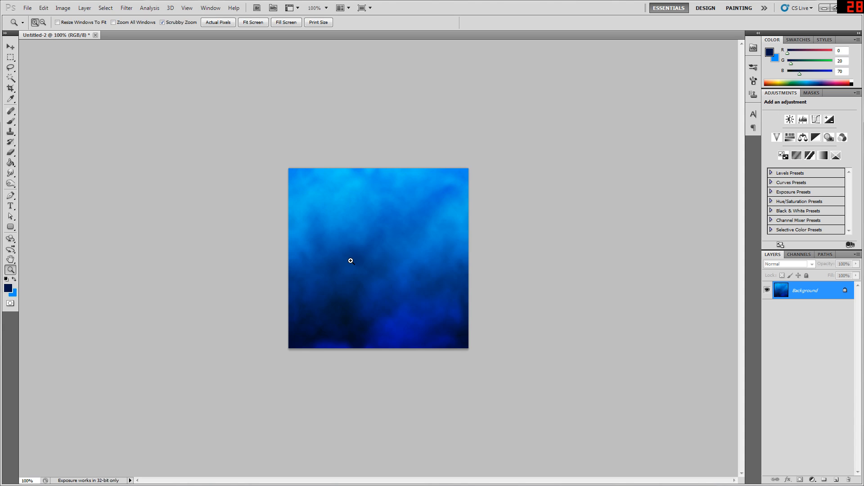
{"action": "mouse_move", "coordinate": [400, 254]}
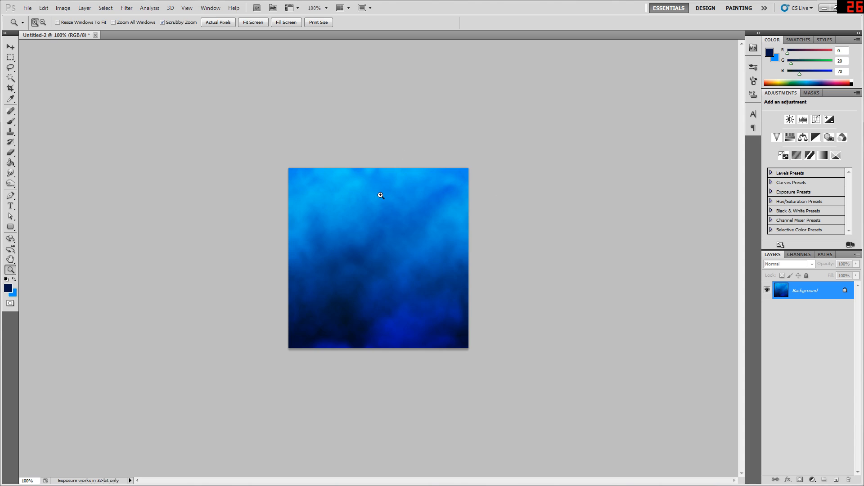
{"action": "mouse_move", "coordinate": [119, 91]}
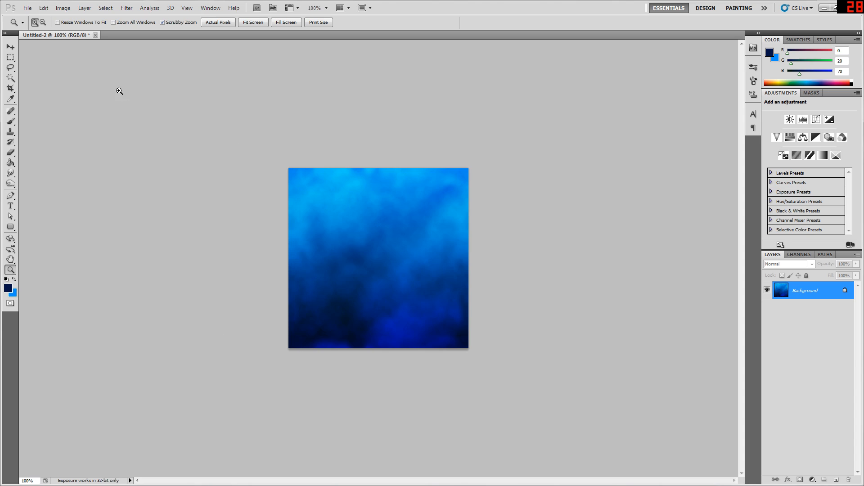
{"action": "mouse_move", "coordinate": [518, 208]}
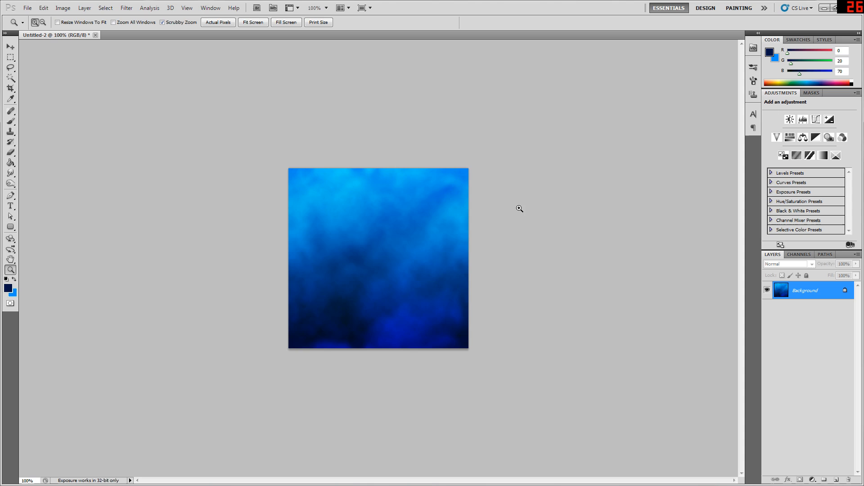
{"action": "mouse_move", "coordinate": [373, 279]}
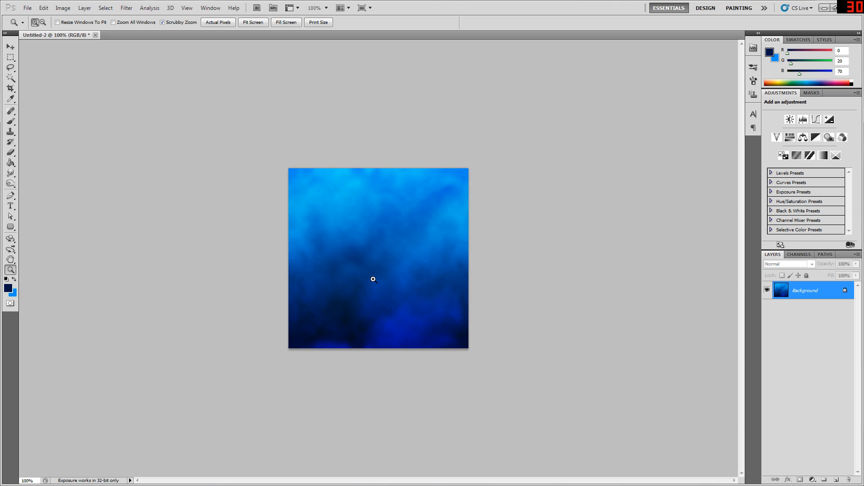
{"action": "mouse_move", "coordinate": [355, 302]}
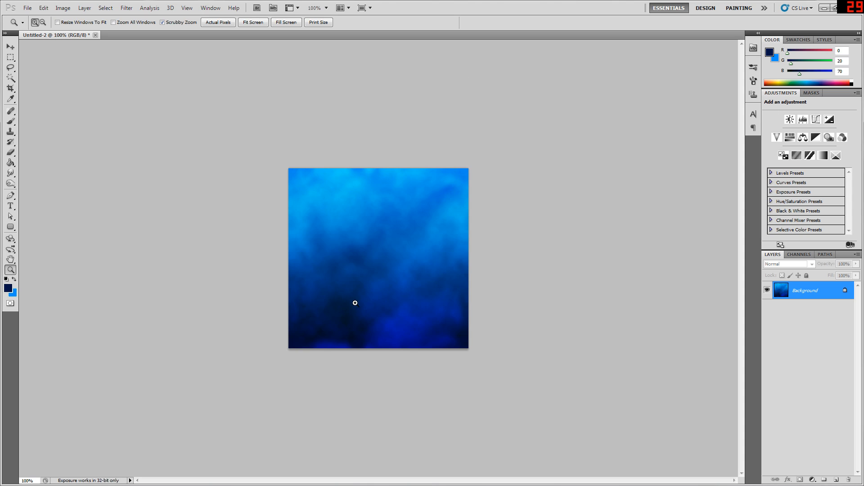
{"action": "mouse_move", "coordinate": [208, 93]}
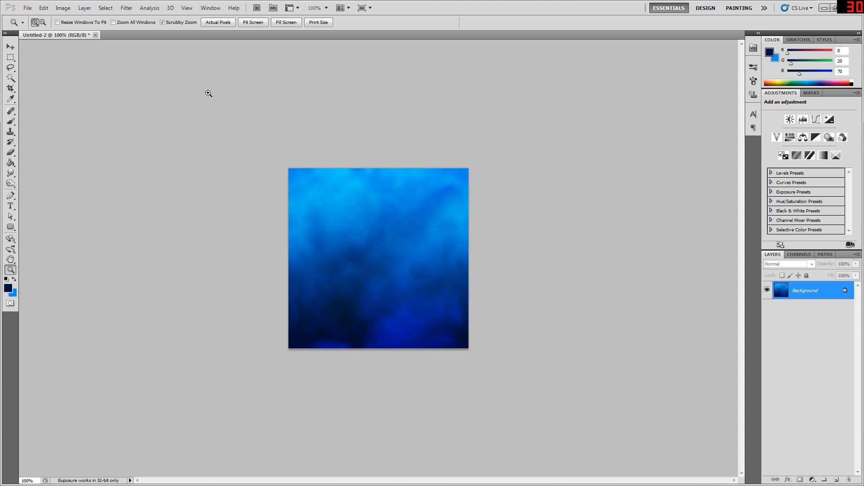